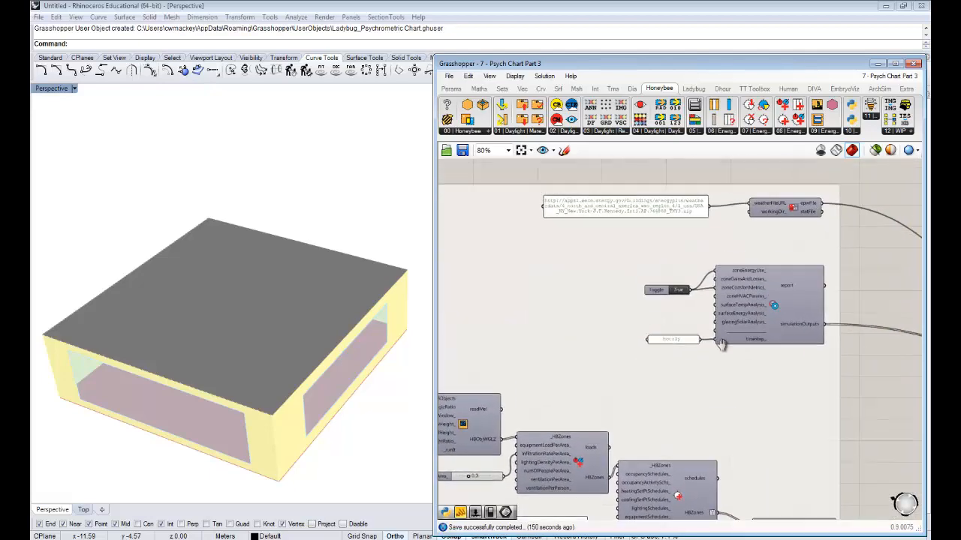
Set the Run the Simulation toggle to True and let EnergyPlus run to completion.
click(638, 208)
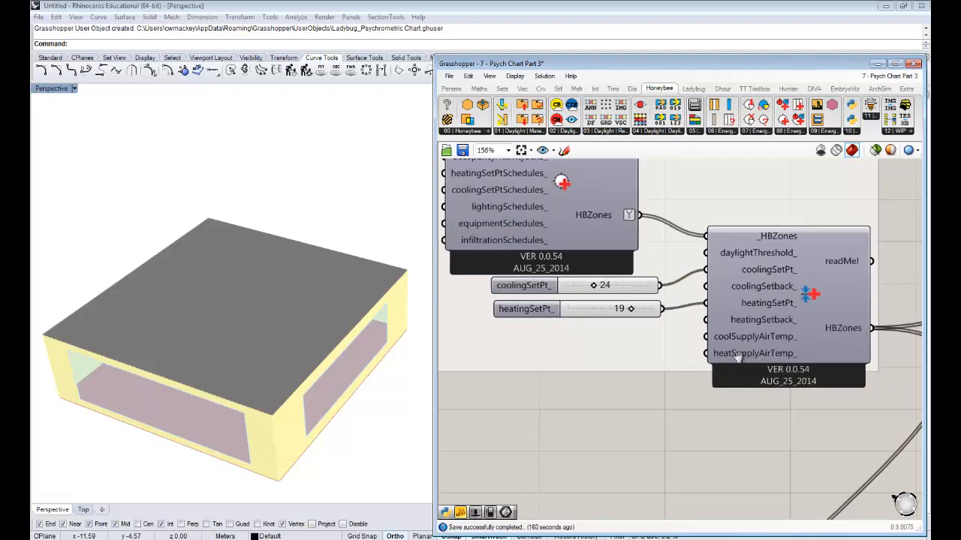
scroll(down, 3)
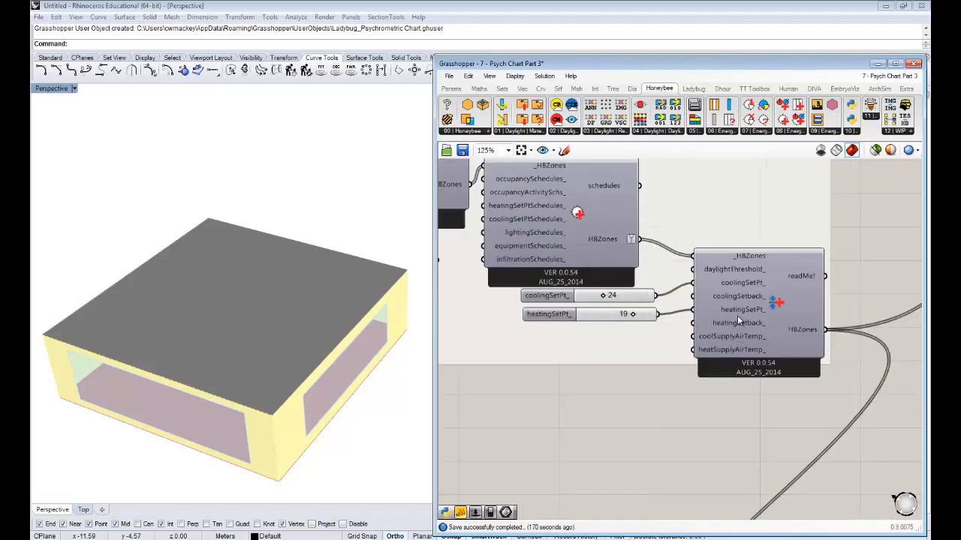
mouse_move(739, 320)
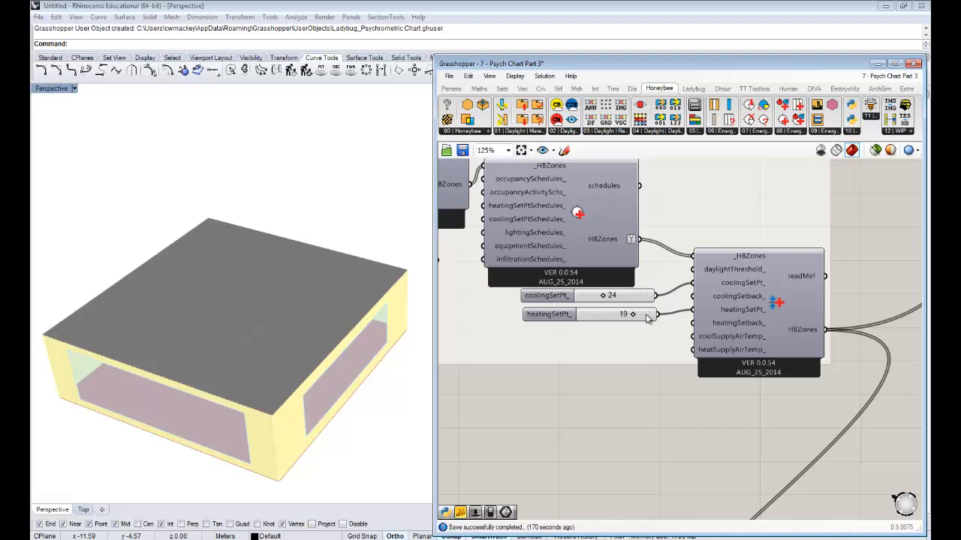
mouse_move(604, 294)
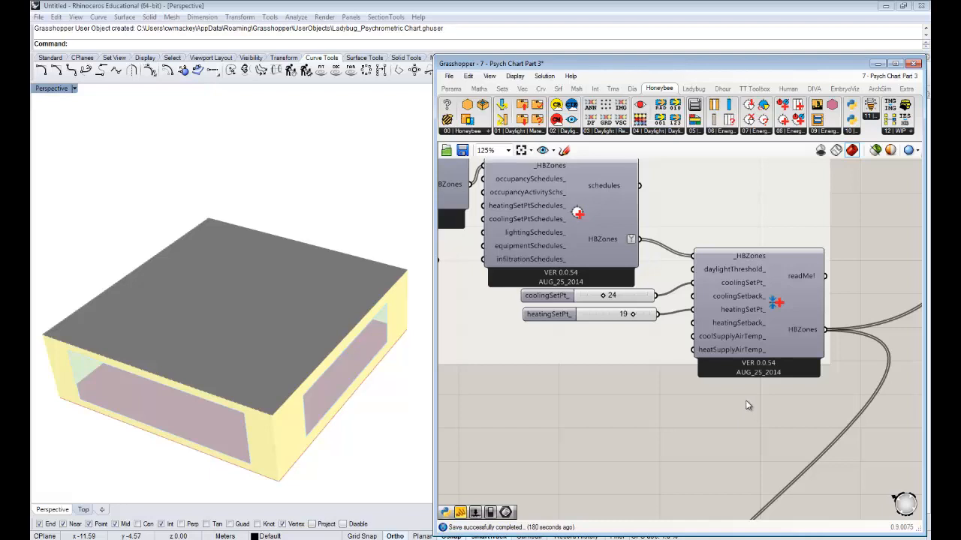
mouse_move(813, 309)
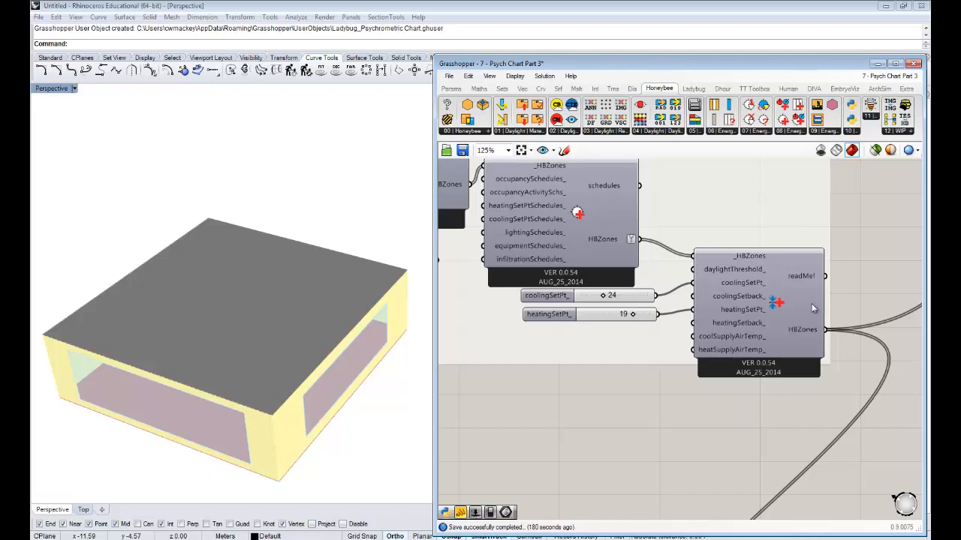
scroll(down, 3)
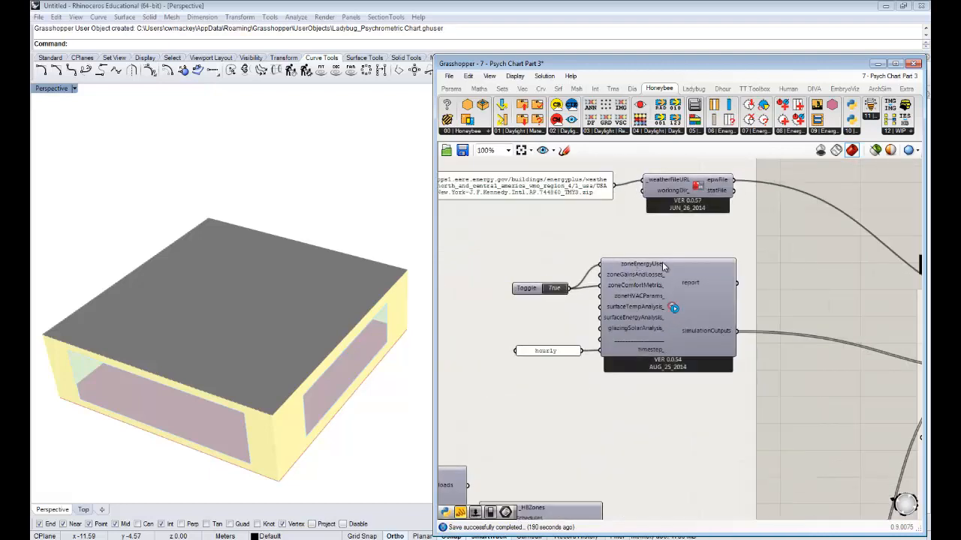
mouse_move(811, 392)
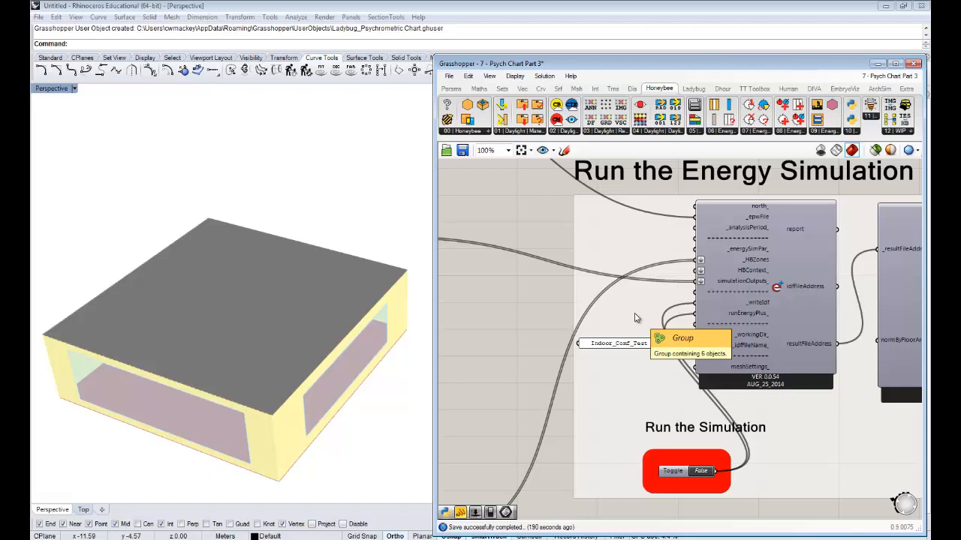
mouse_move(580, 302)
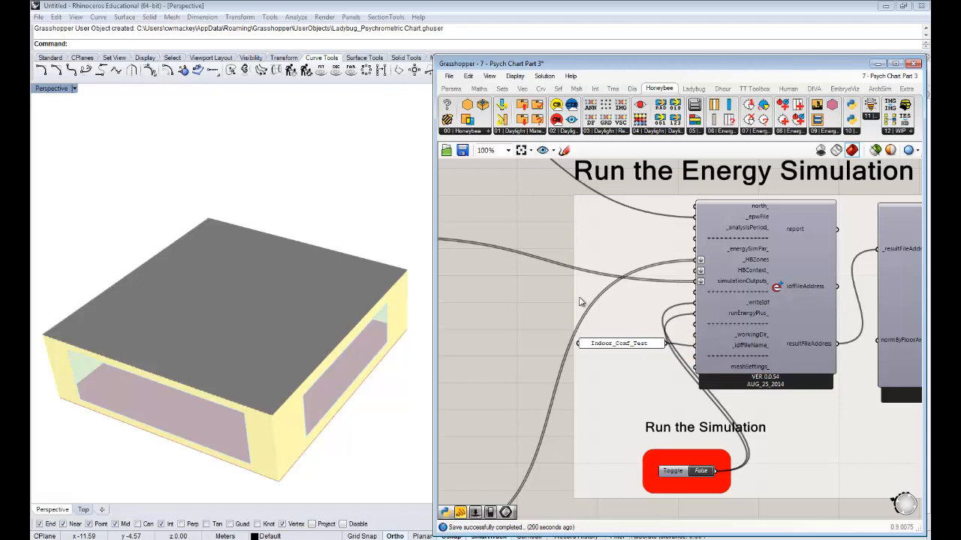
mouse_move(561, 300)
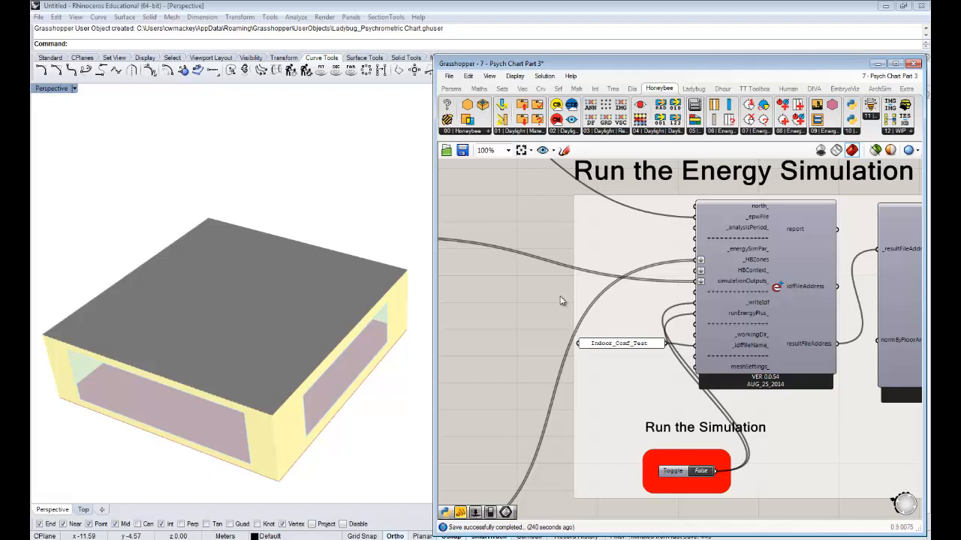
mouse_move(636, 299)
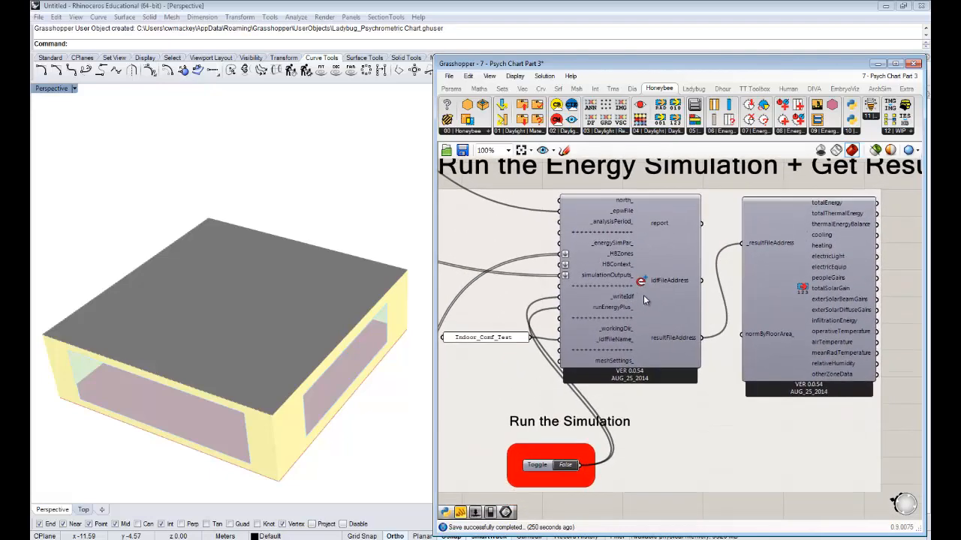
scroll(down, 3)
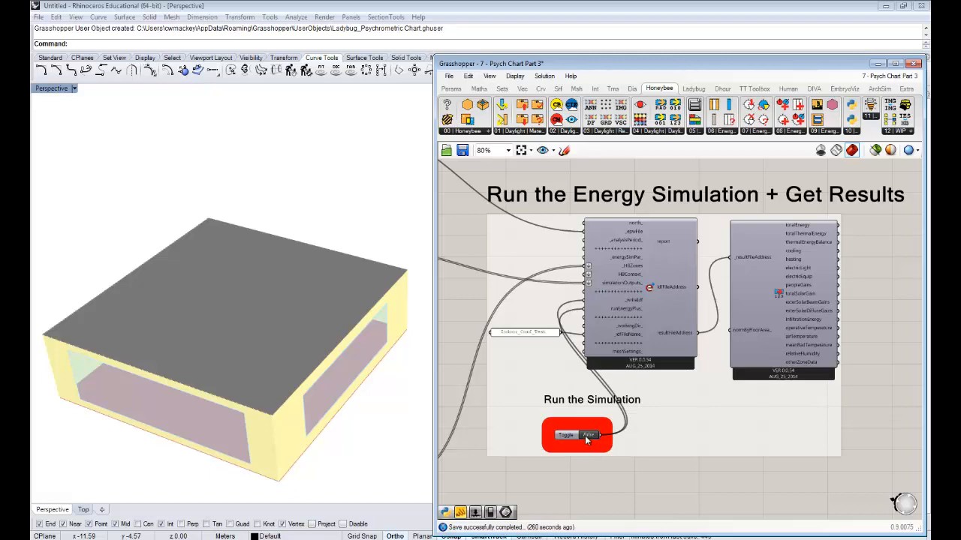
click(588, 435)
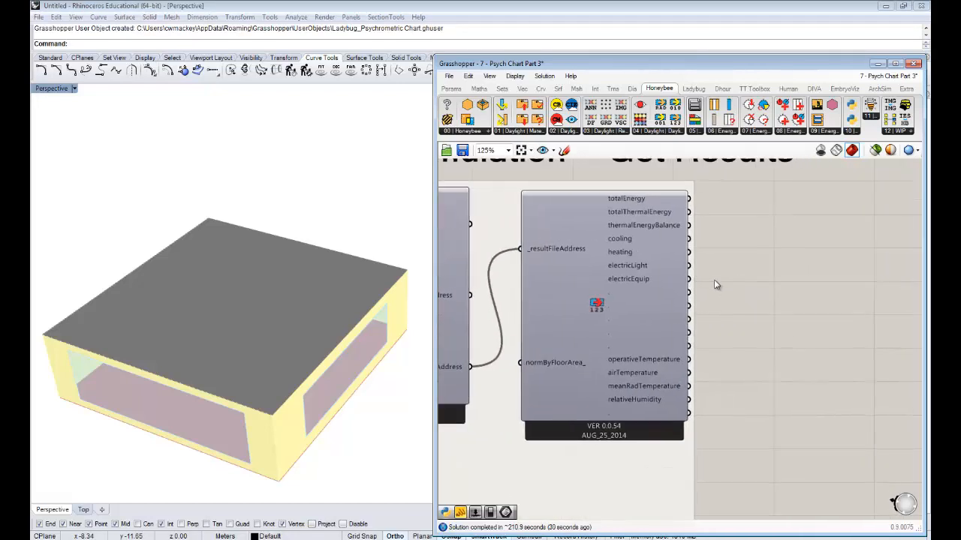
mouse_move(627, 252)
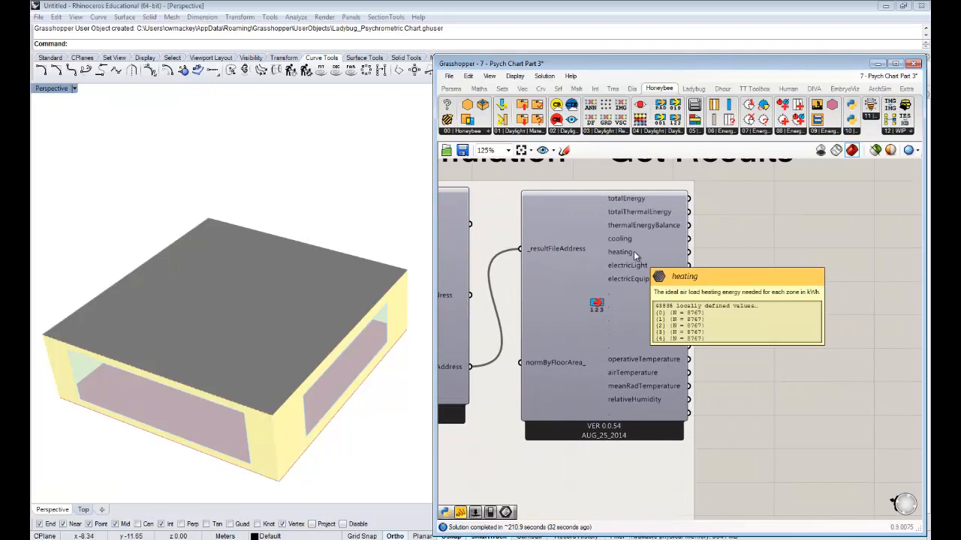
mouse_move(631, 372)
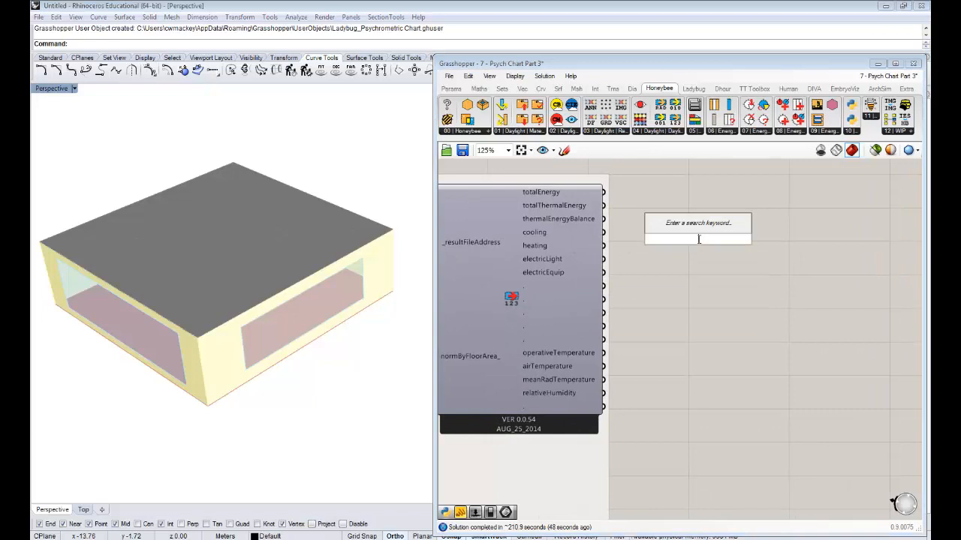
Place a Tree Branch fed by a readEPResult energy output, plus a Panel to display it.
text(branch)
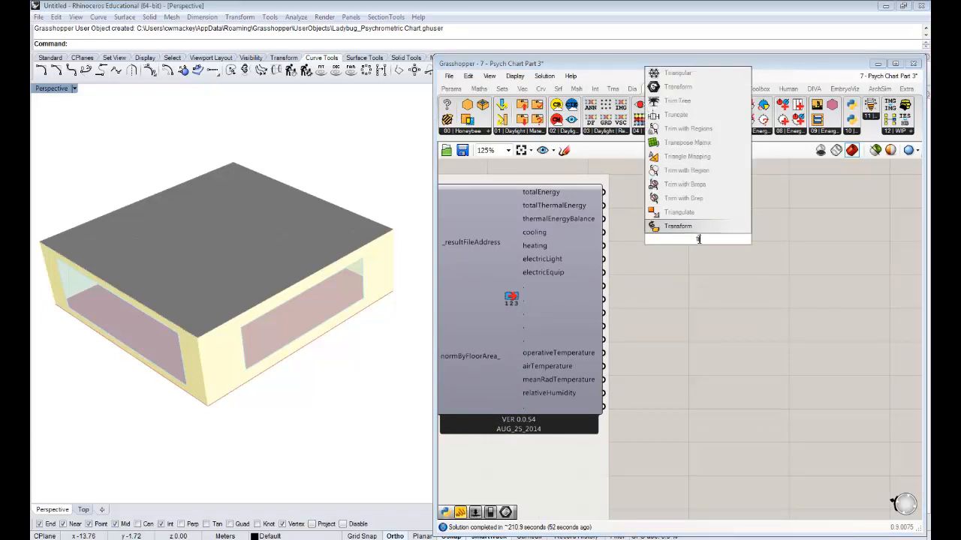
text(treebranch)
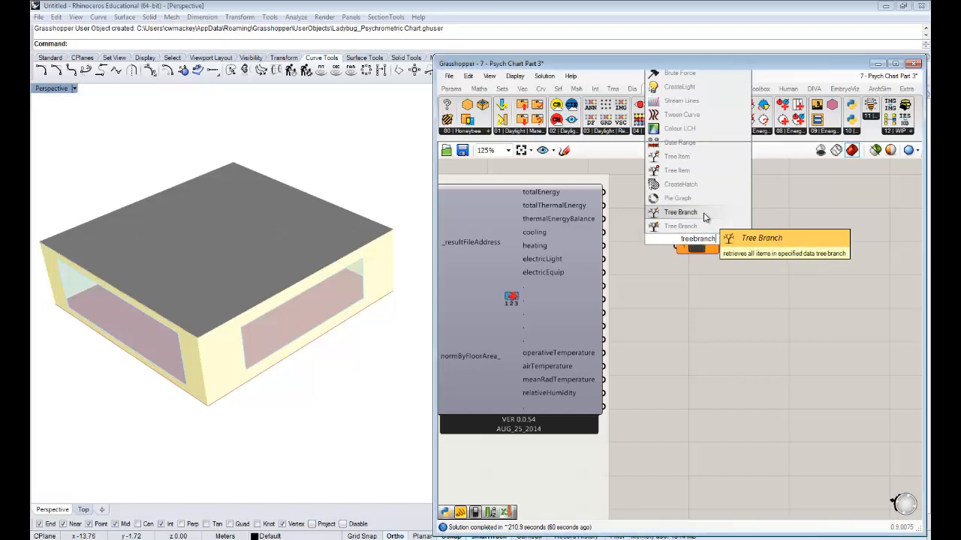
click(679, 213)
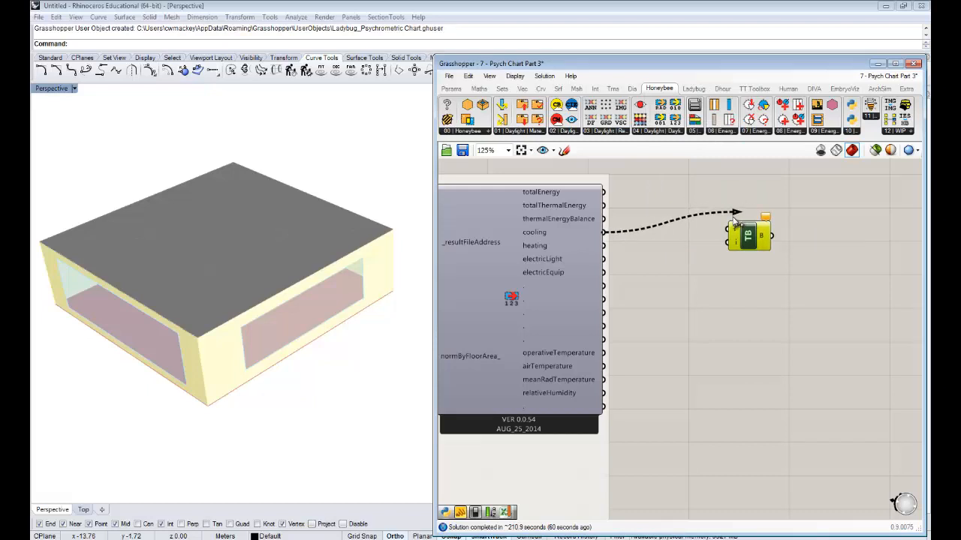
drag(748, 234, 738, 231)
text(pane)
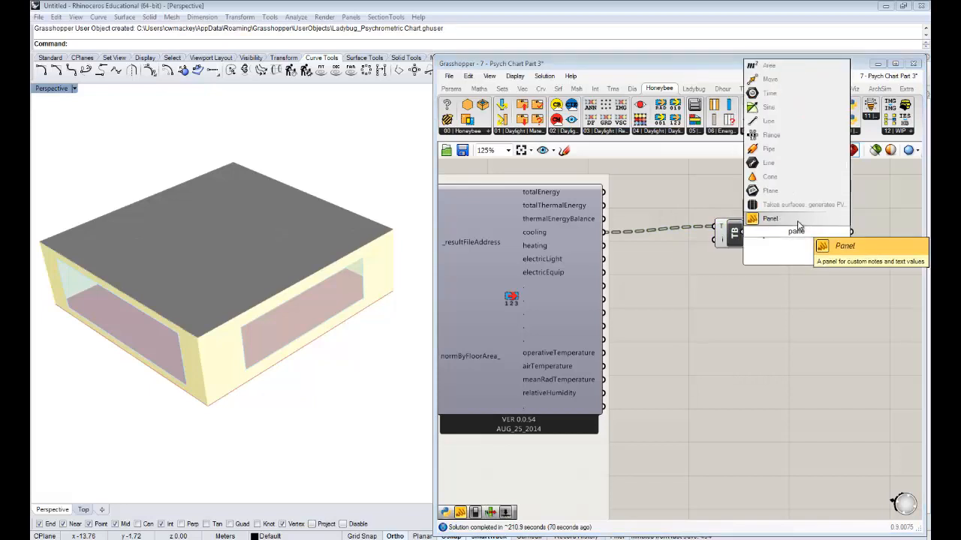
click(769, 217)
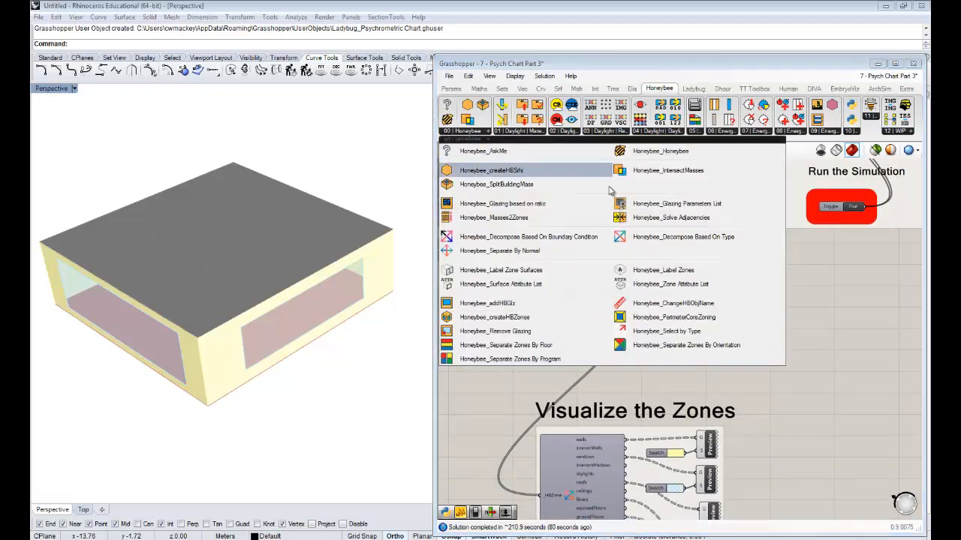
mouse_move(681, 284)
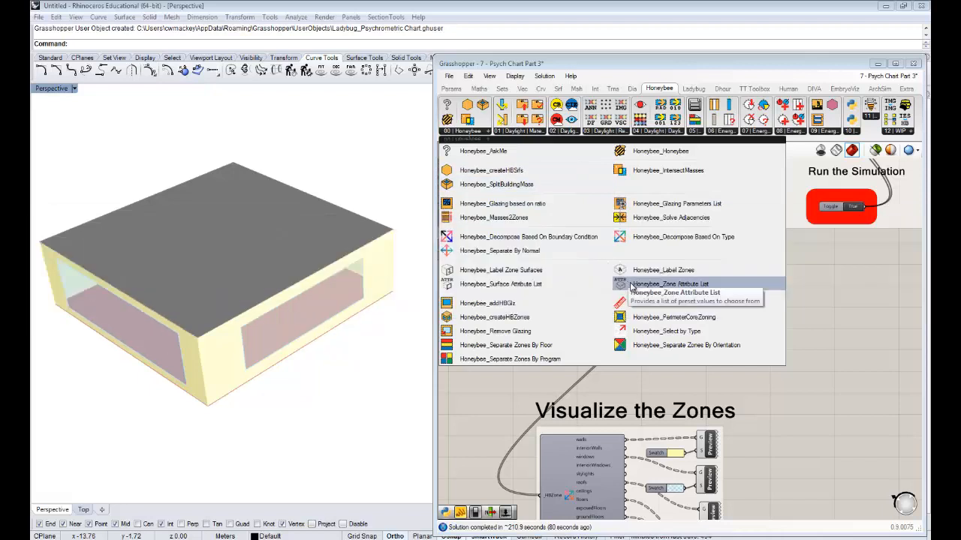
mouse_move(585, 294)
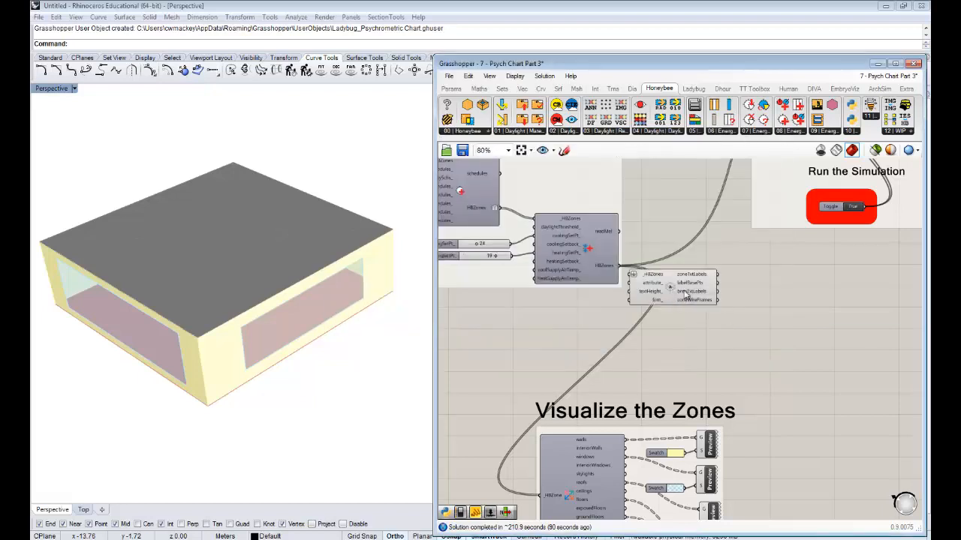
Add the Honeybee Zone Attribute List and turn the zone visualization preview on.
click(703, 285)
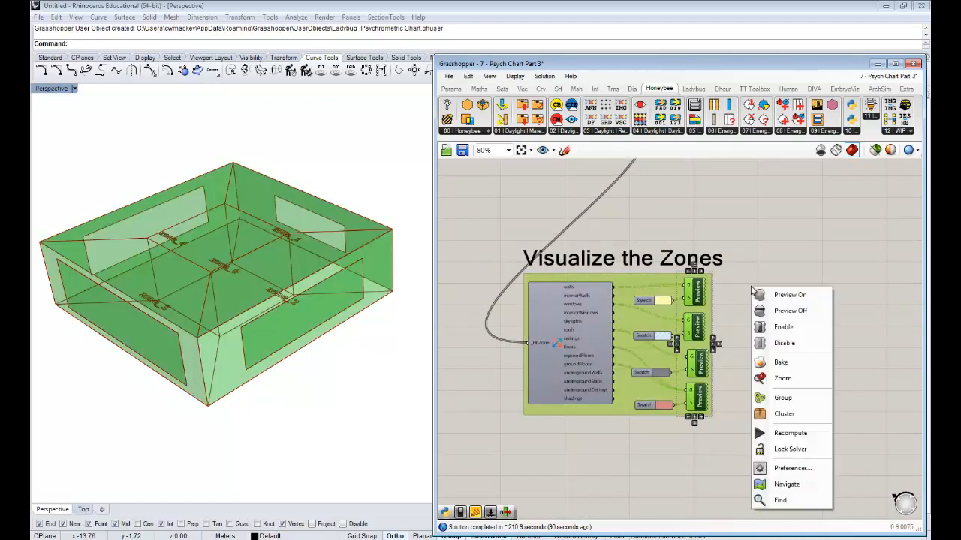
click(791, 310)
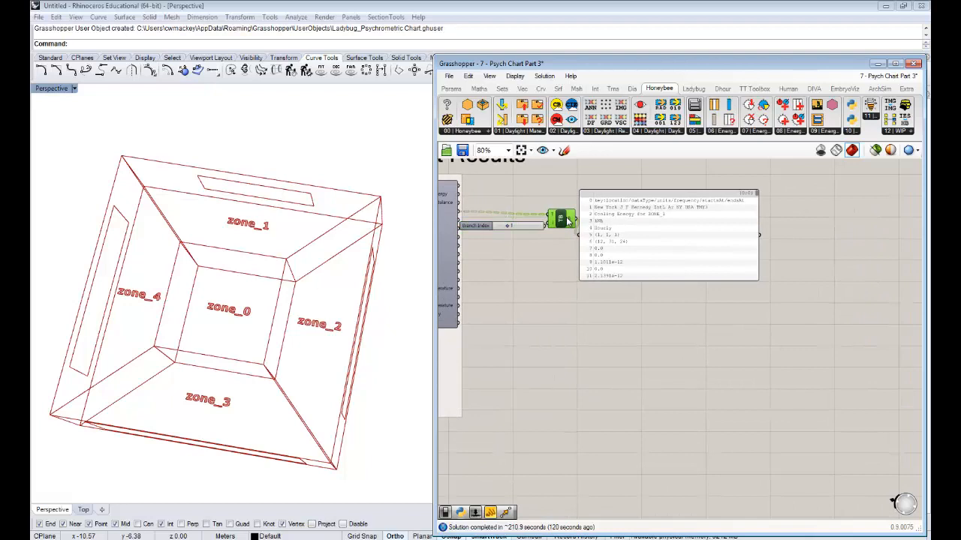
click(667, 237)
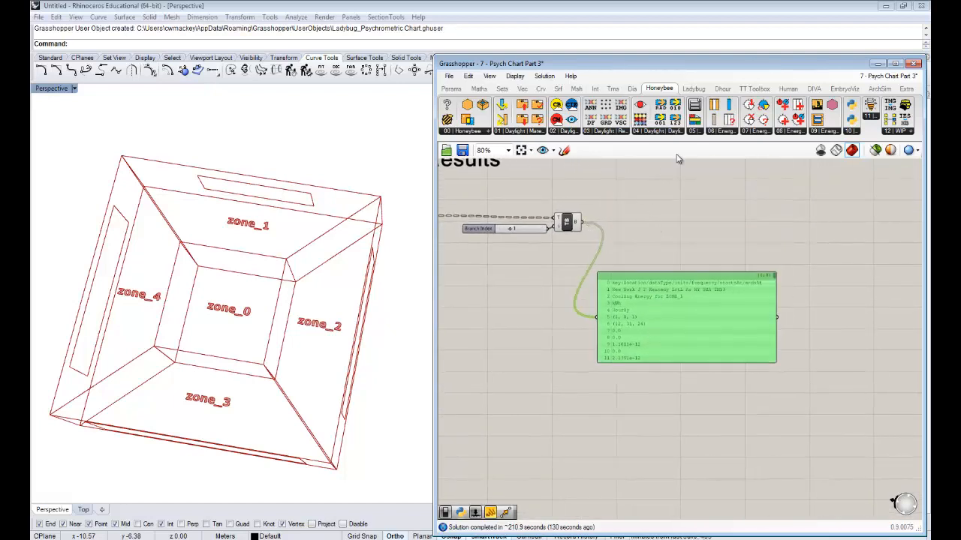
mouse_move(642, 96)
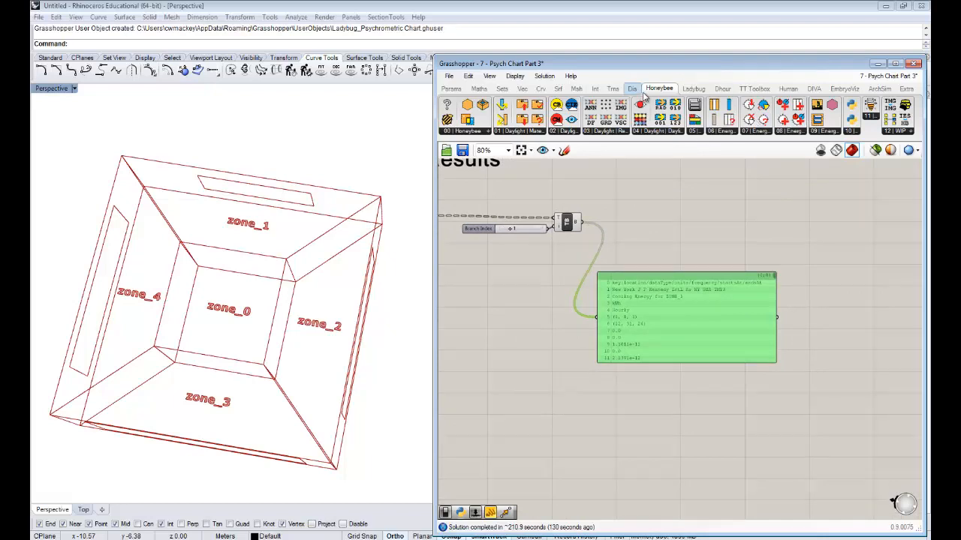
Total the zone's energy values with Mass Addition, giving 16221.157293 in a panel.
click(690, 87)
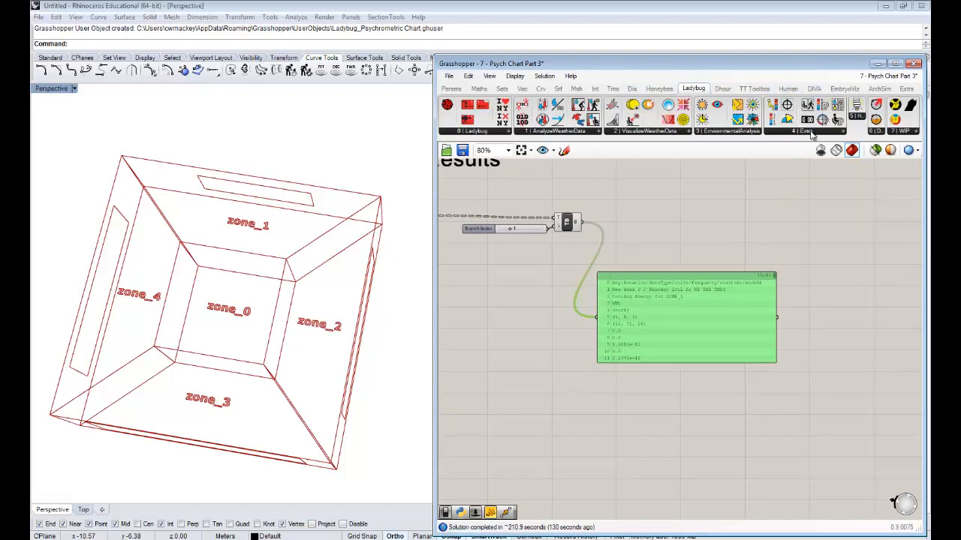
click(809, 134)
text(mass)
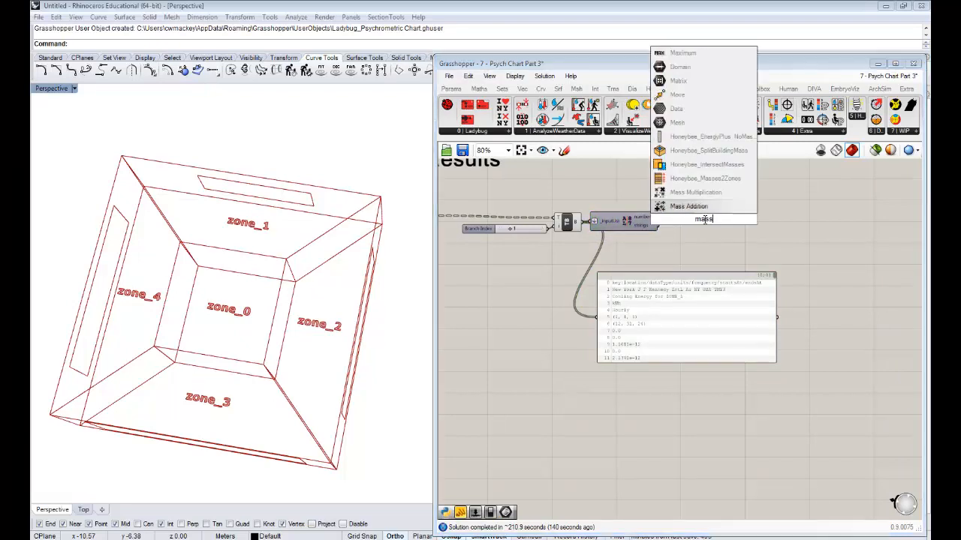
click(687, 206)
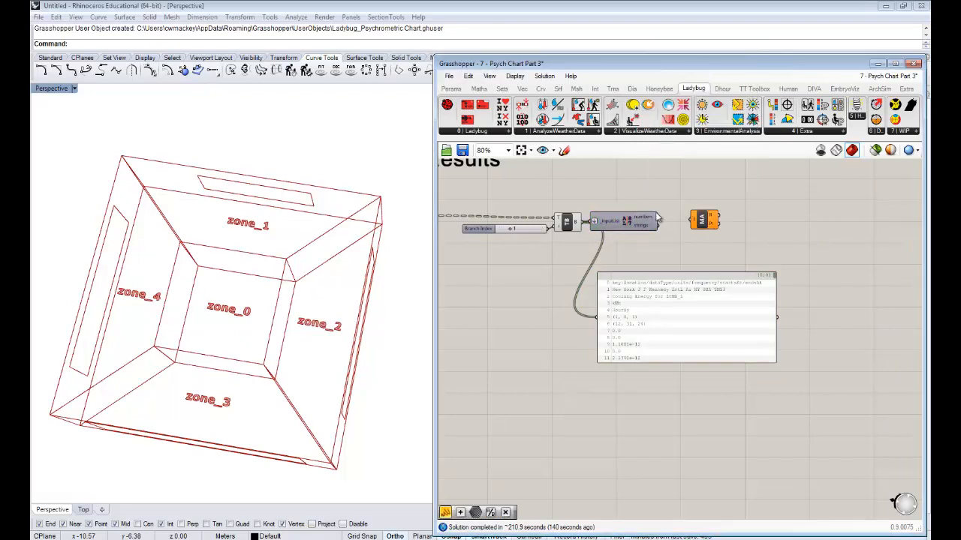
click(702, 221)
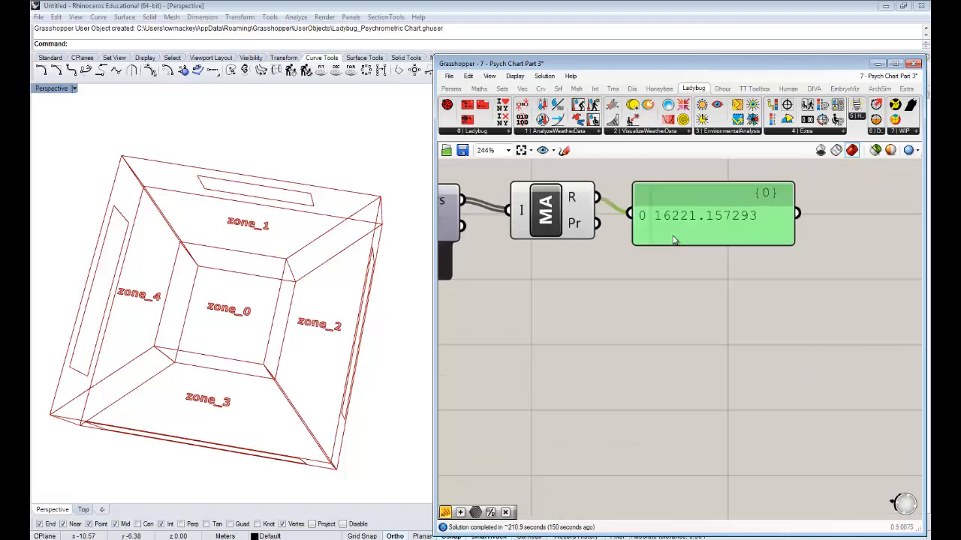
scroll(down, 3)
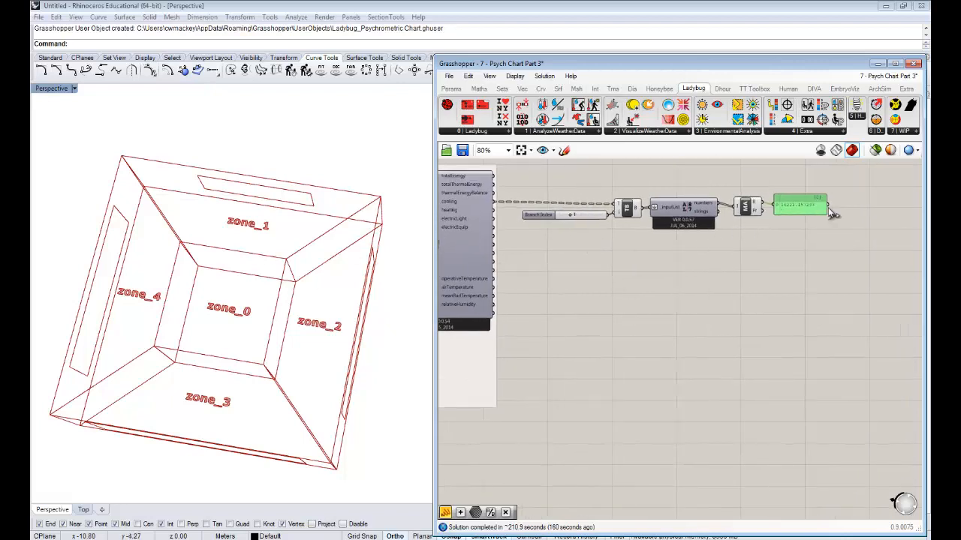
mouse_move(782, 231)
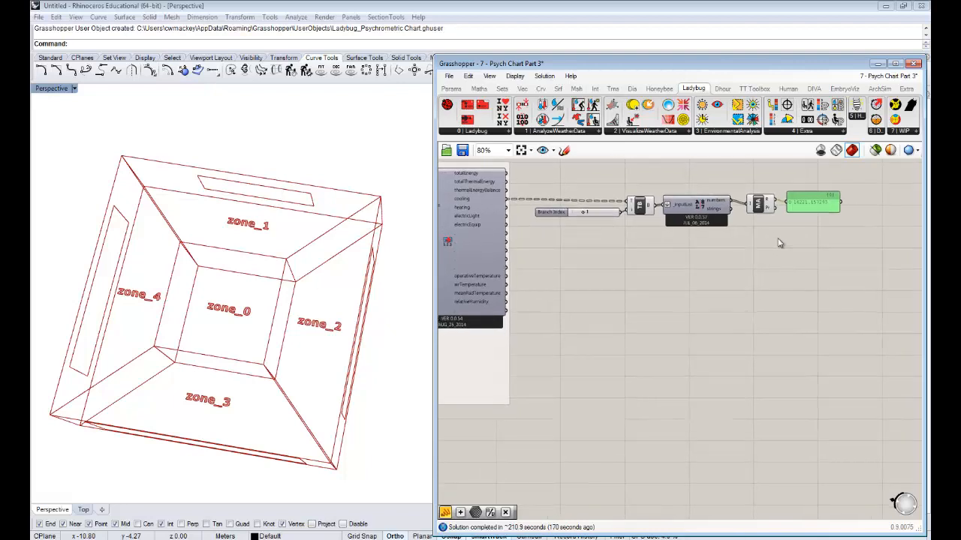
mouse_move(816, 214)
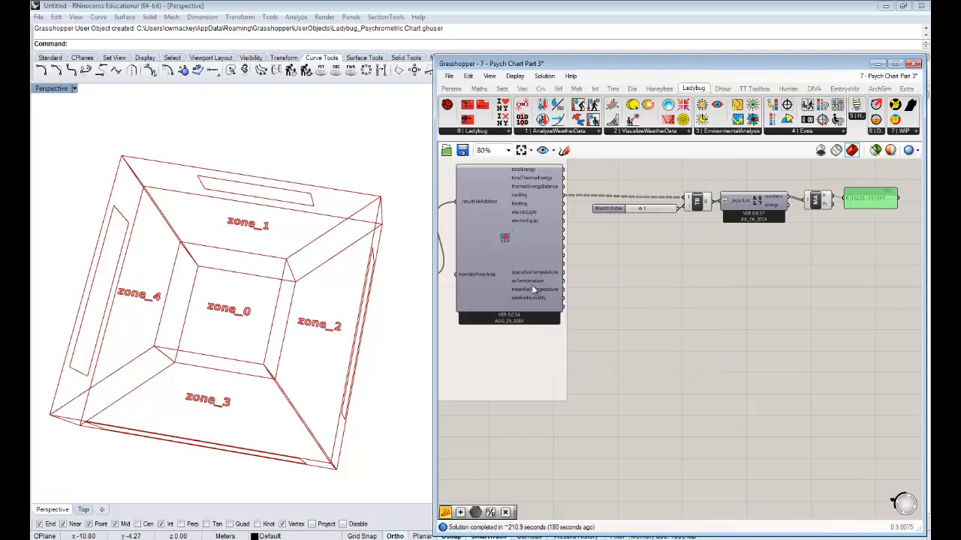
mouse_move(534, 289)
text(panel)
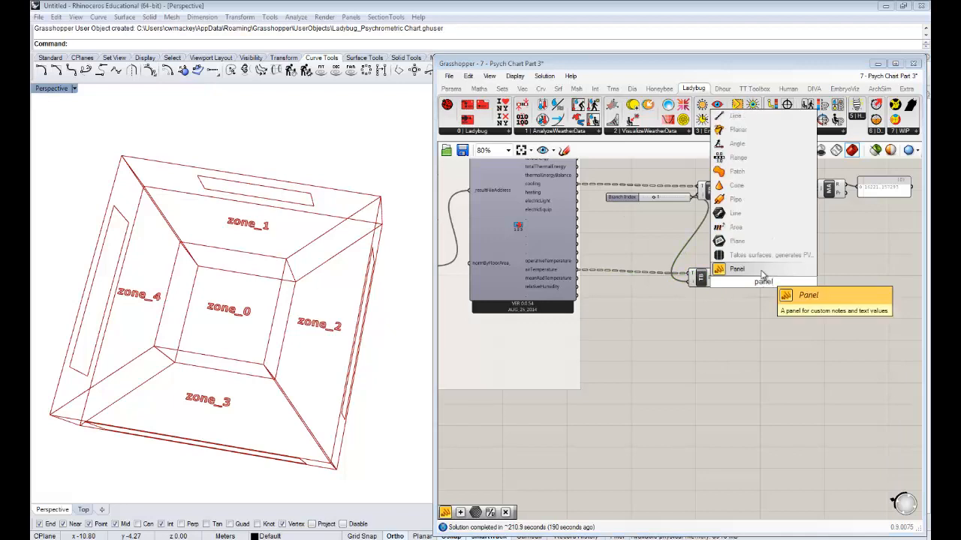
Place a Panel beside the readEPResult outputs to read simulation values.
click(739, 268)
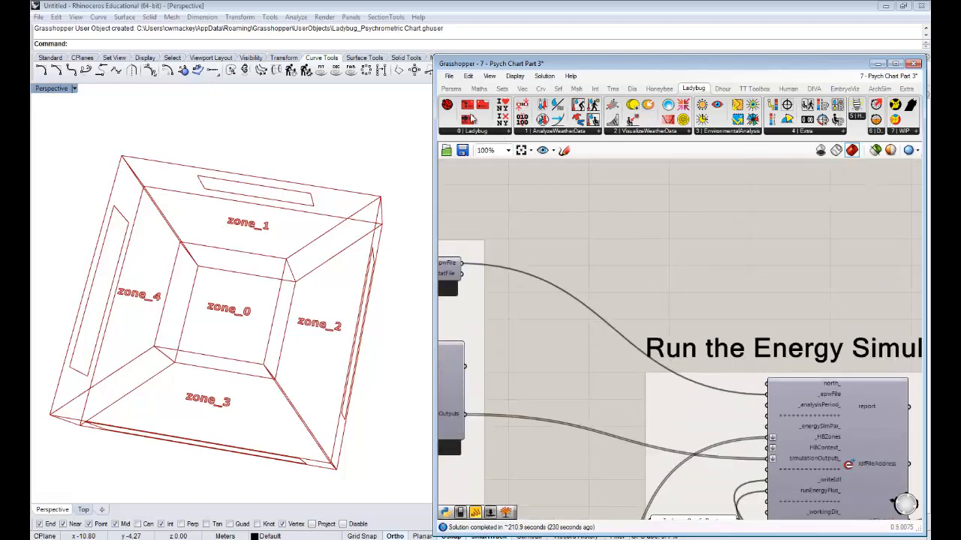
mouse_move(656, 222)
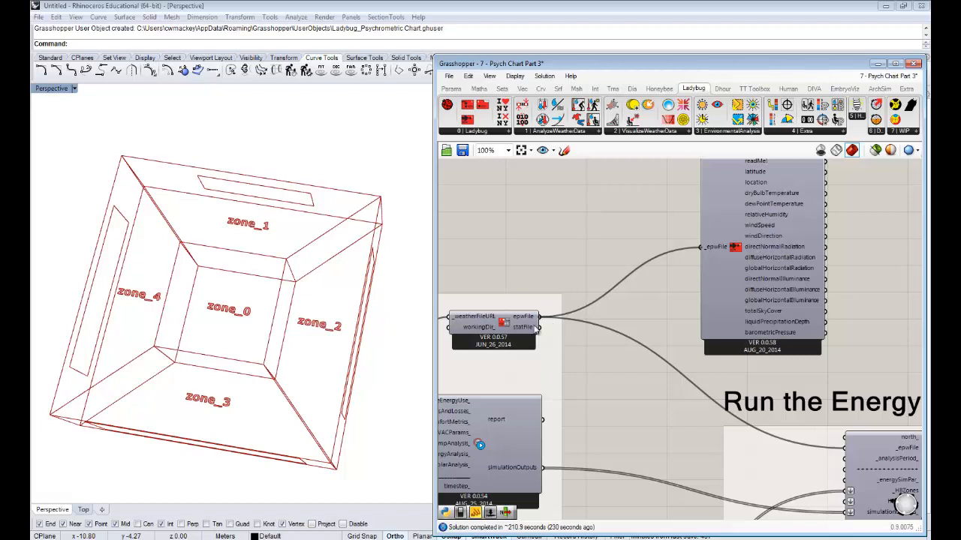
mouse_move(633, 257)
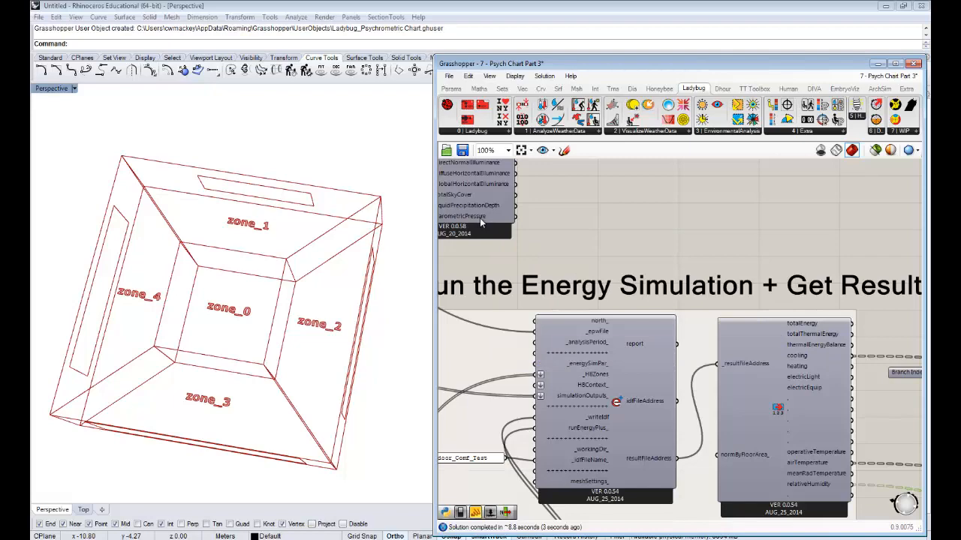
Zoom the canvas over to the Run the Energy Simulation + Get Results group.
scroll(down, 3)
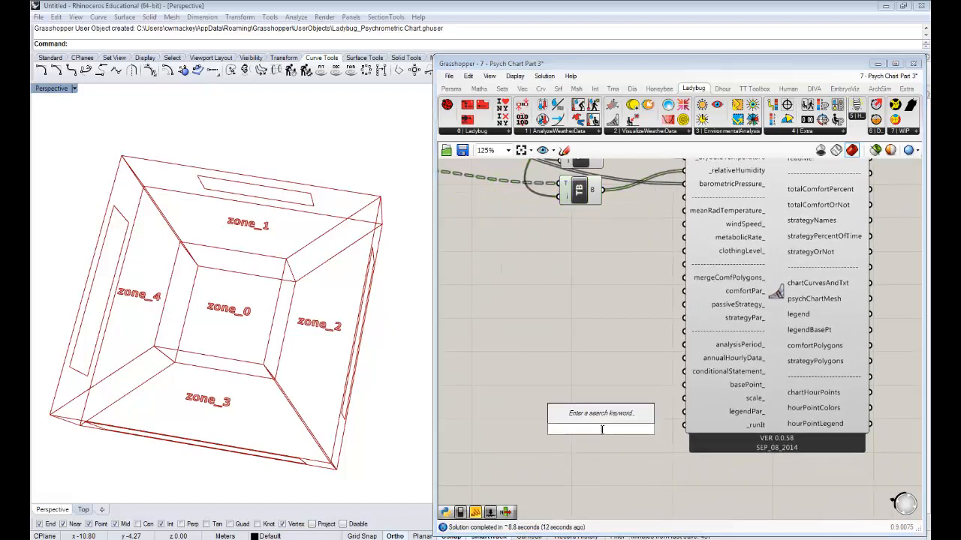
Add a Boolean Toggle set True on the Psychrometric Chart's _runIt input and view the chart.
text(boo)
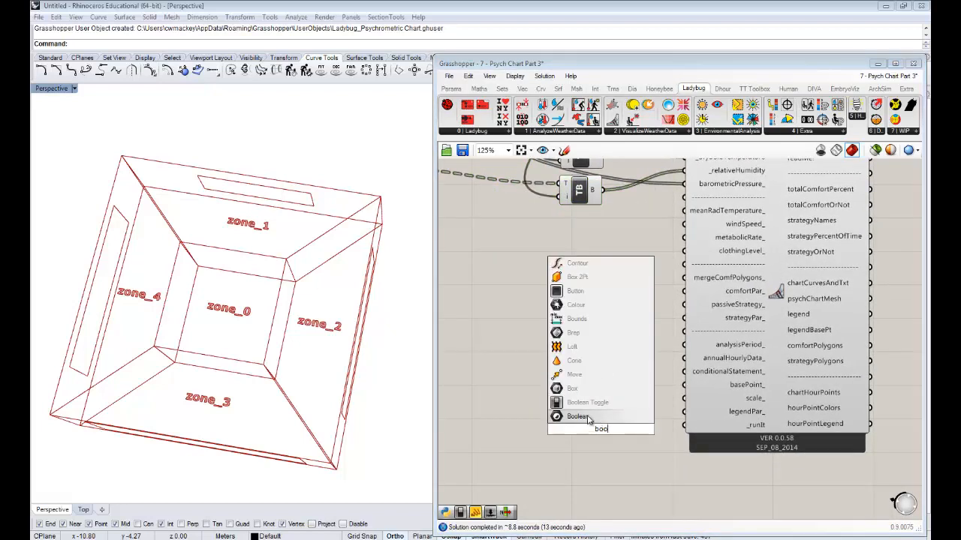
click(587, 402)
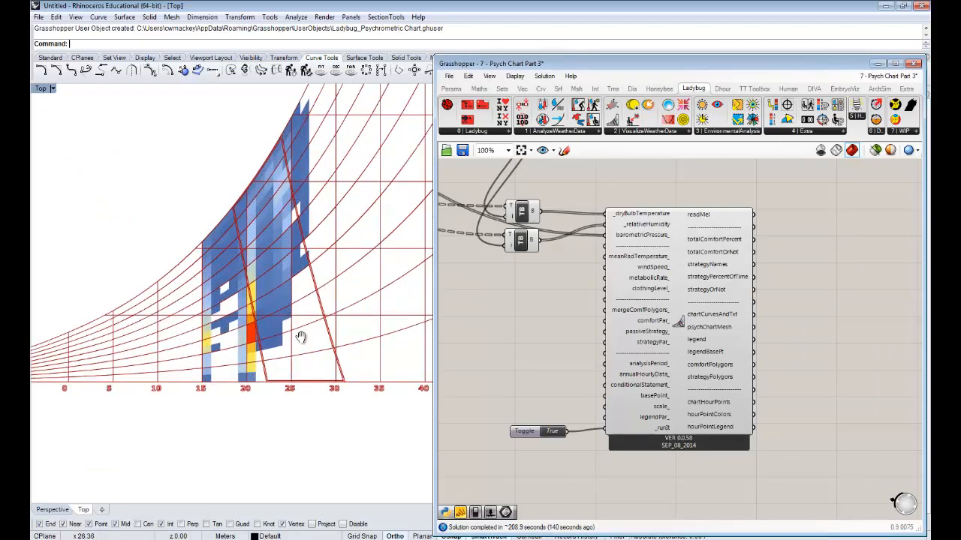
drag(300, 336, 285, 358)
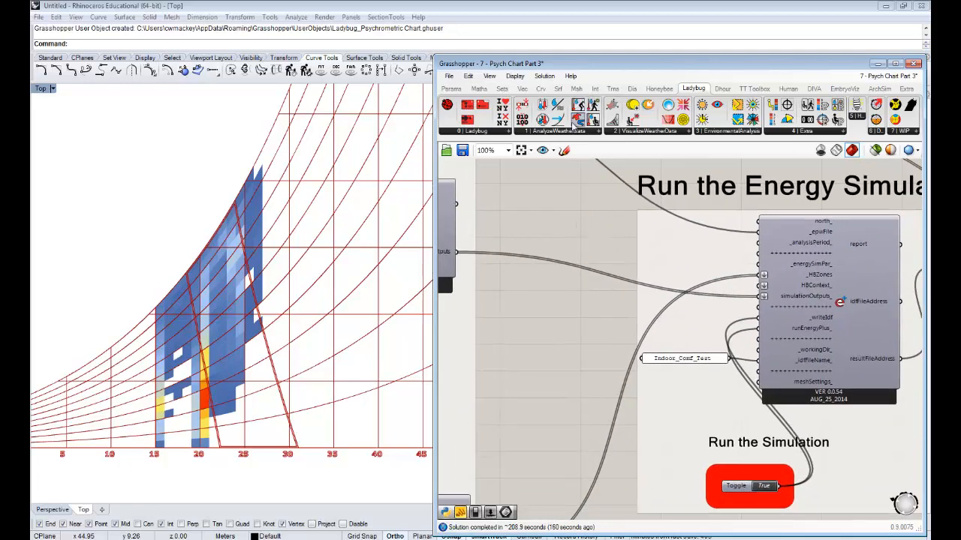
mouse_move(584, 235)
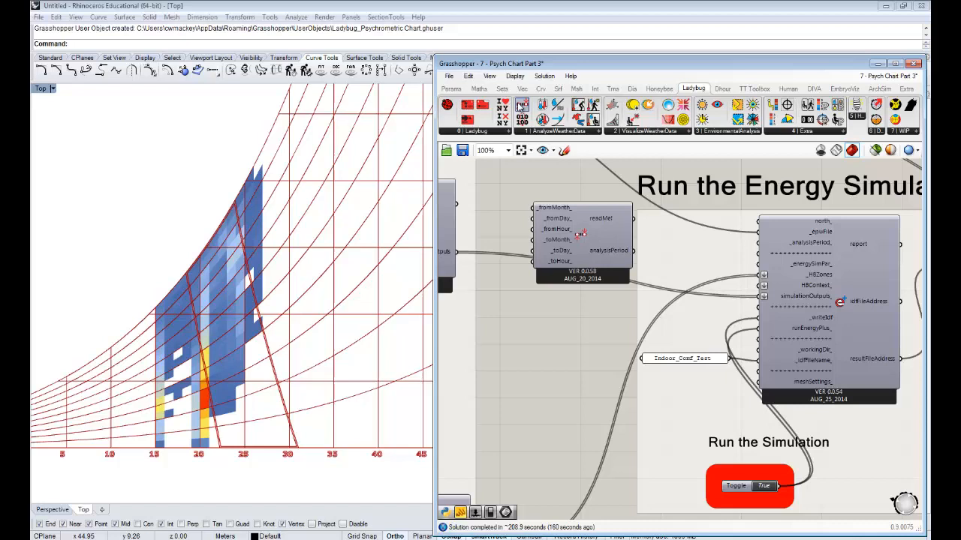
mouse_move(582, 231)
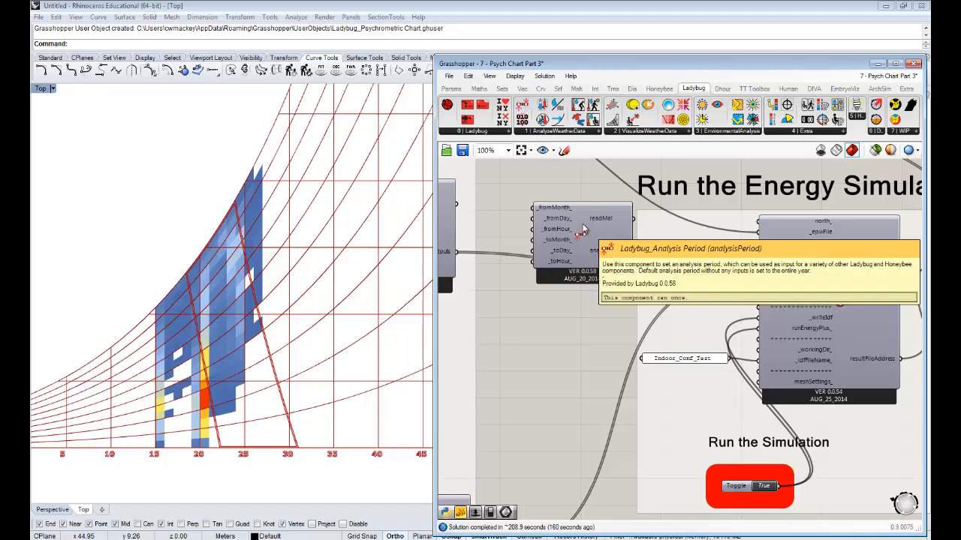
Add a Ladybug Analysis Period with month panels feeding the energy simulation.
click(578, 247)
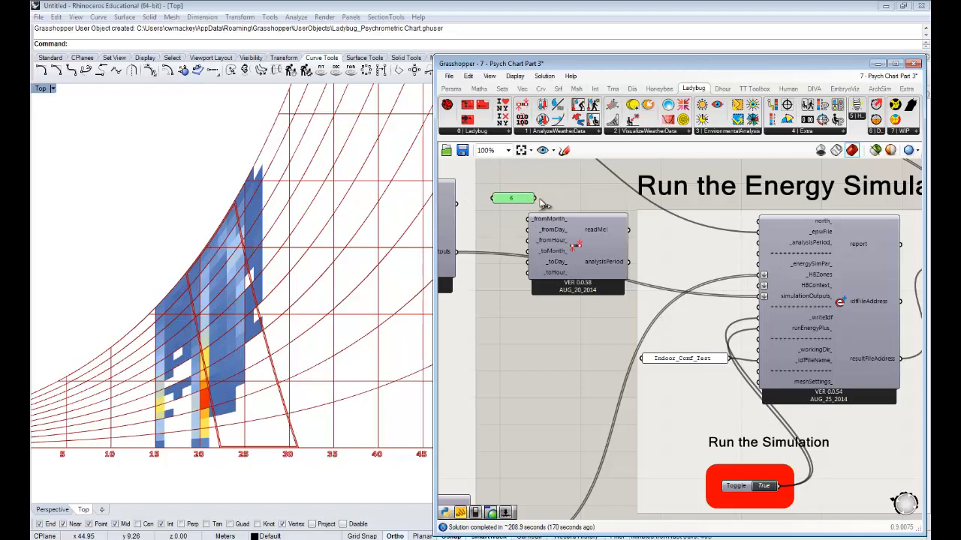
click(574, 247)
text(9)
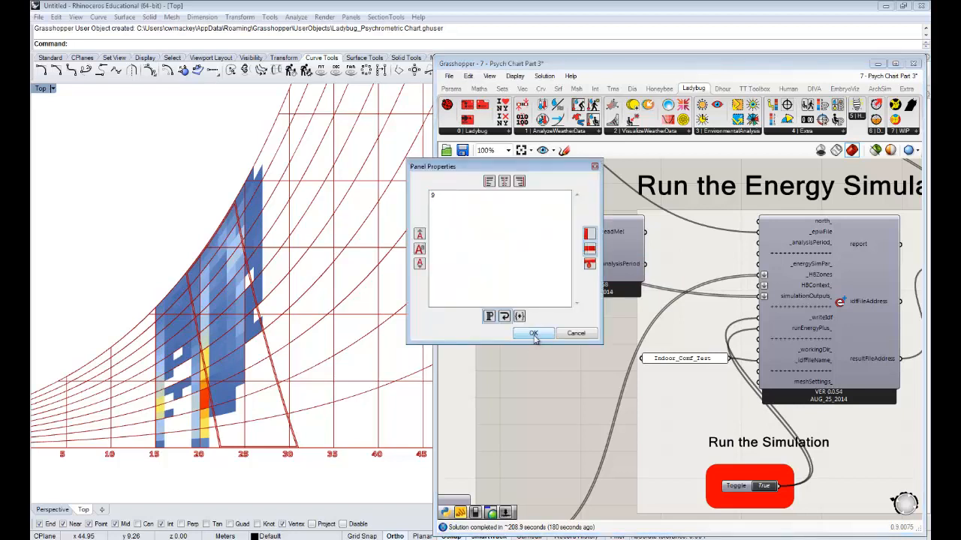
click(533, 333)
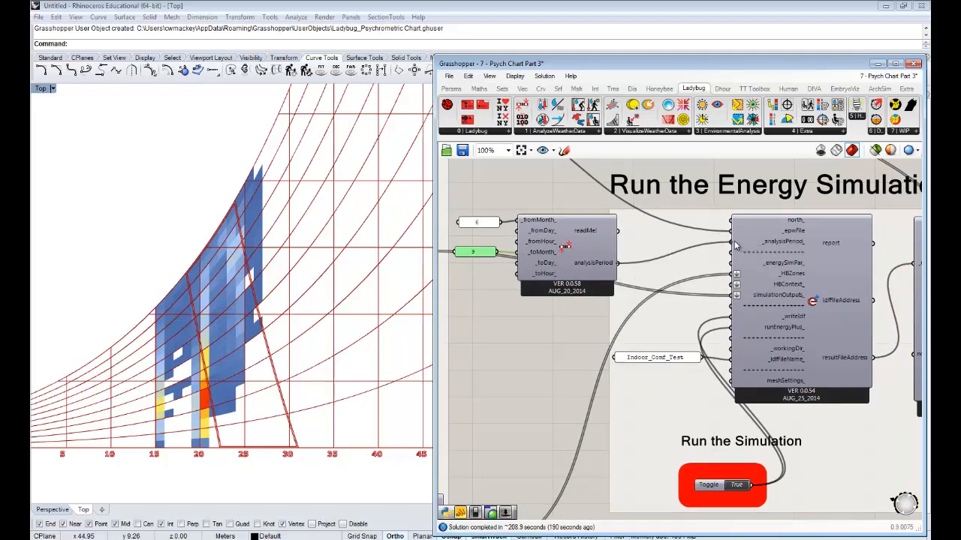
click(722, 486)
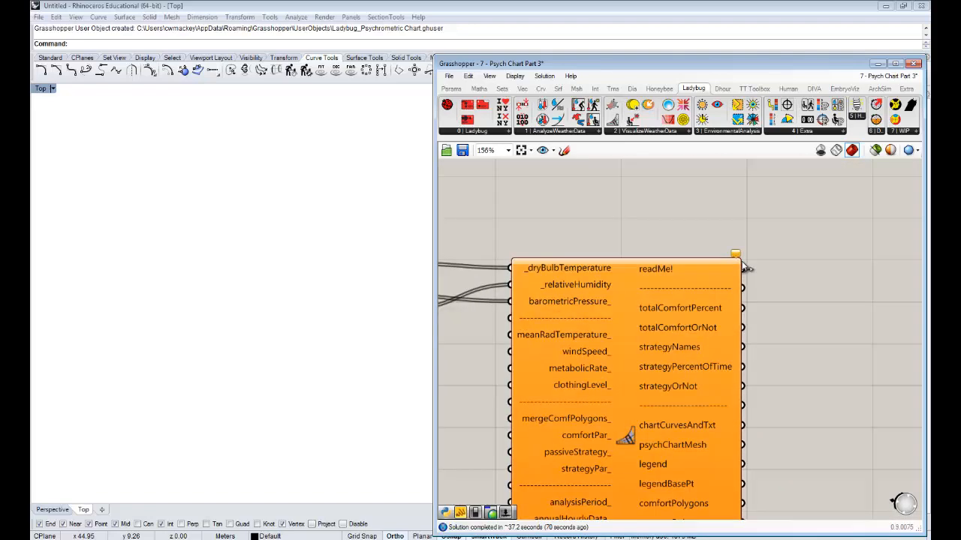
mouse_move(736, 255)
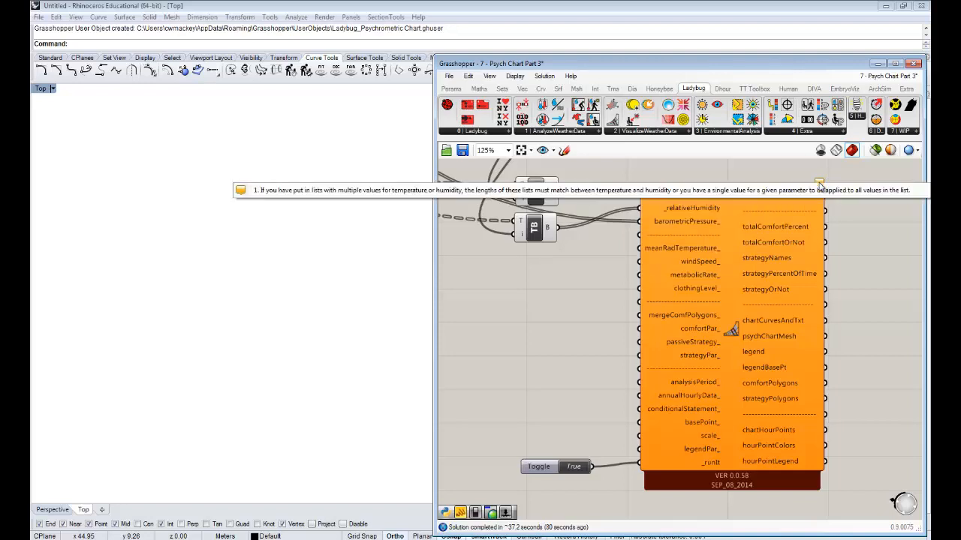
mouse_move(807, 197)
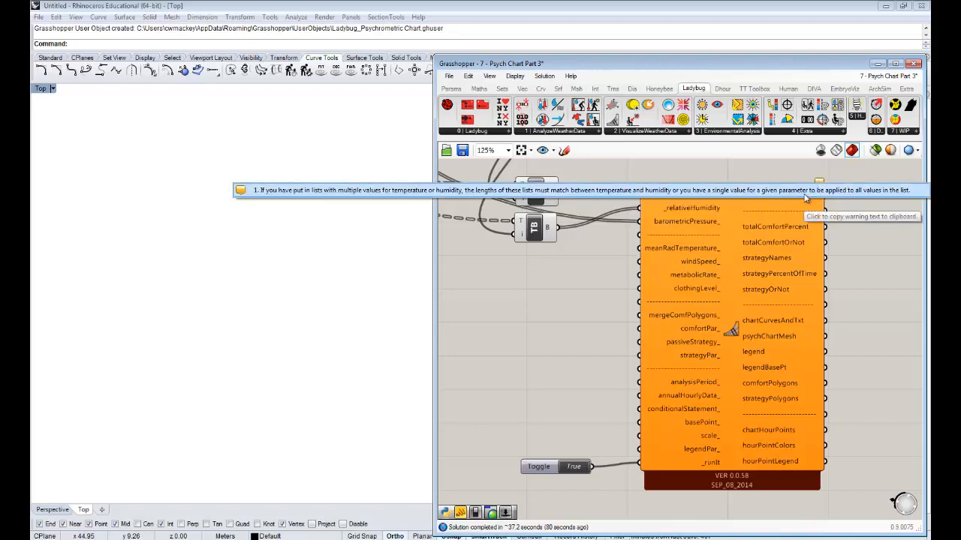
mouse_move(668, 195)
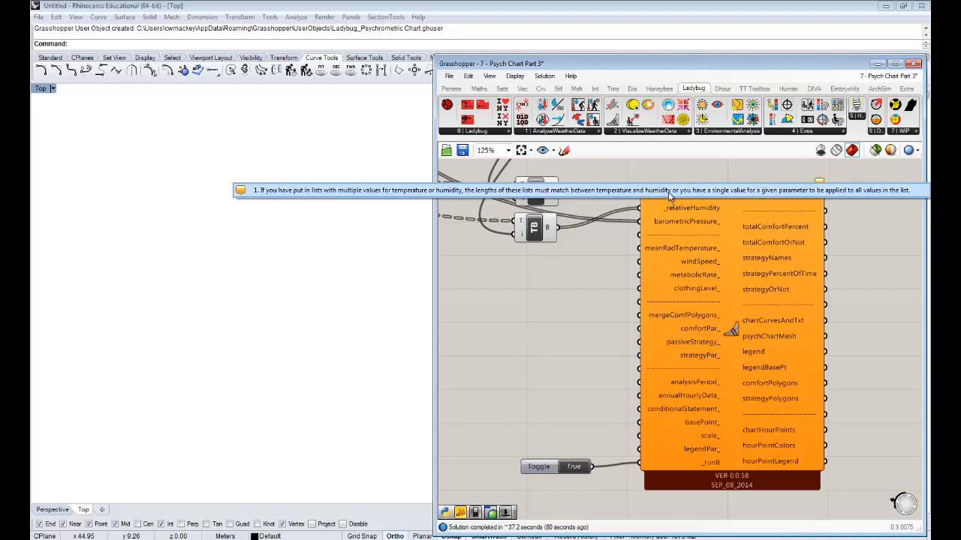
mouse_move(668, 189)
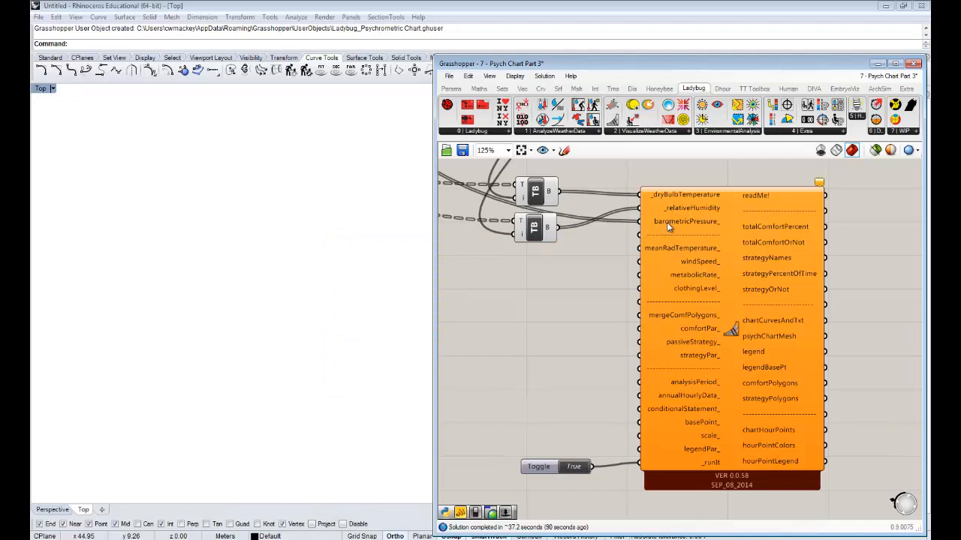
mouse_move(681, 225)
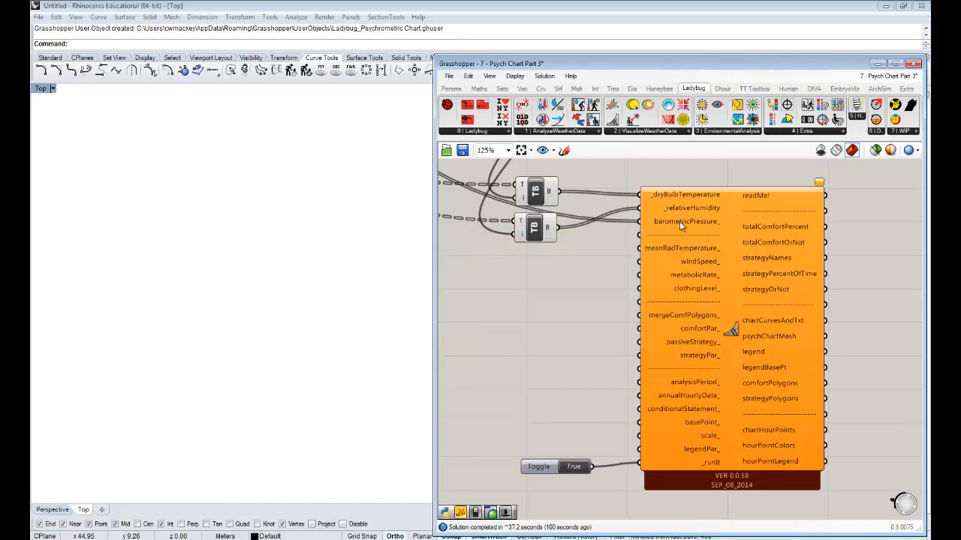
mouse_move(678, 222)
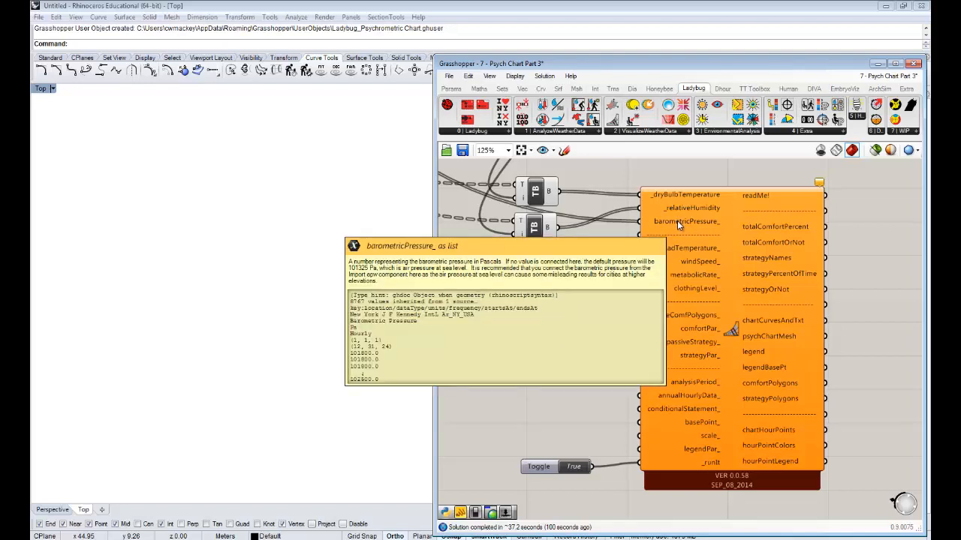
Disconnect the chart's barometricPressure input to clear the list-length mismatch.
right_click(684, 221)
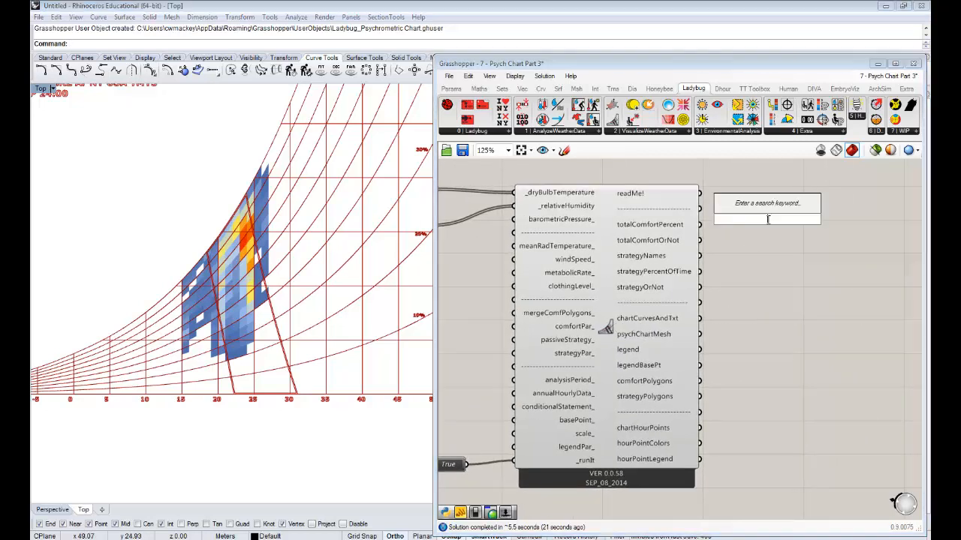
text(pan)
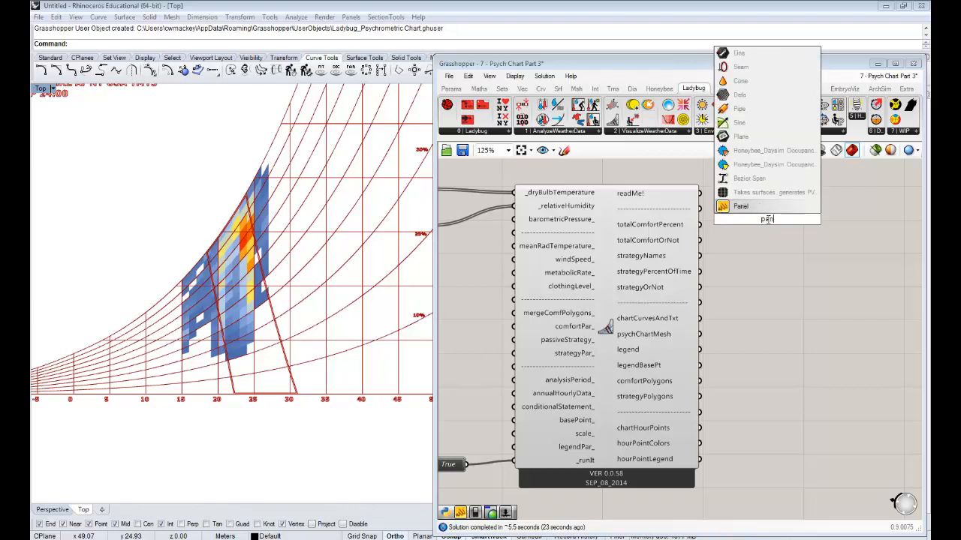
click(740, 206)
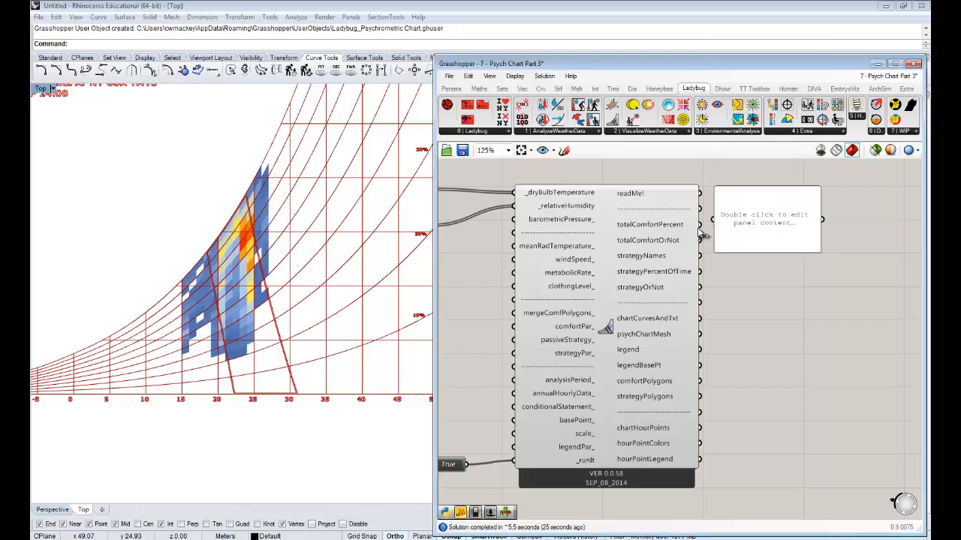
drag(767, 218, 722, 228)
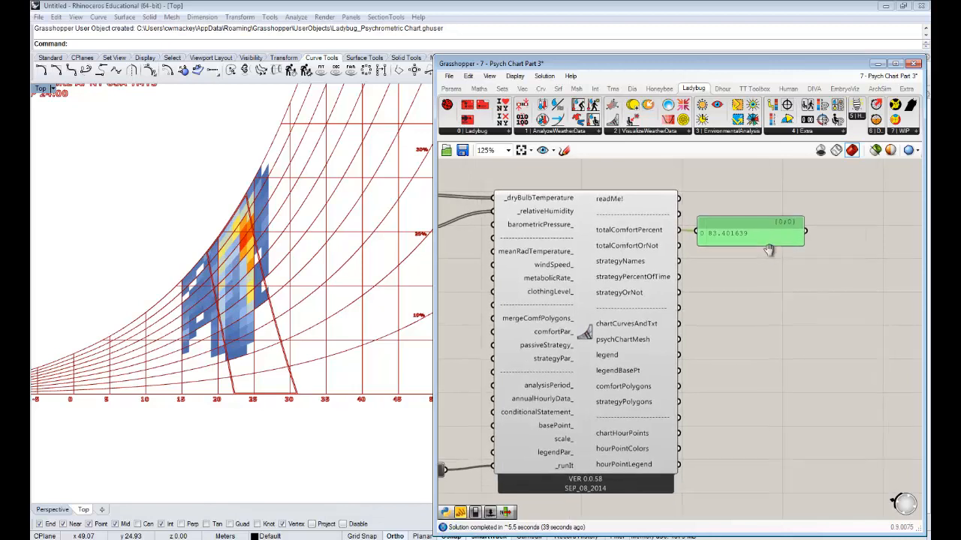
mouse_move(818, 248)
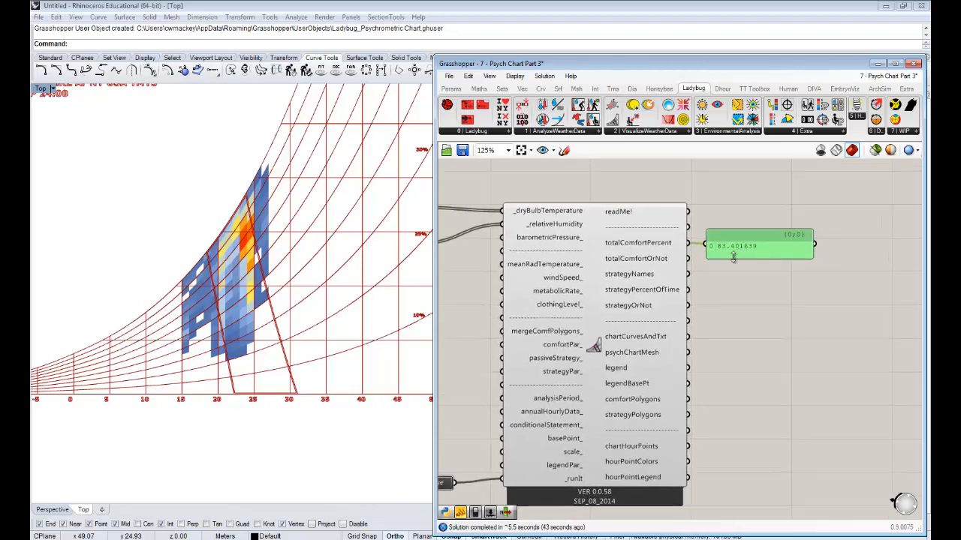
mouse_move(286, 225)
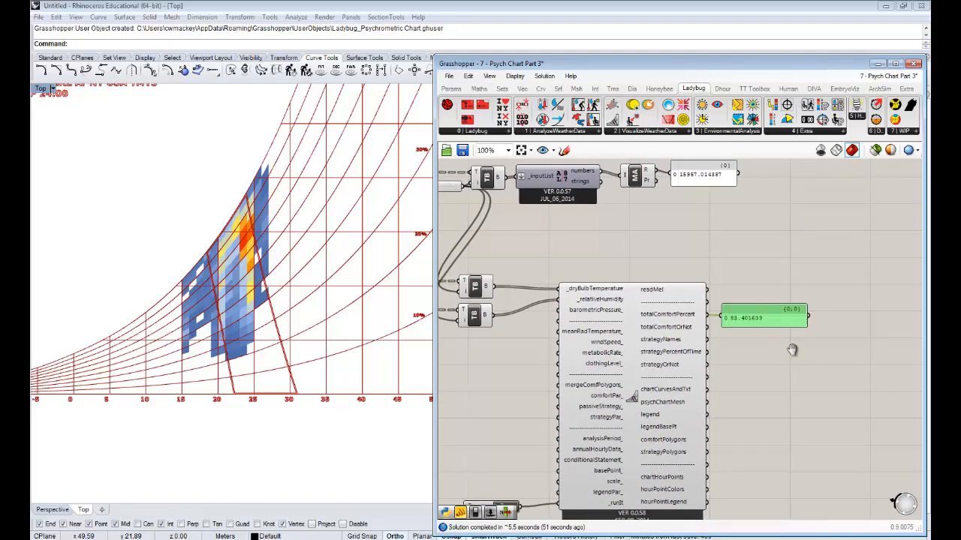
mouse_move(733, 270)
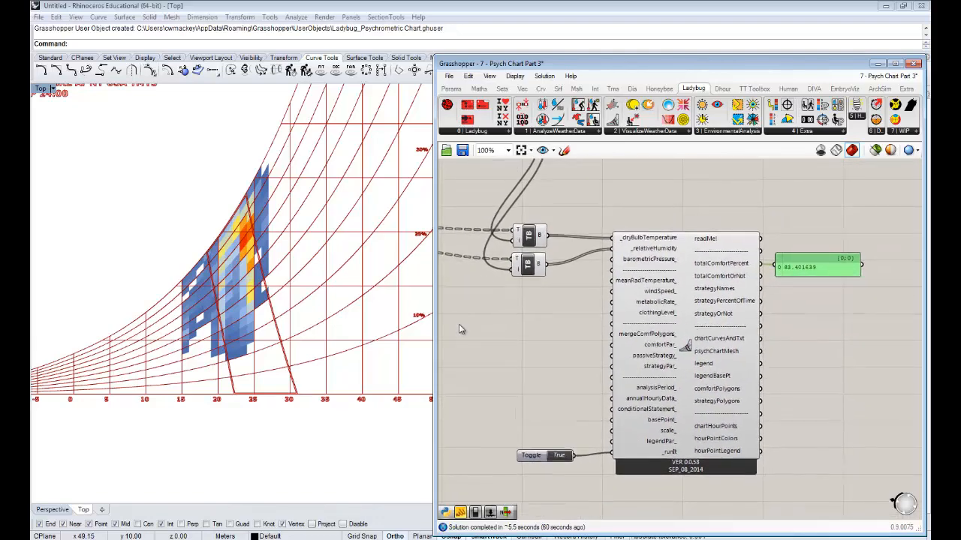
mouse_move(252, 297)
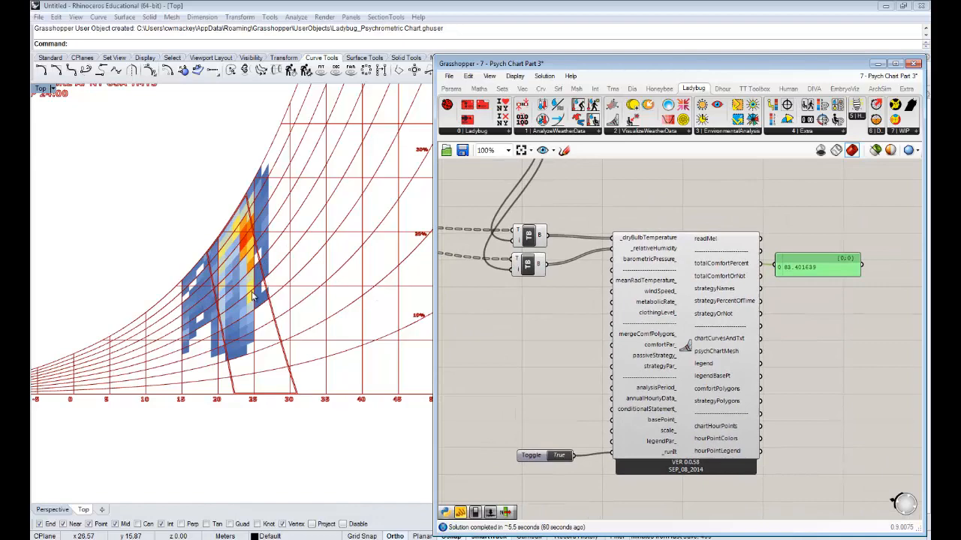
mouse_move(234, 292)
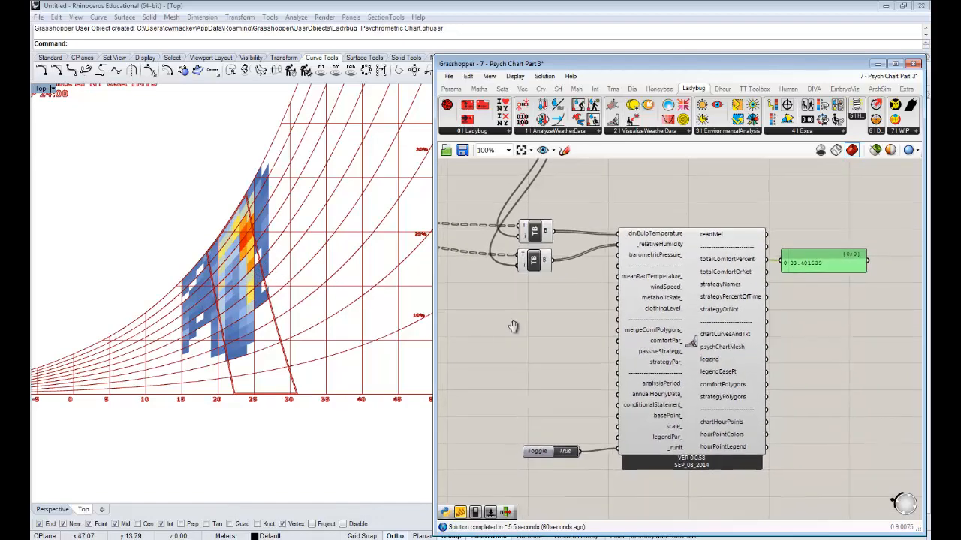
drag(513, 327, 522, 322)
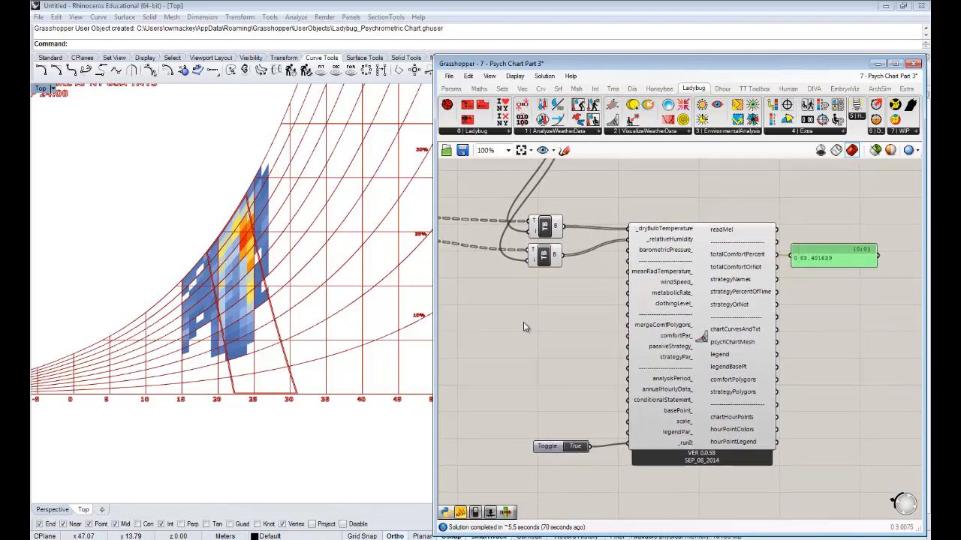
mouse_move(574, 336)
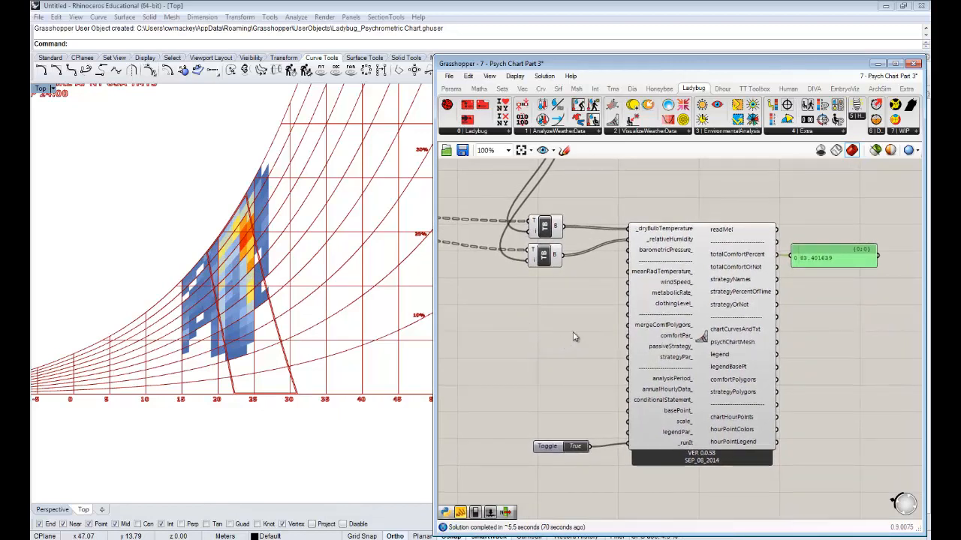
mouse_move(654, 288)
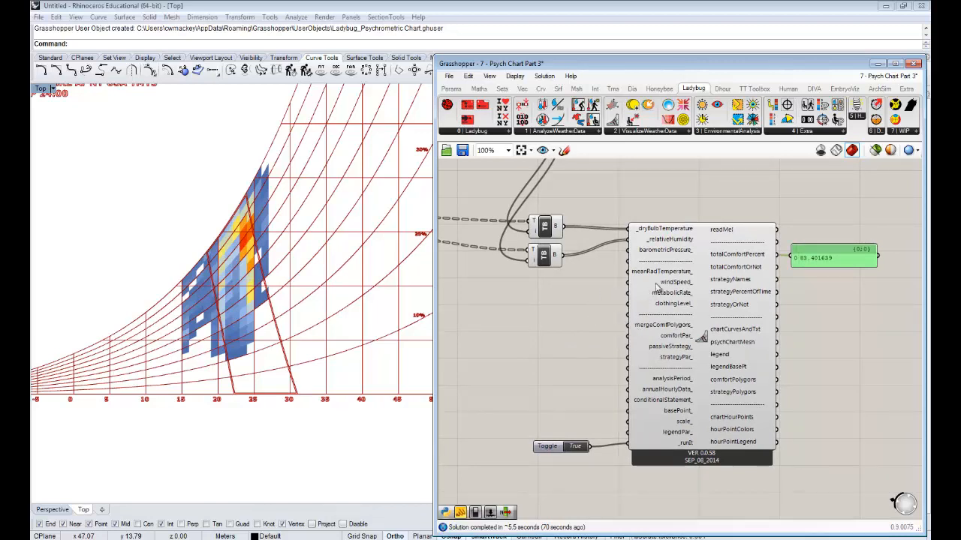
mouse_move(670, 283)
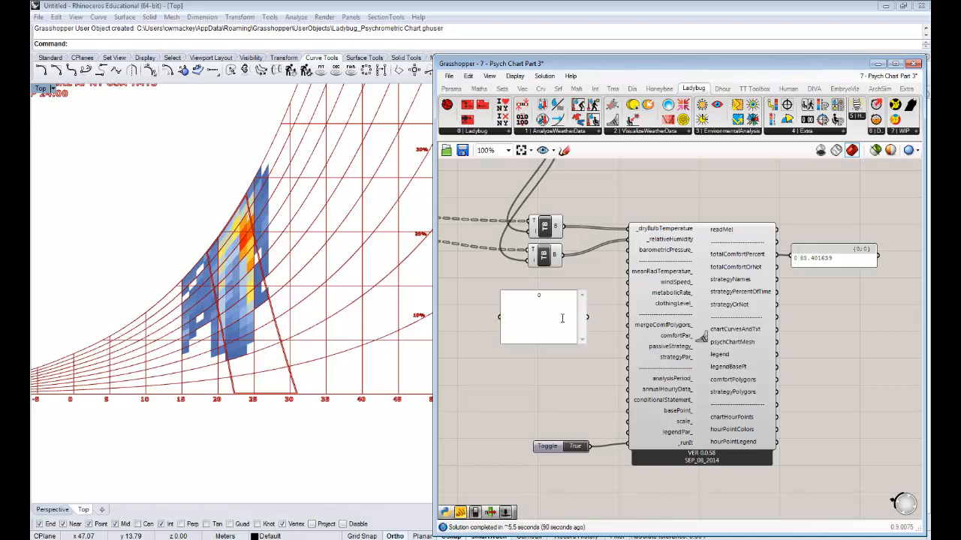
Enter 0 and 1 in the panel and turn Multiline Data off so they are separate items.
click(539, 317)
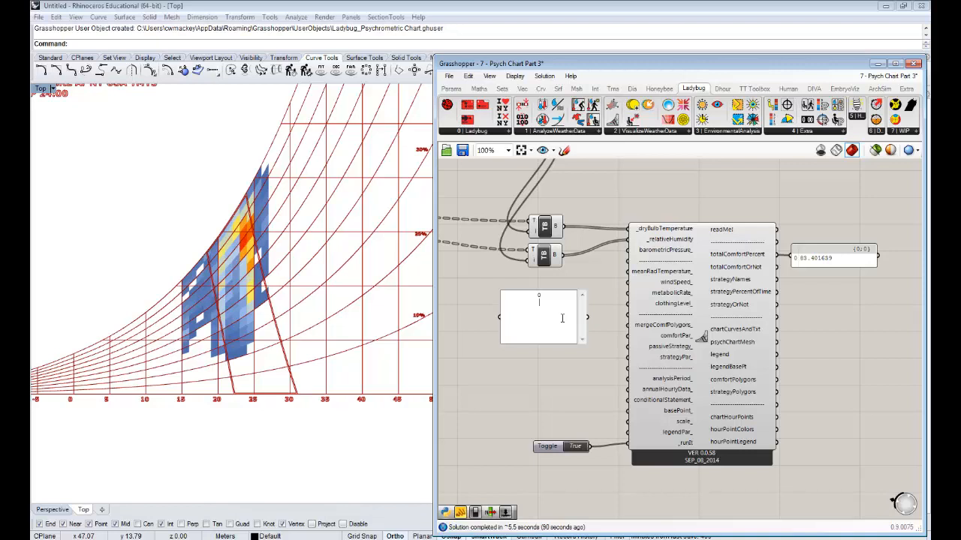
text(1)
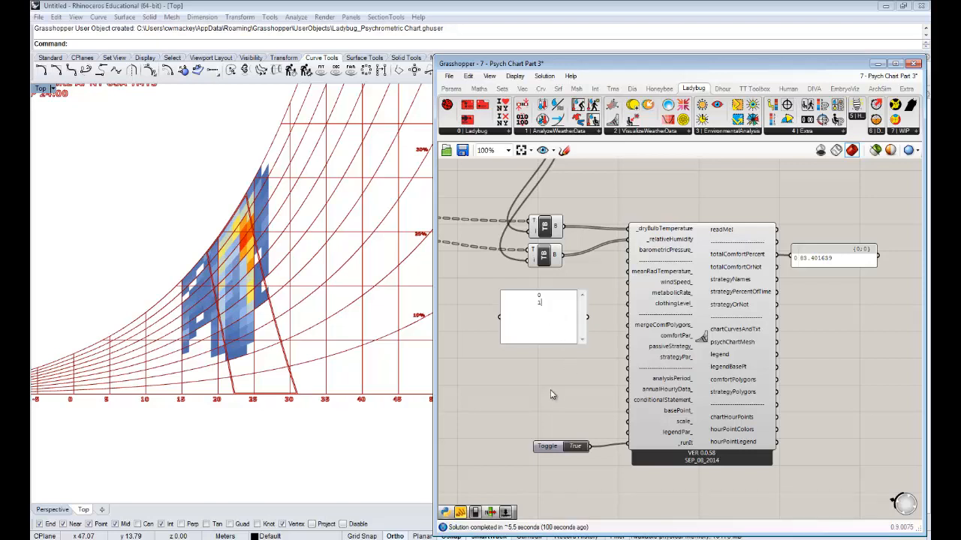
mouse_move(552, 375)
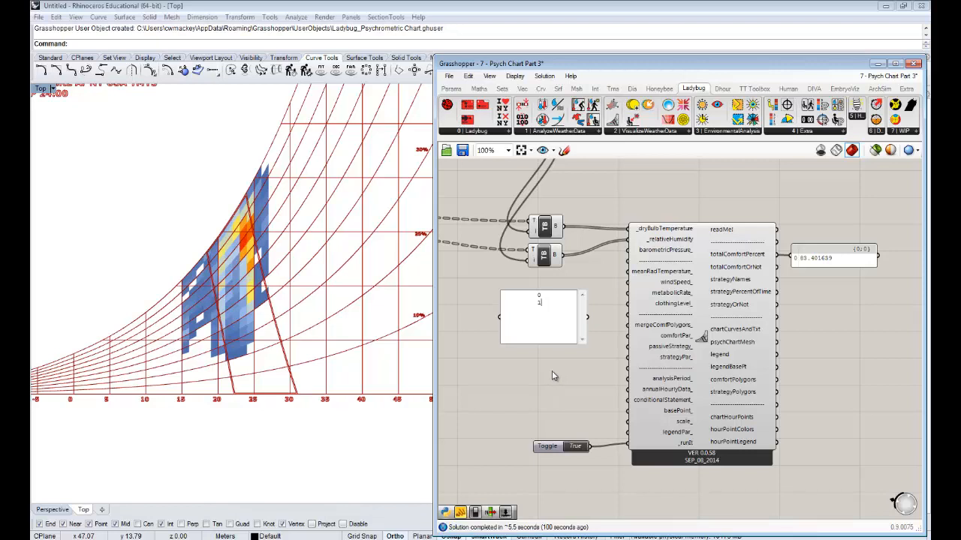
right_click(538, 316)
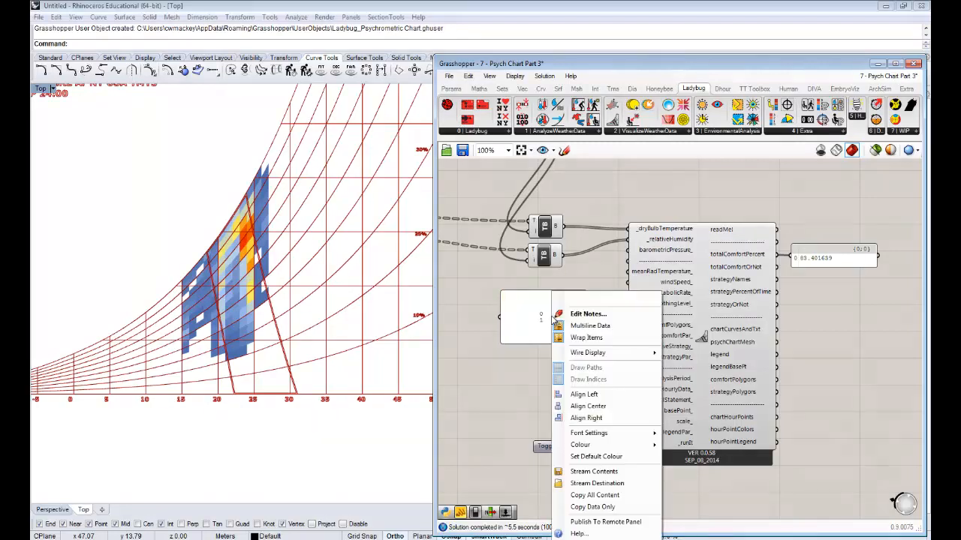
click(590, 326)
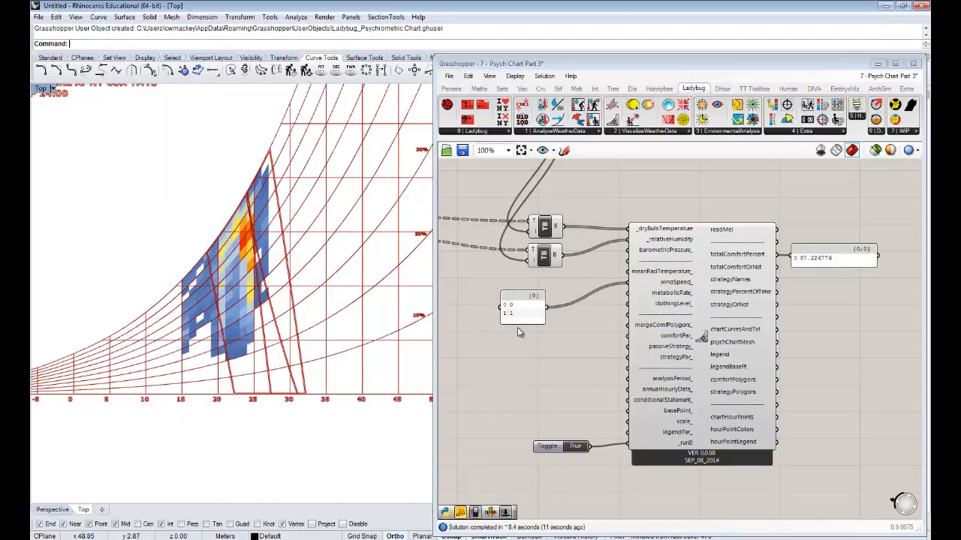
Connect the value panel to the chart's comfort input and edit its values to include .06.
click(522, 306)
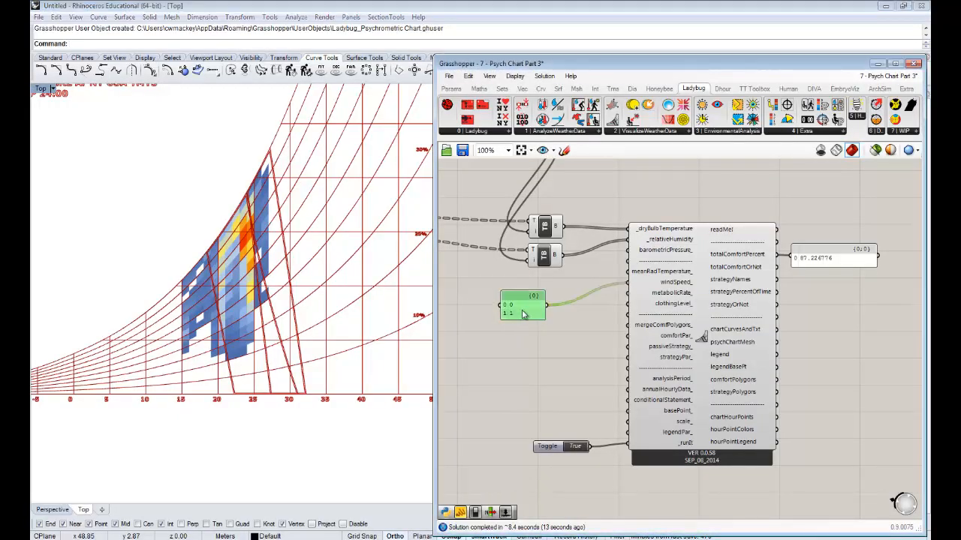
drag(522, 307, 547, 291)
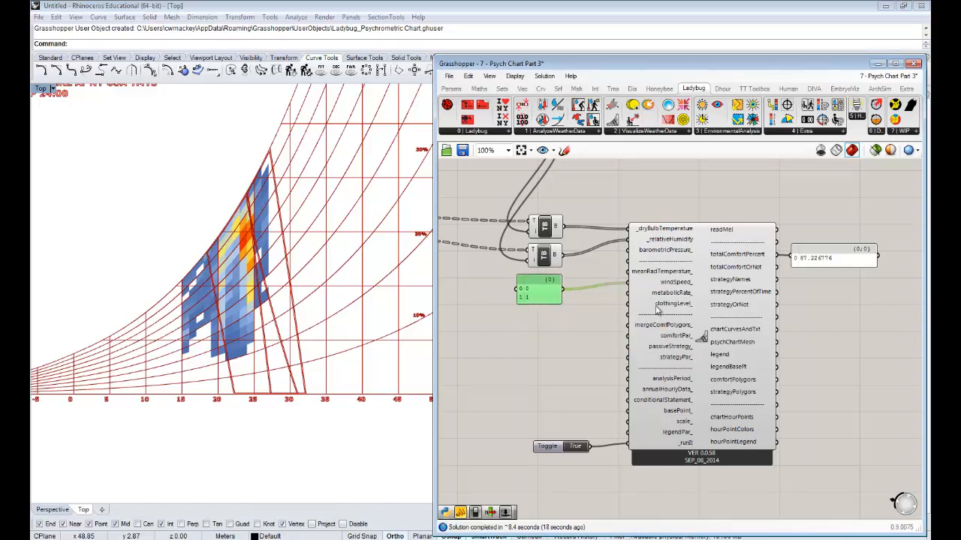
mouse_move(663, 303)
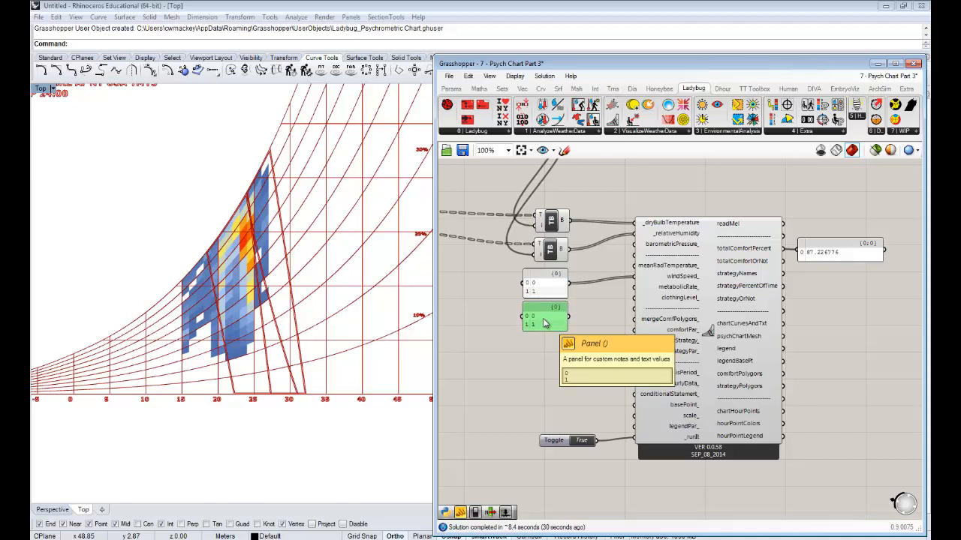
double_click(549, 319)
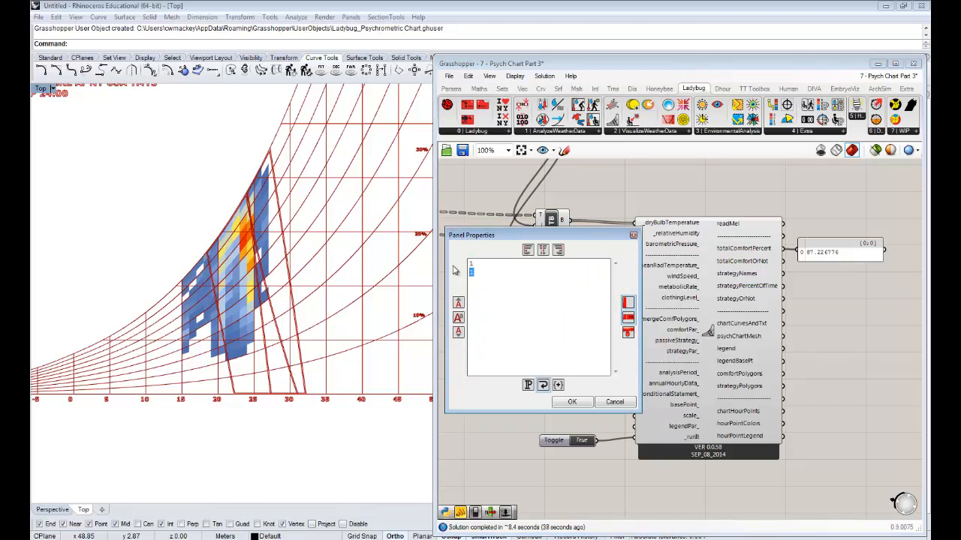
text(.06)
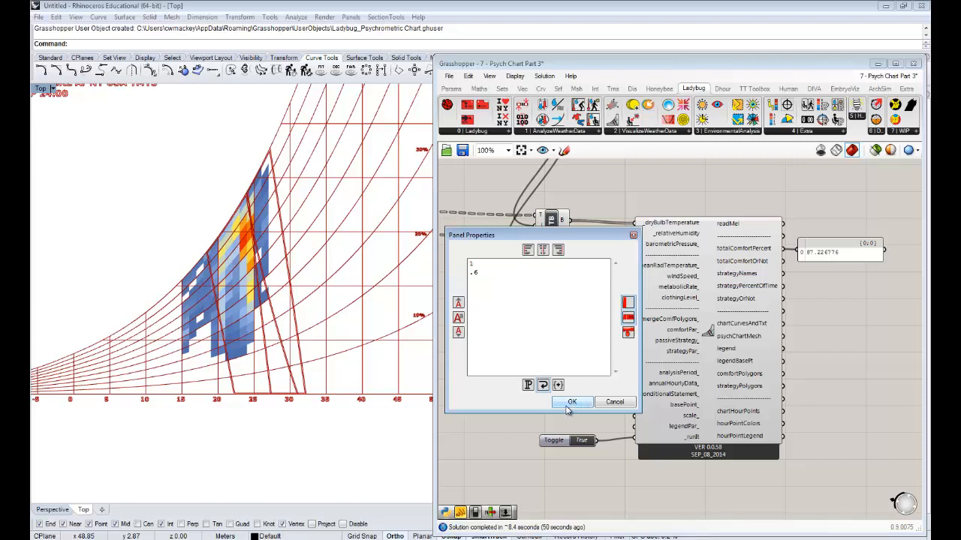
click(572, 402)
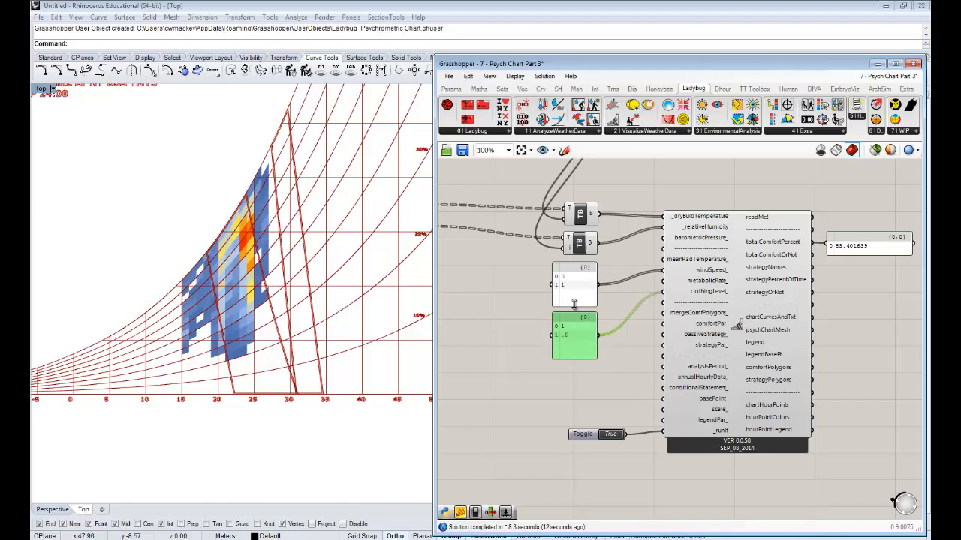
mouse_move(564, 342)
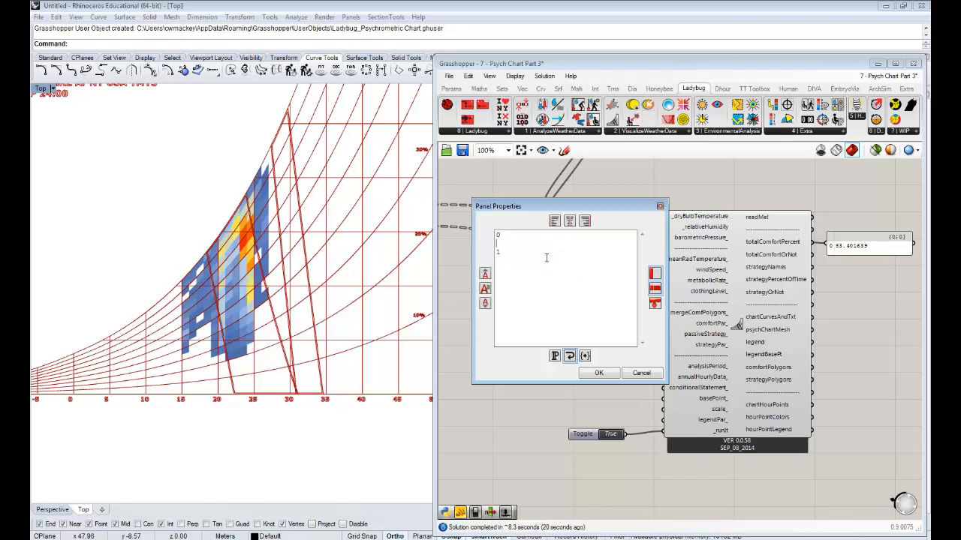
Enter three-item value lists in both comfort panels and toggle the run switch to recompute.
click(599, 373)
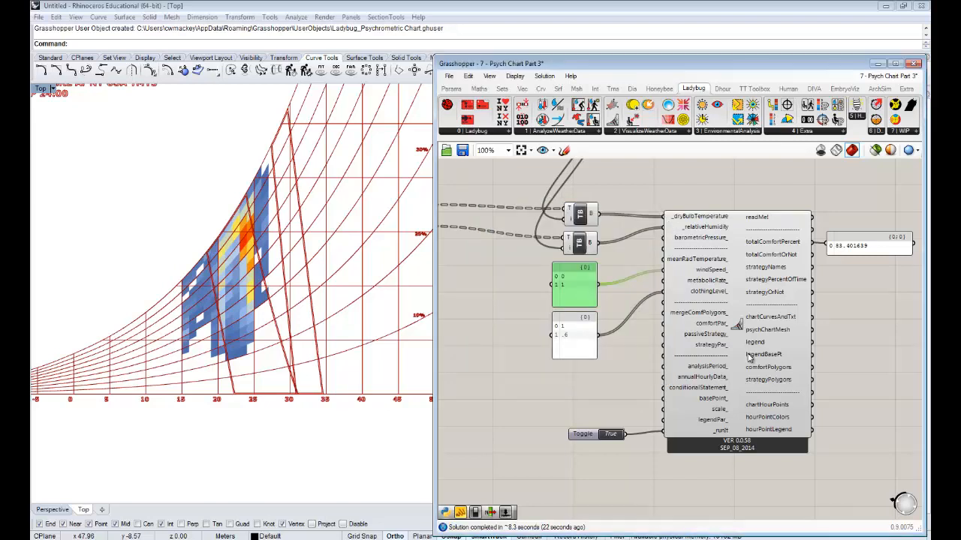
click(610, 434)
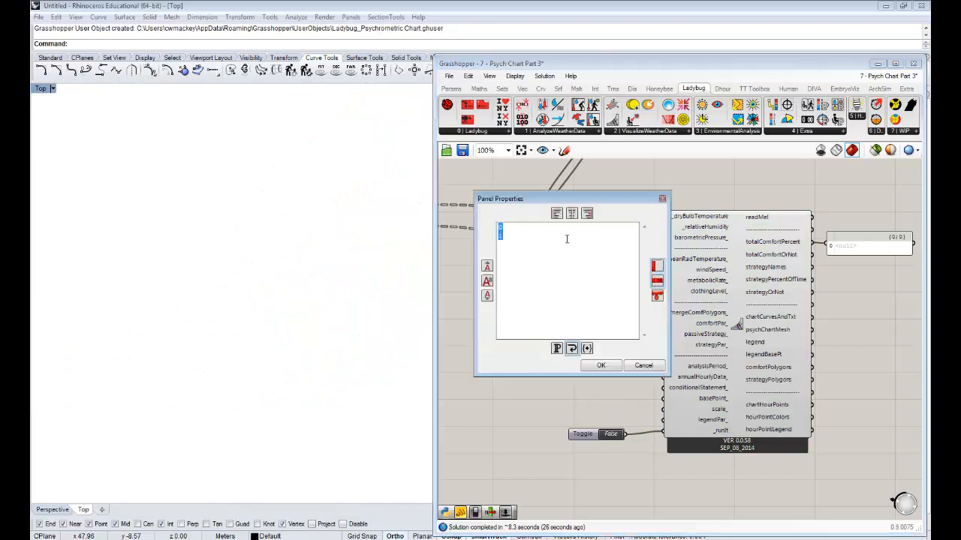
text(0)
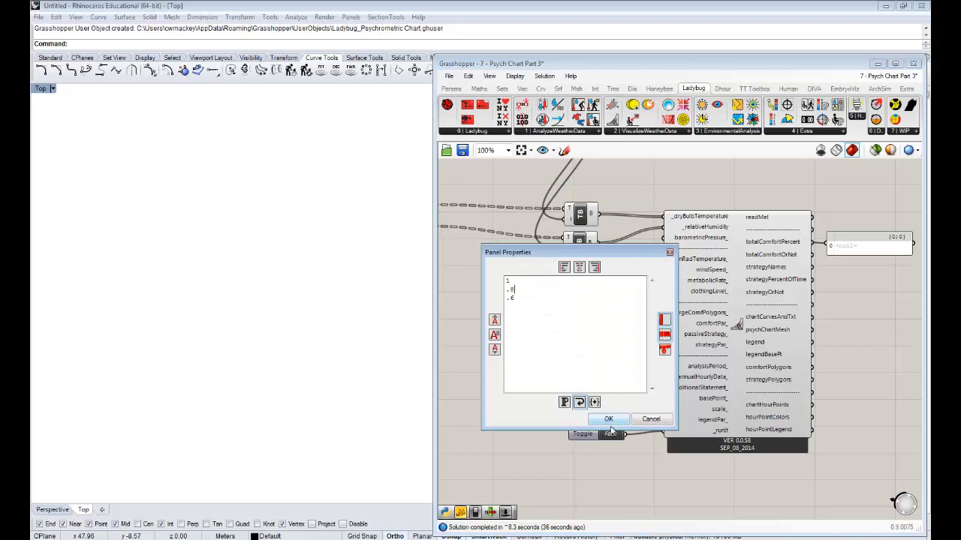
click(609, 418)
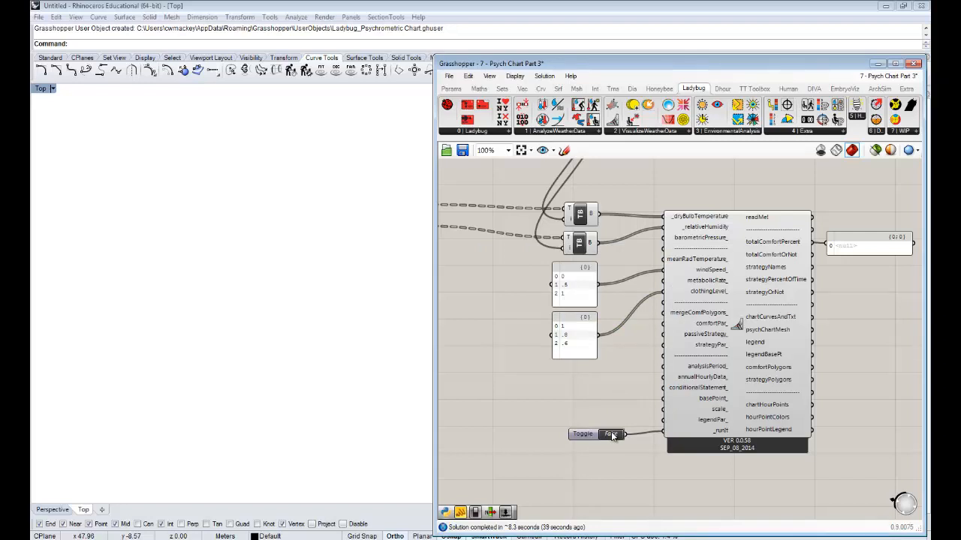
click(610, 433)
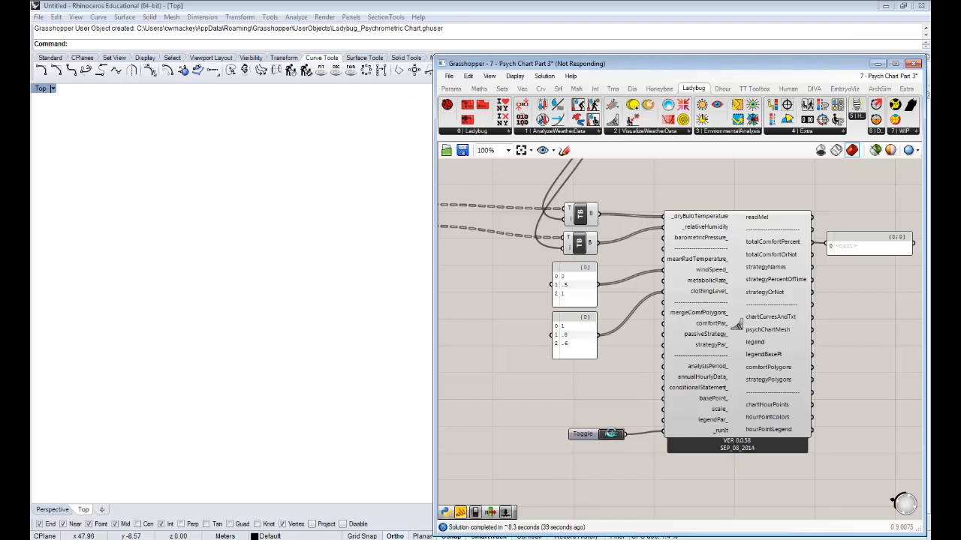
click(609, 434)
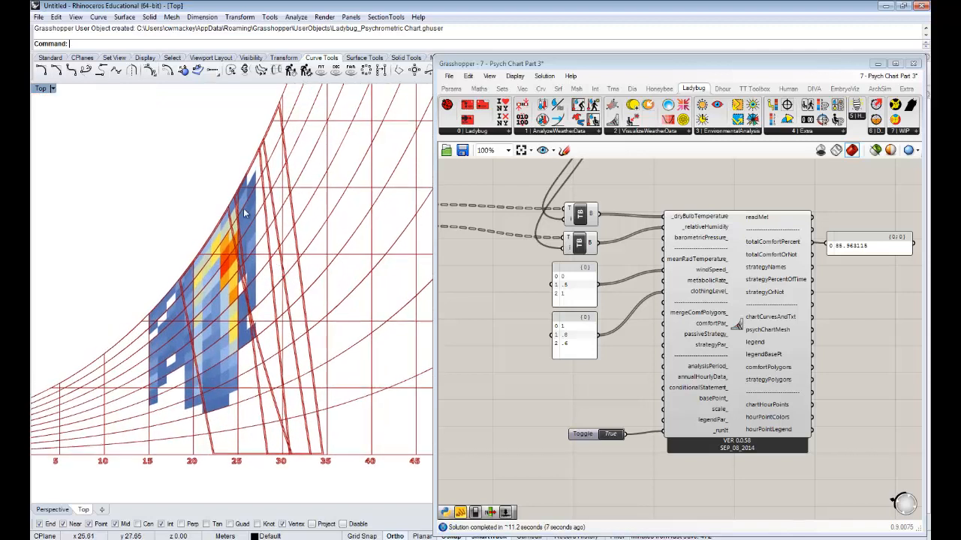
mouse_move(234, 223)
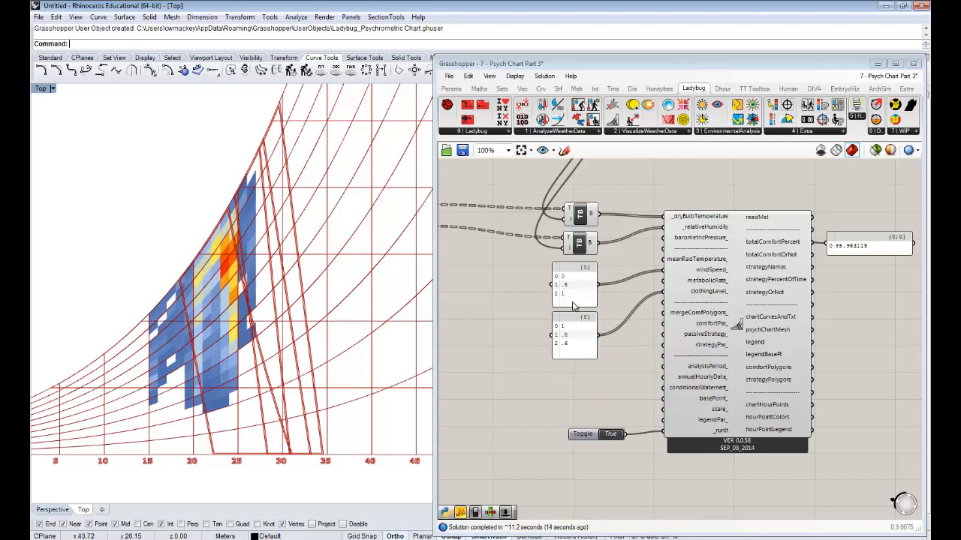
mouse_move(573, 363)
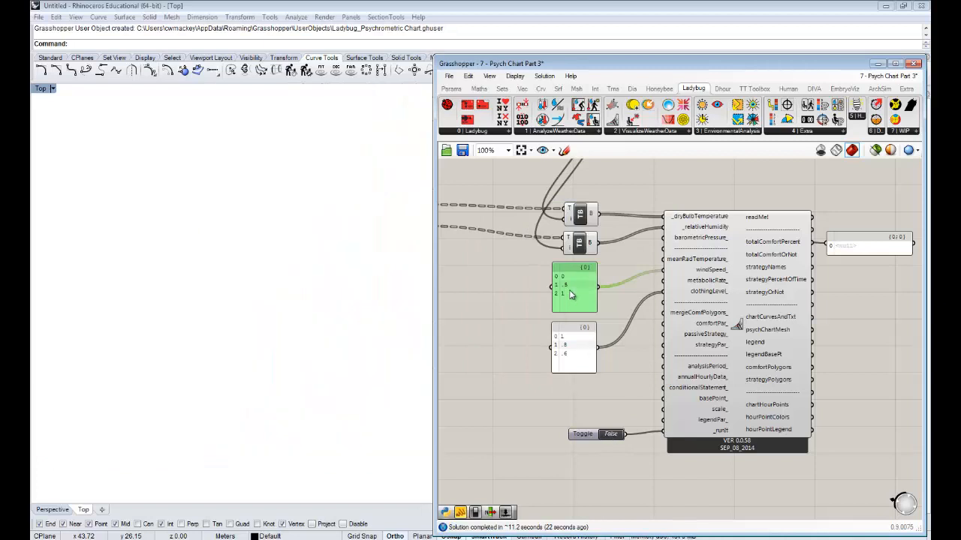
Edit one comfort panel's three values and rerun the psychrometric chart calculation.
double_click(570, 288)
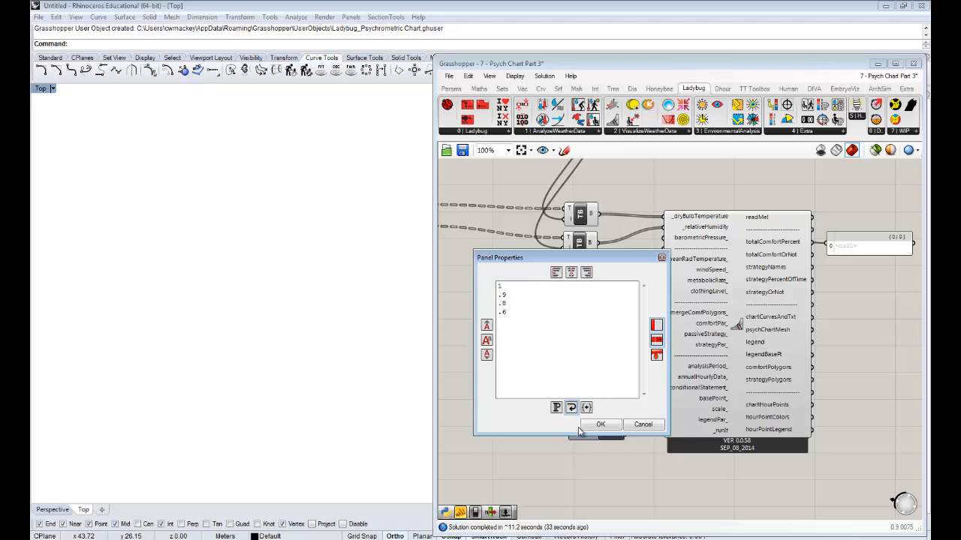
click(601, 423)
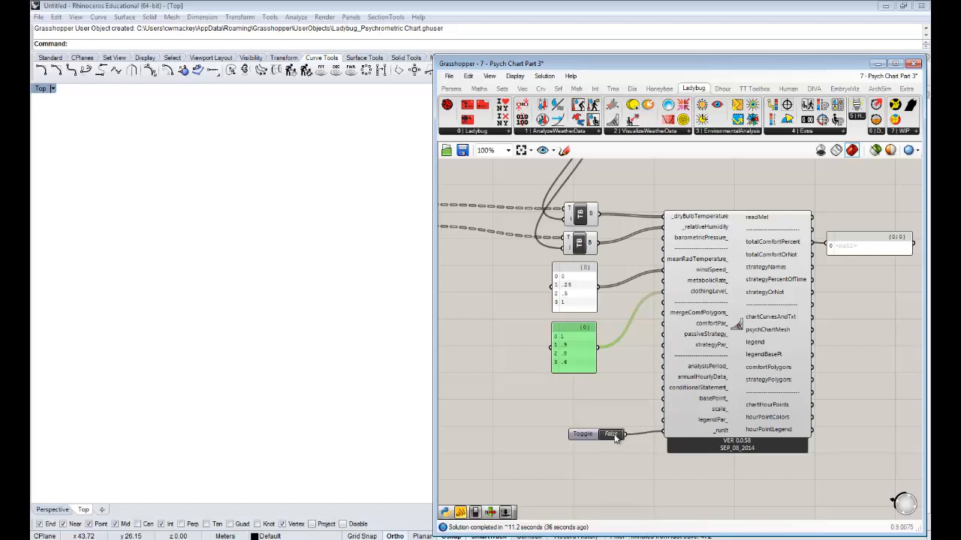
click(610, 433)
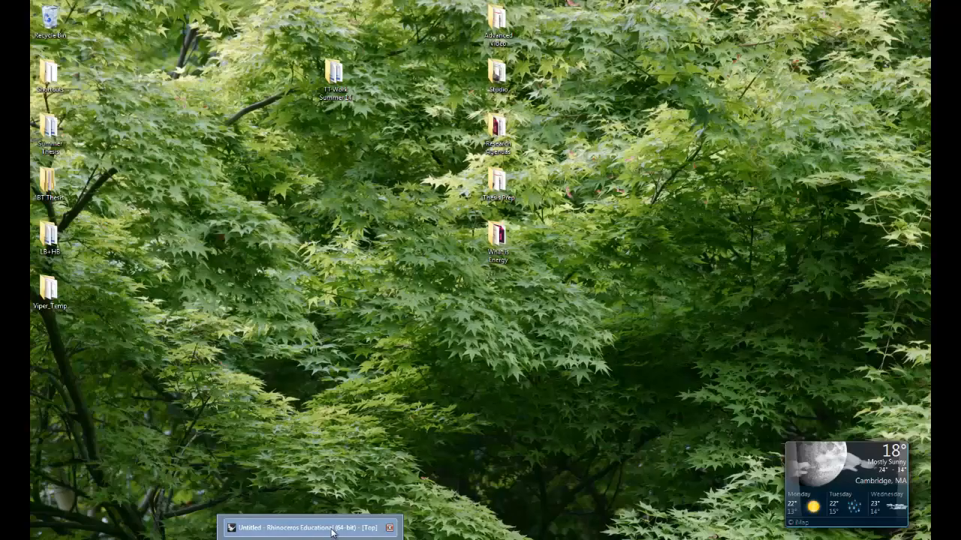
Restore Rhino, add a Boolean toggle to the chart and read the total comfort percentage.
click(318, 528)
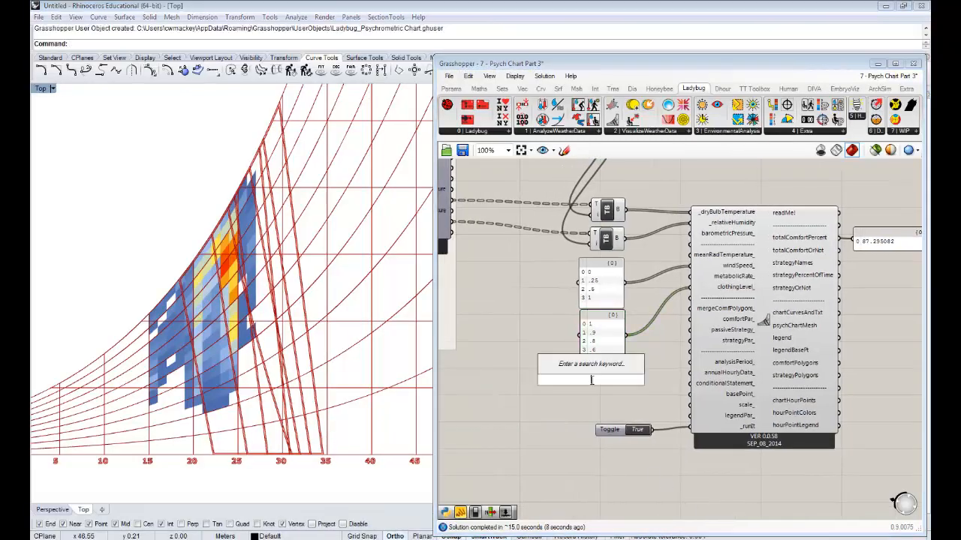
text(boo)
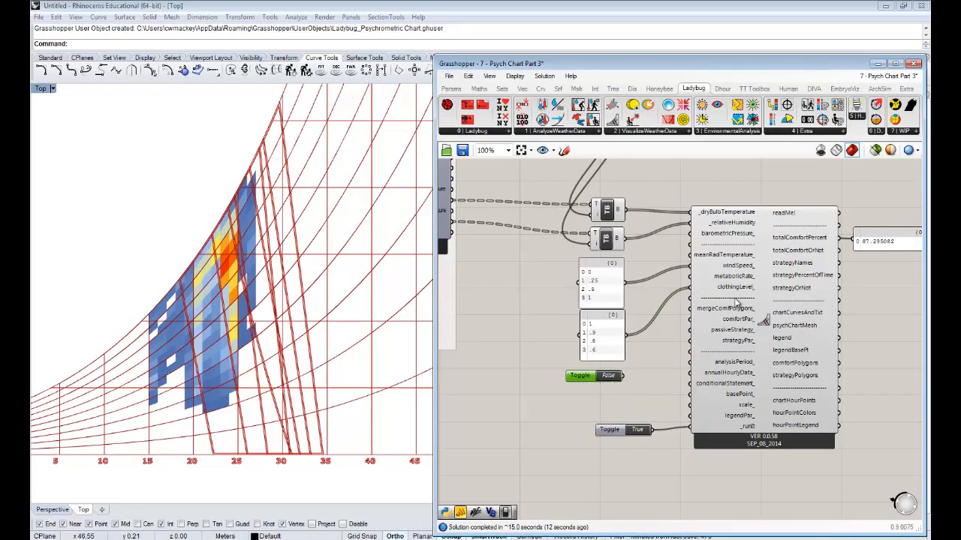
click(607, 375)
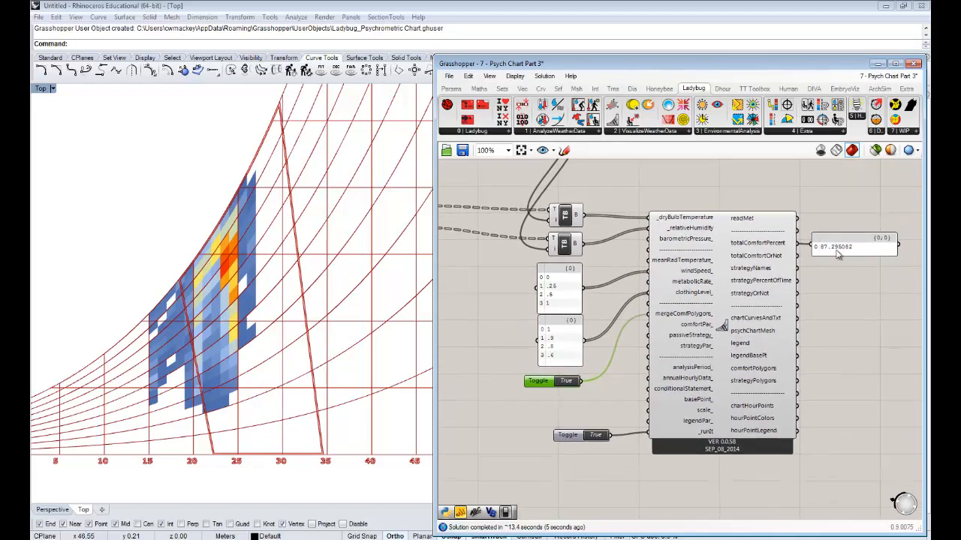
mouse_move(315, 278)
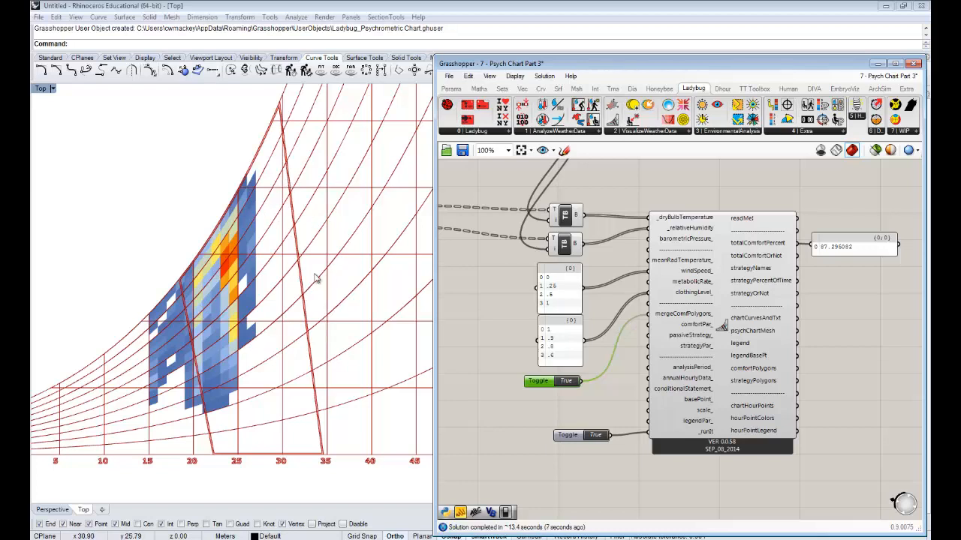
mouse_move(247, 294)
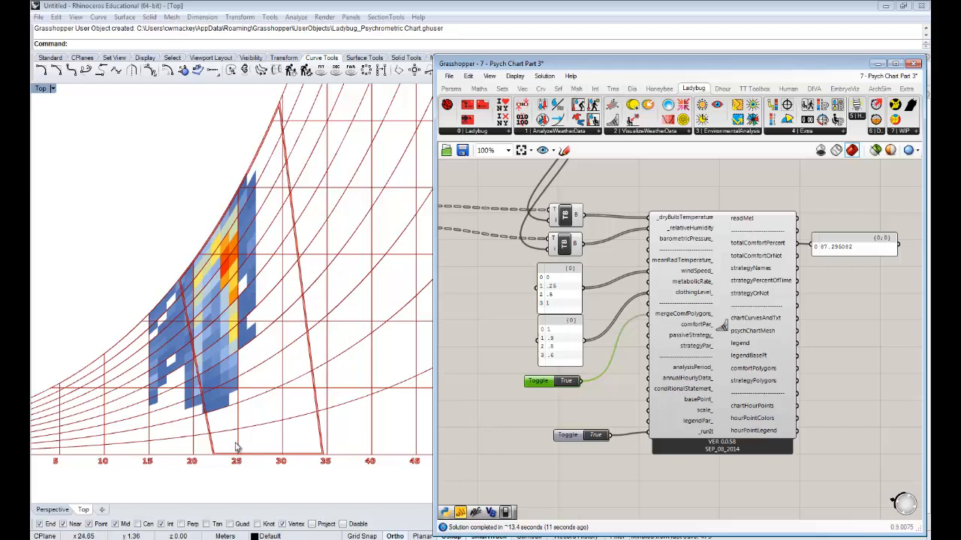
mouse_move(233, 408)
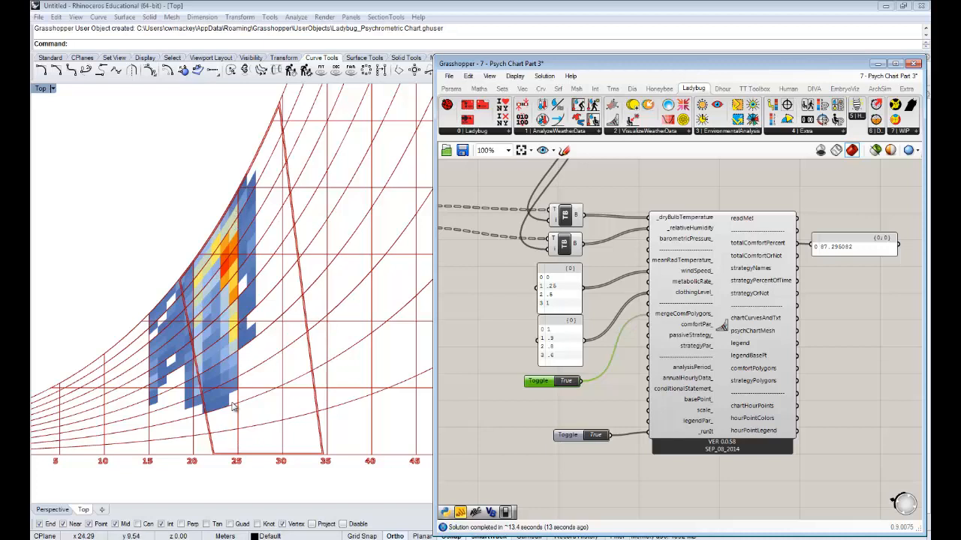
mouse_move(278, 211)
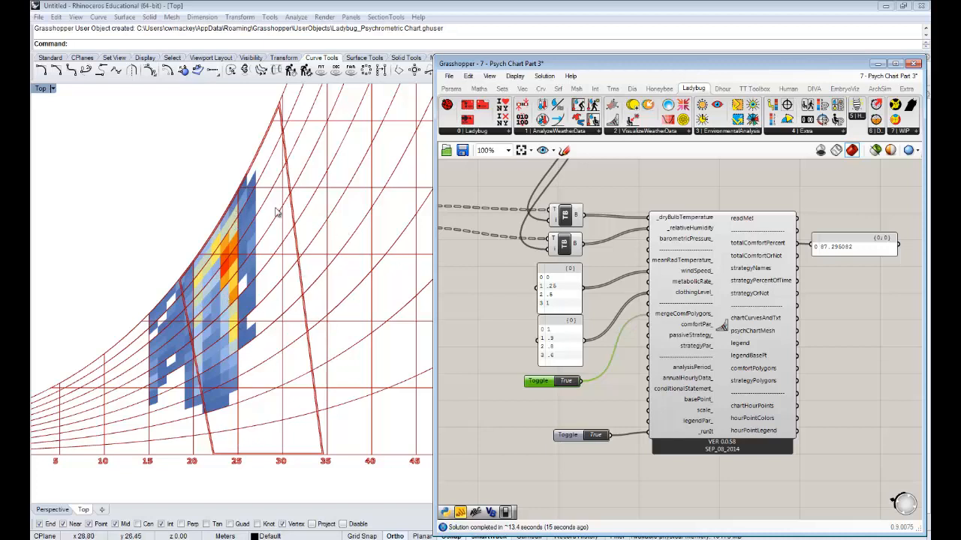
mouse_move(617, 352)
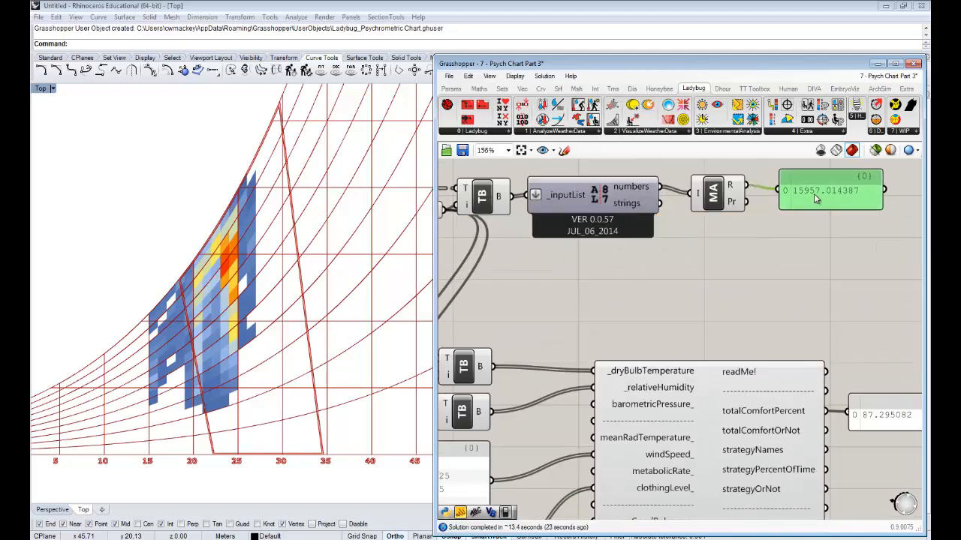
Raise the cooling setpoint slider to 27 and let the simulation recompute.
scroll(down, 3)
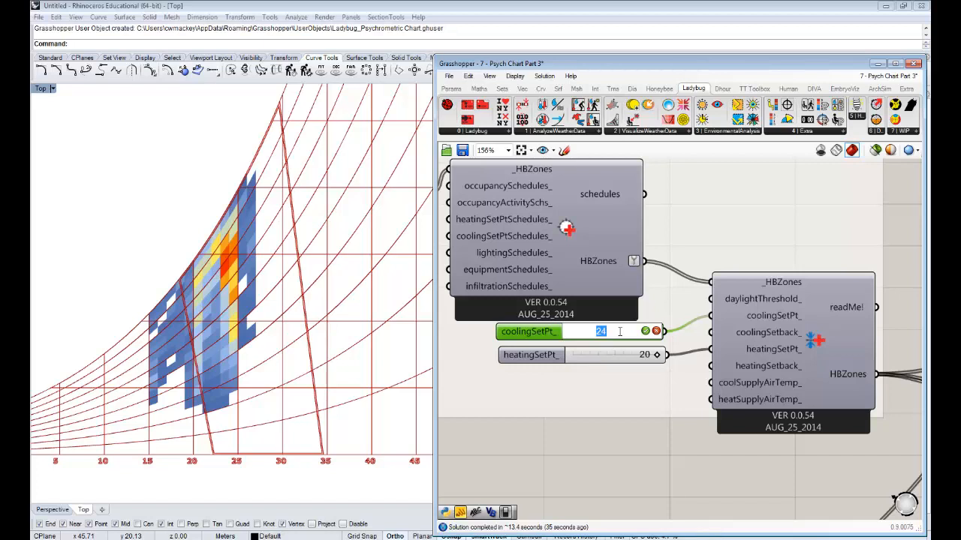
text(27)
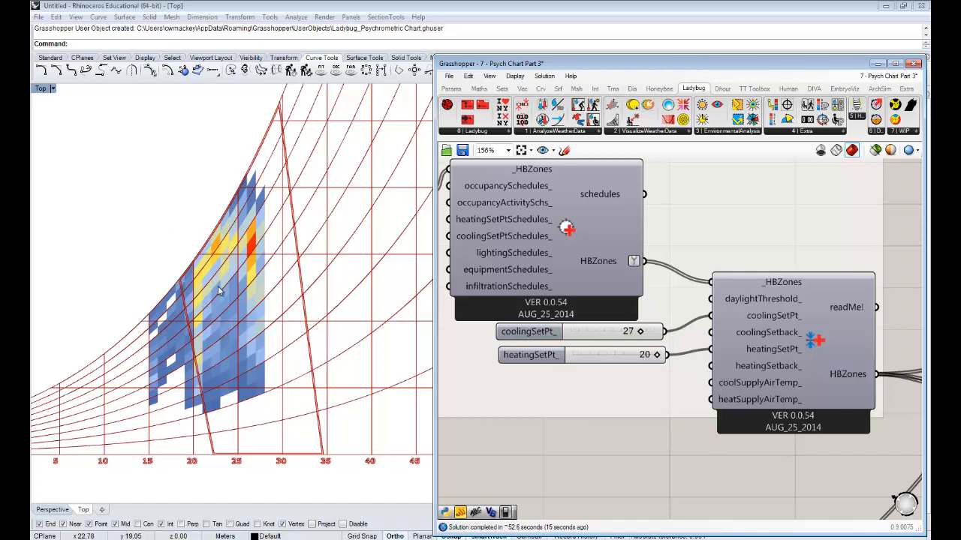
mouse_move(276, 238)
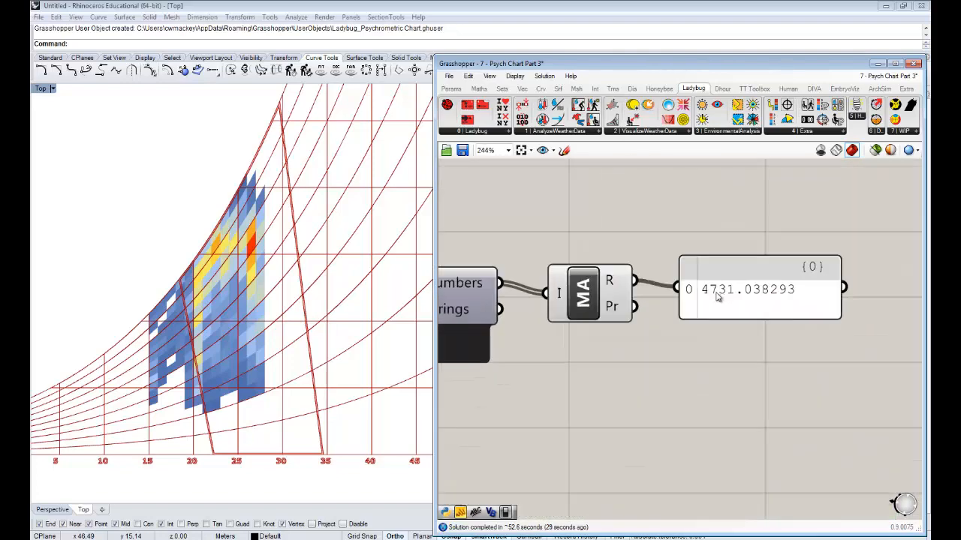
mouse_move(733, 306)
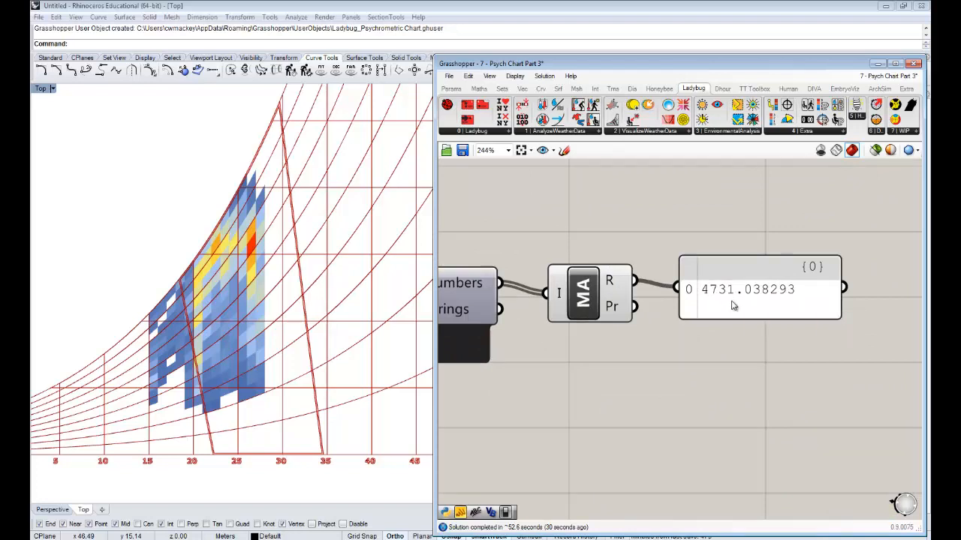
mouse_move(734, 306)
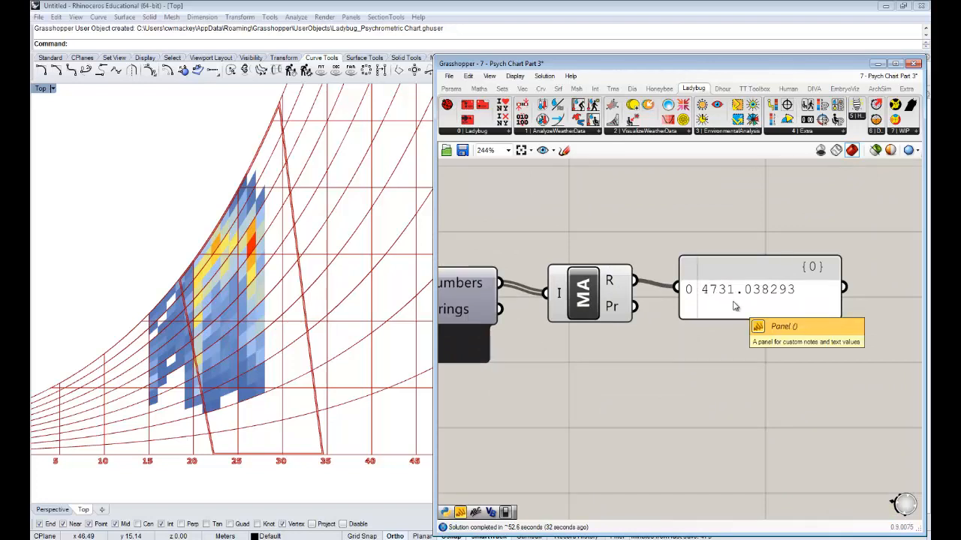
Inspect the Mass Addition panel's summed energy total of 4731.038293.
click(762, 289)
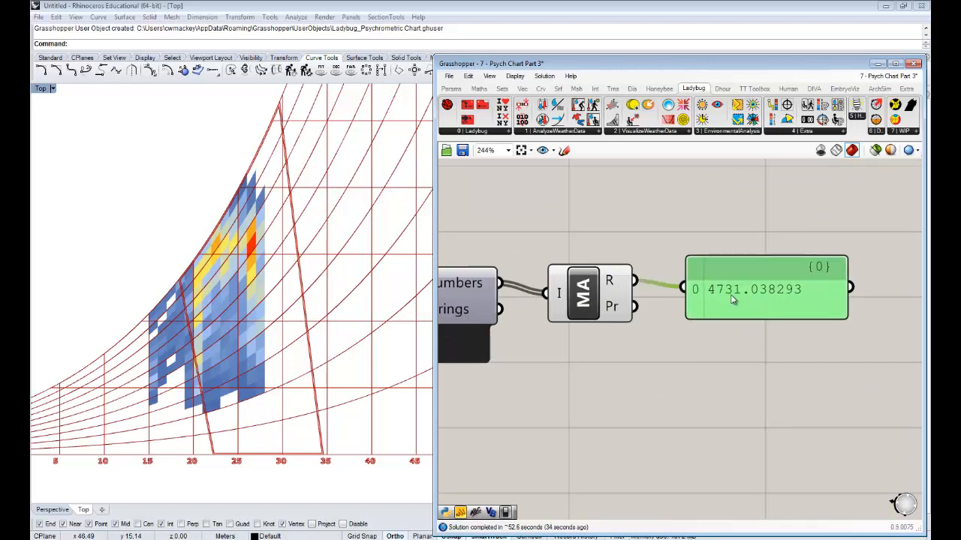
mouse_move(732, 300)
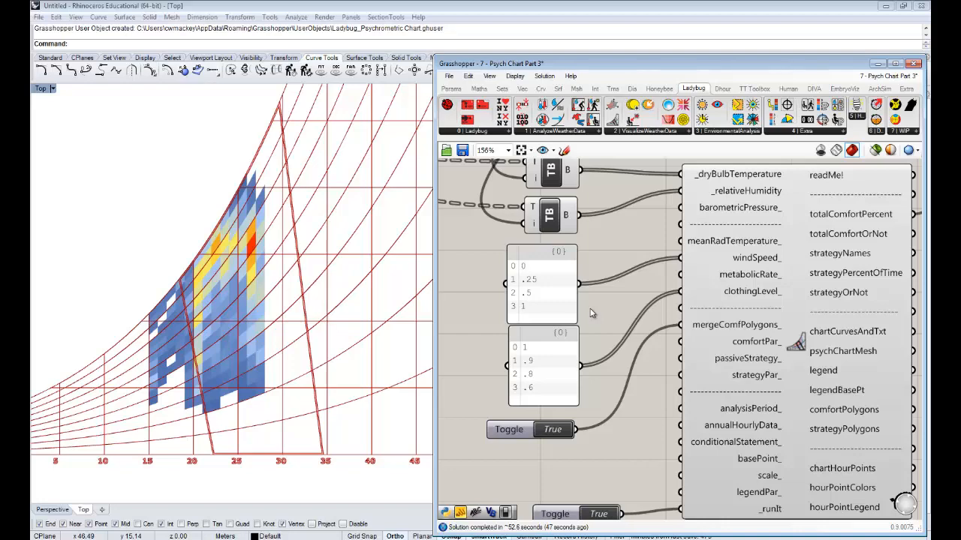
scroll(down, 3)
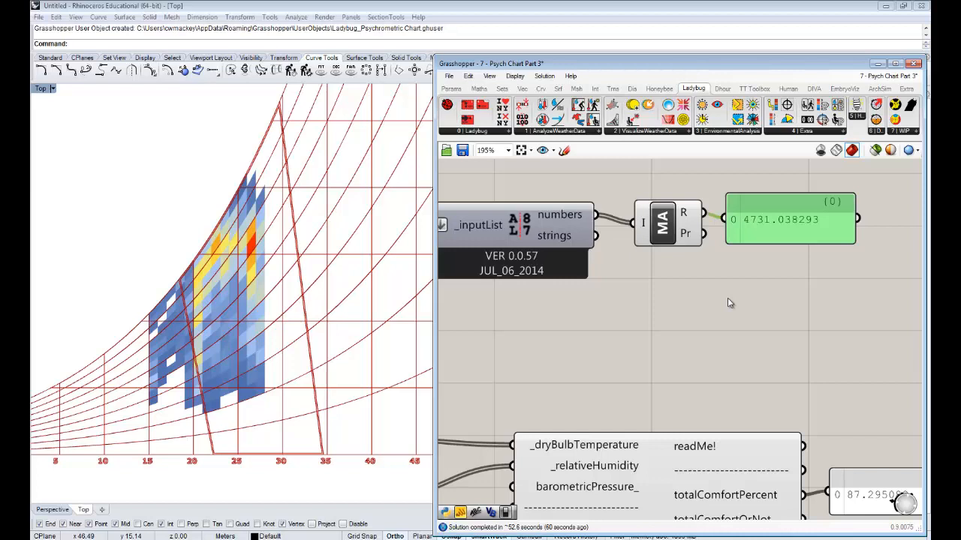
mouse_move(720, 292)
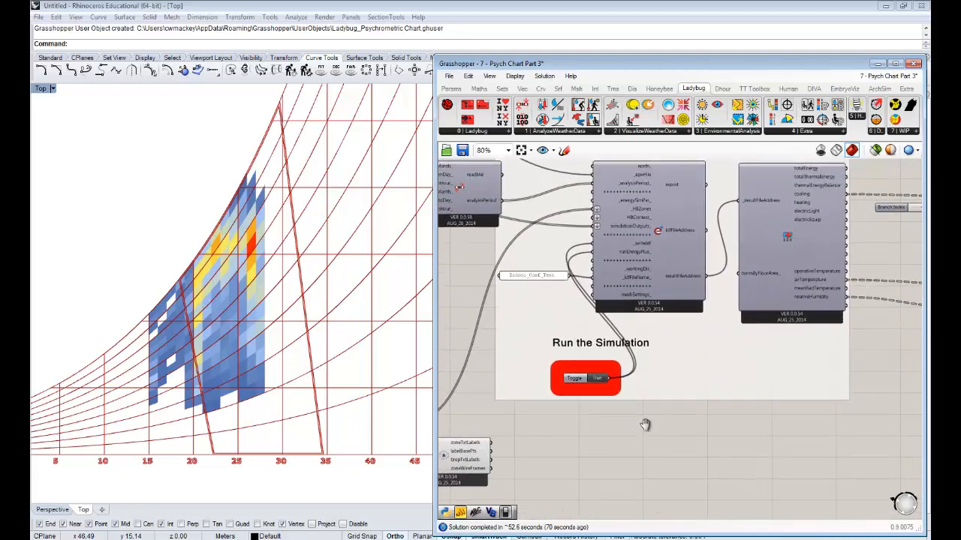
Set the Run the Simulation Boolean toggle to False so the chart disappears.
scroll(down, 3)
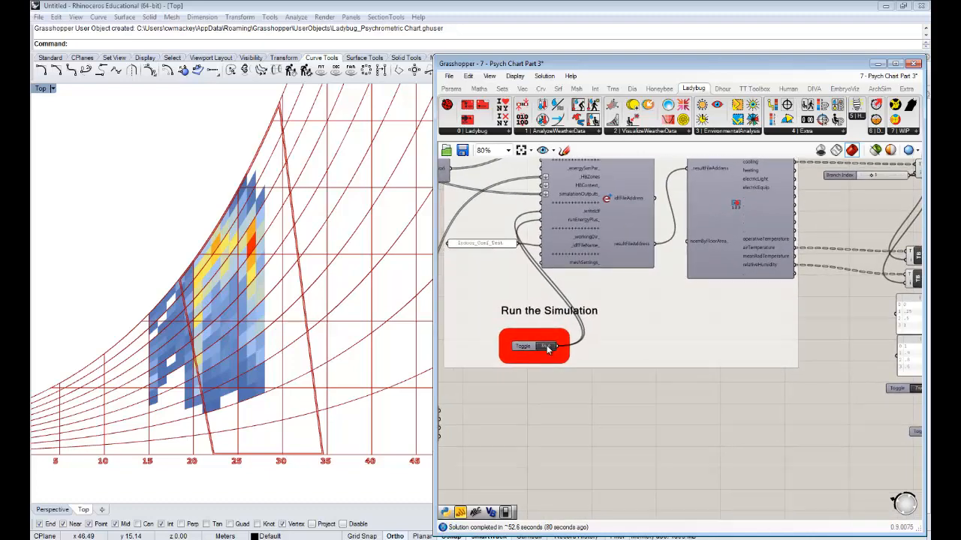
click(546, 345)
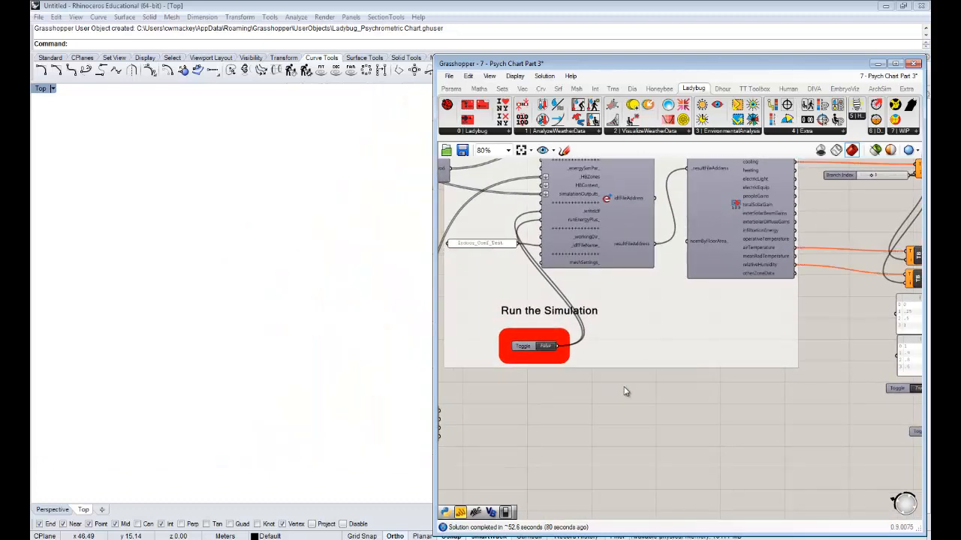
scroll(down, 3)
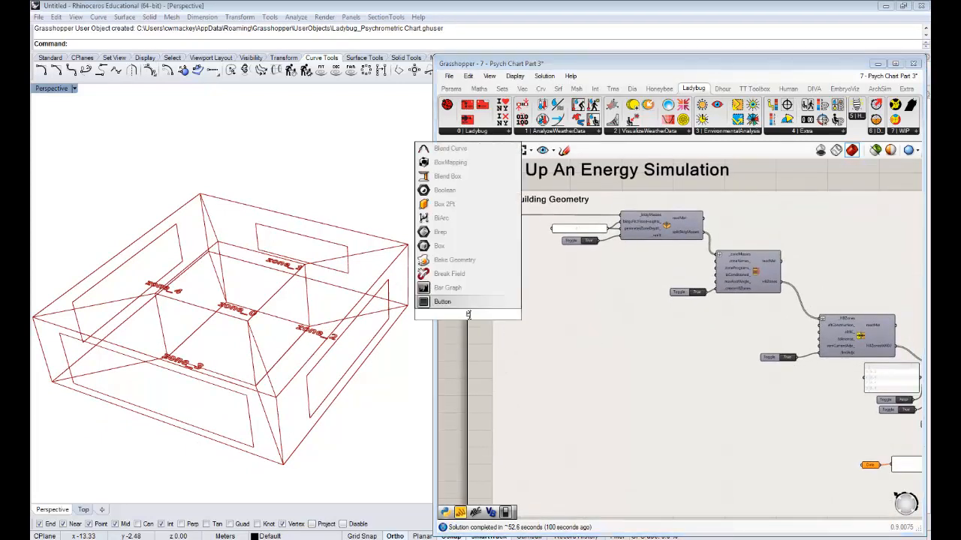
Navigate the canvas to the Ladybug Import EPW weather-file component.
click(442, 302)
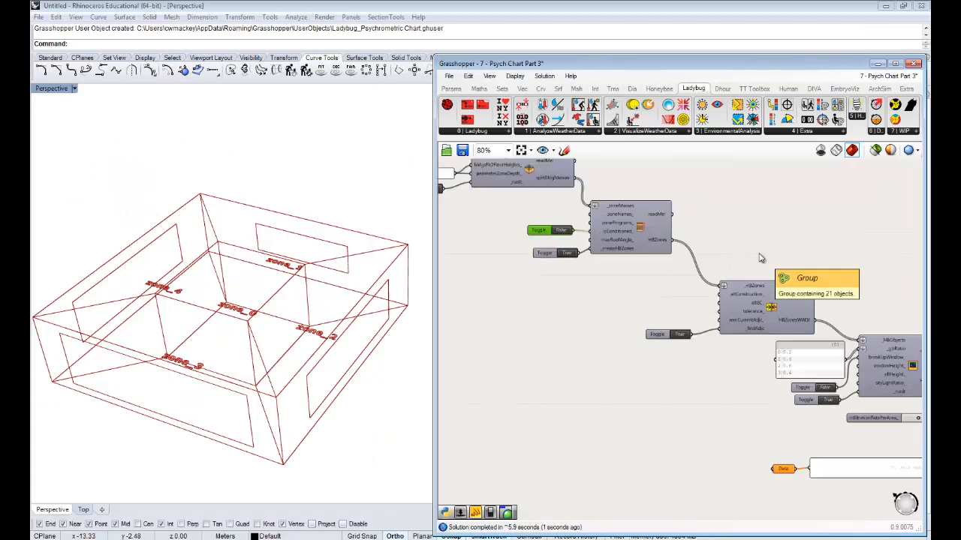
scroll(down, 3)
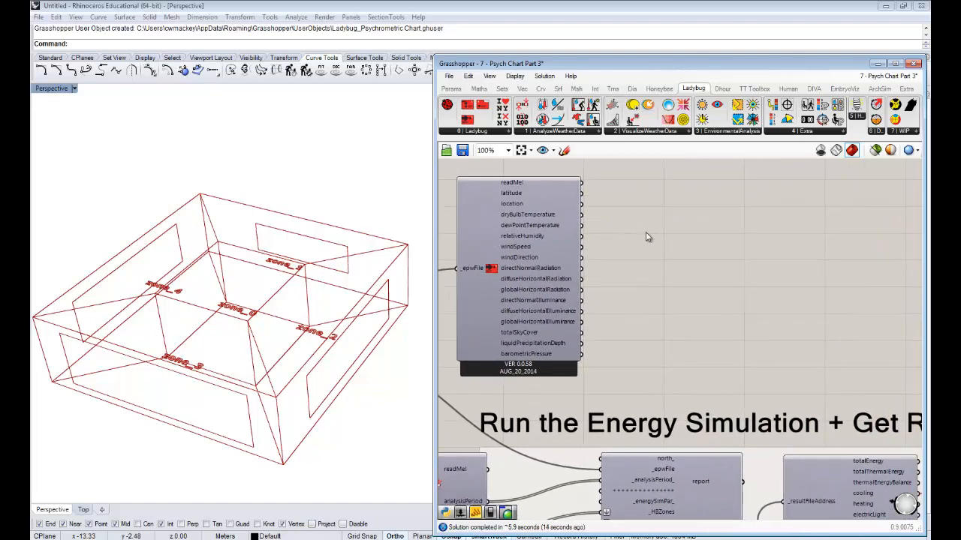
mouse_move(528, 215)
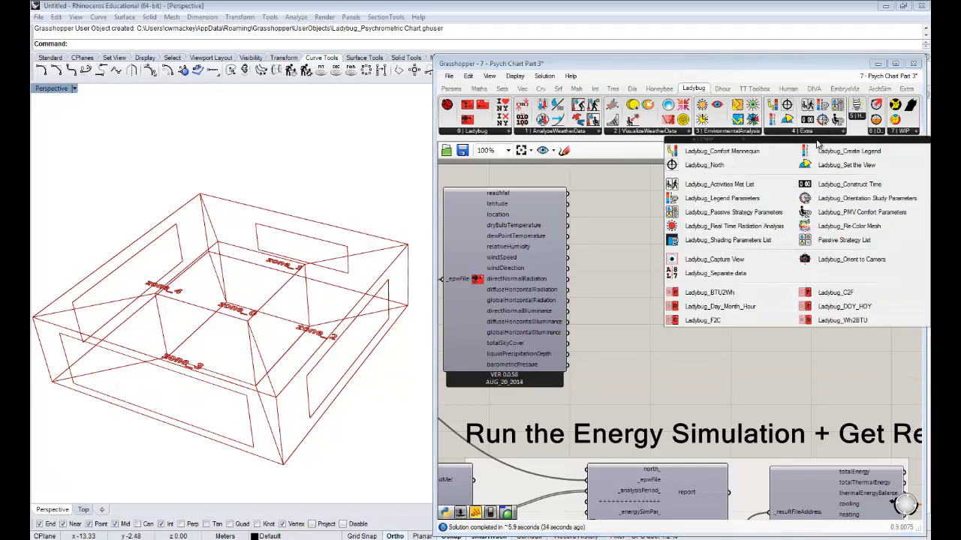
Feed dryBulbTemperature into Separate Data and add a Larger Than test with a slider at 24.
click(652, 276)
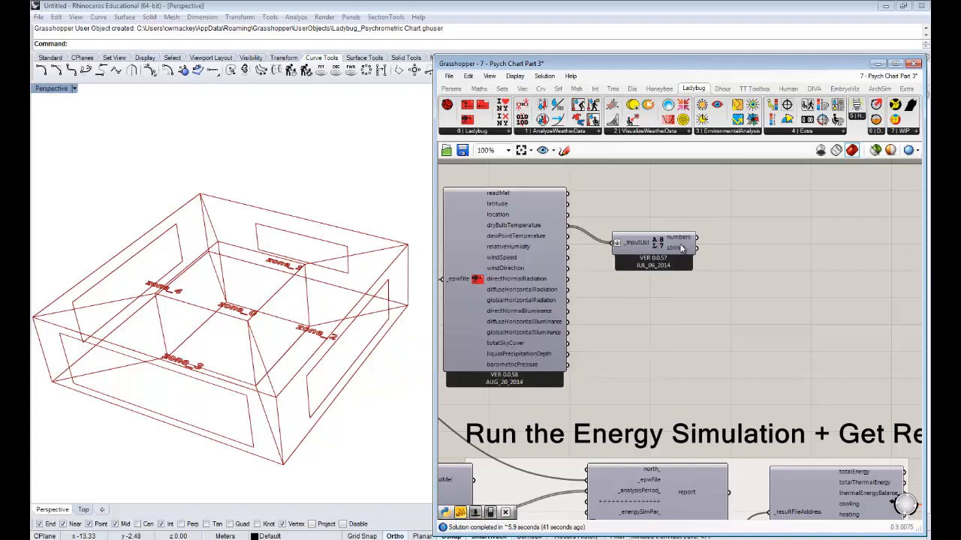
mouse_move(683, 256)
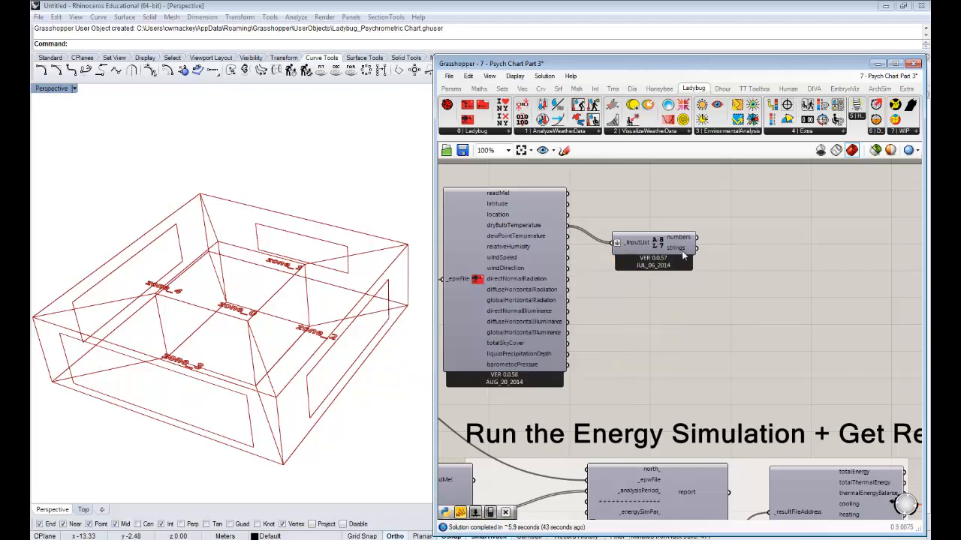
drag(653, 247, 637, 228)
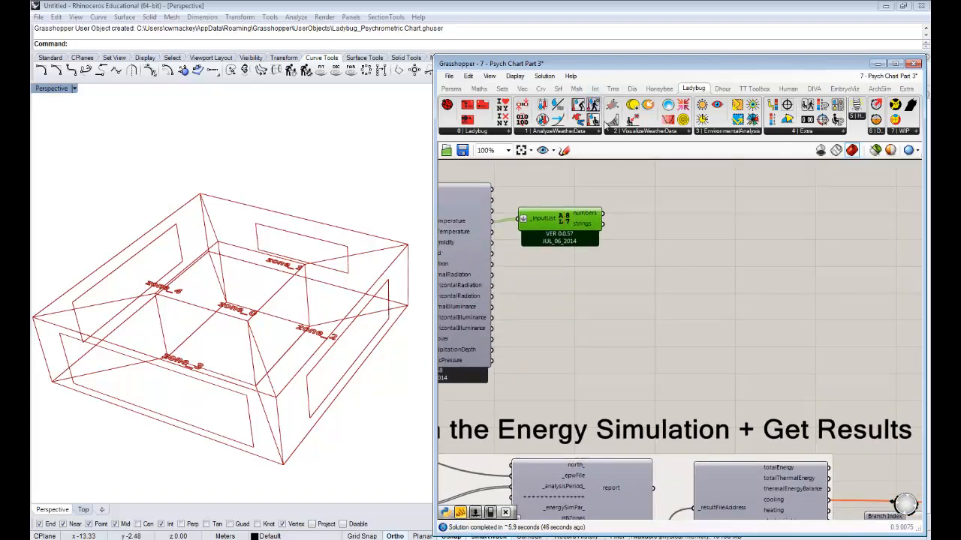
click(477, 88)
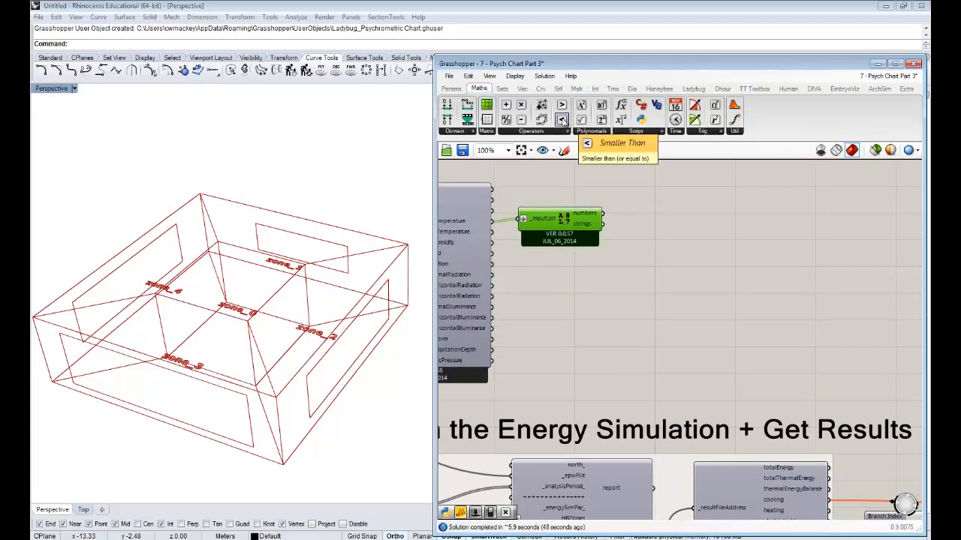
mouse_move(563, 120)
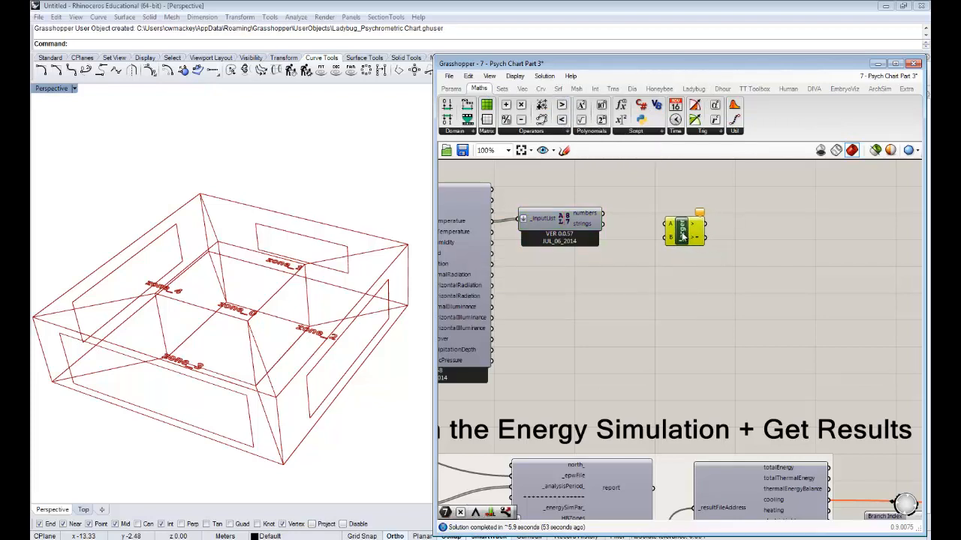
double_click(683, 231)
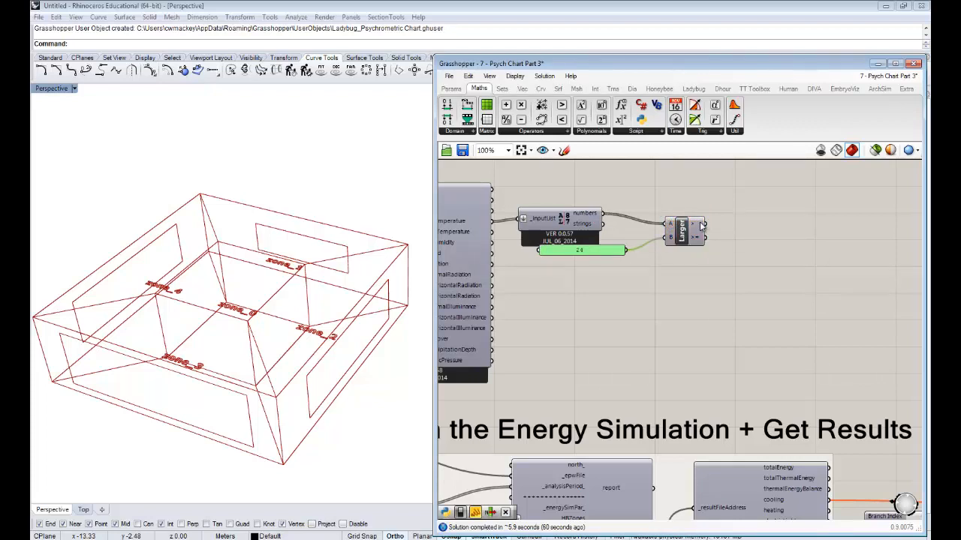
mouse_move(681, 233)
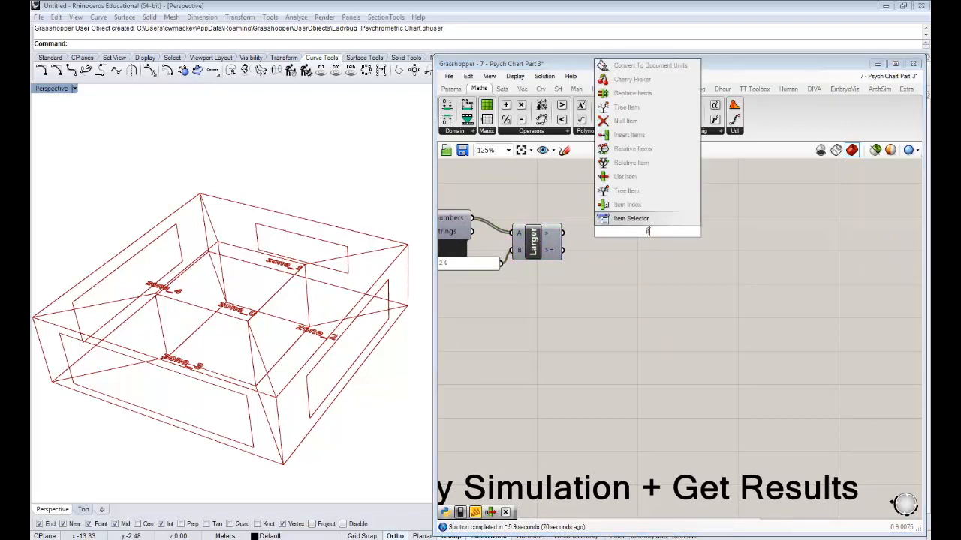
Pass the Larger results through an Integer parameter into the Honeybee schedule component's _values.
text(inter)
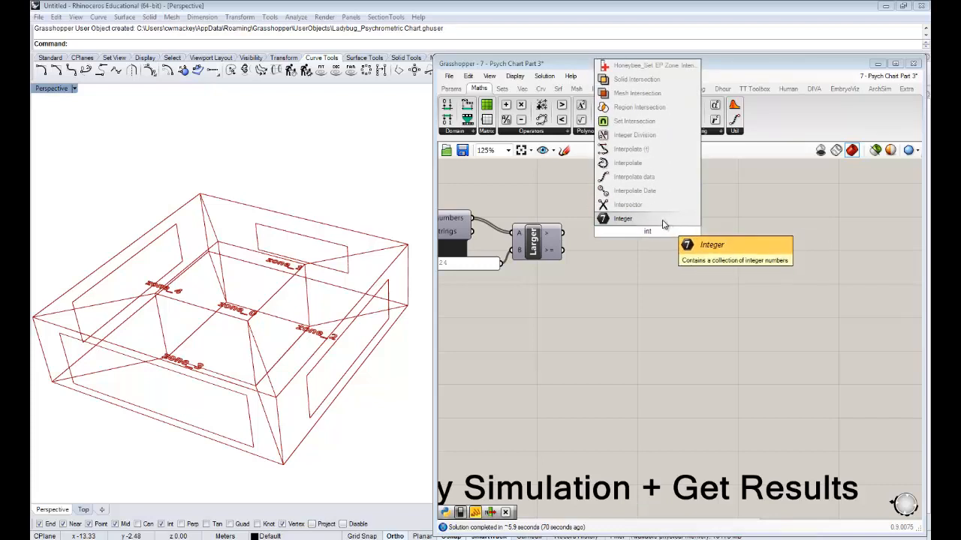
click(622, 219)
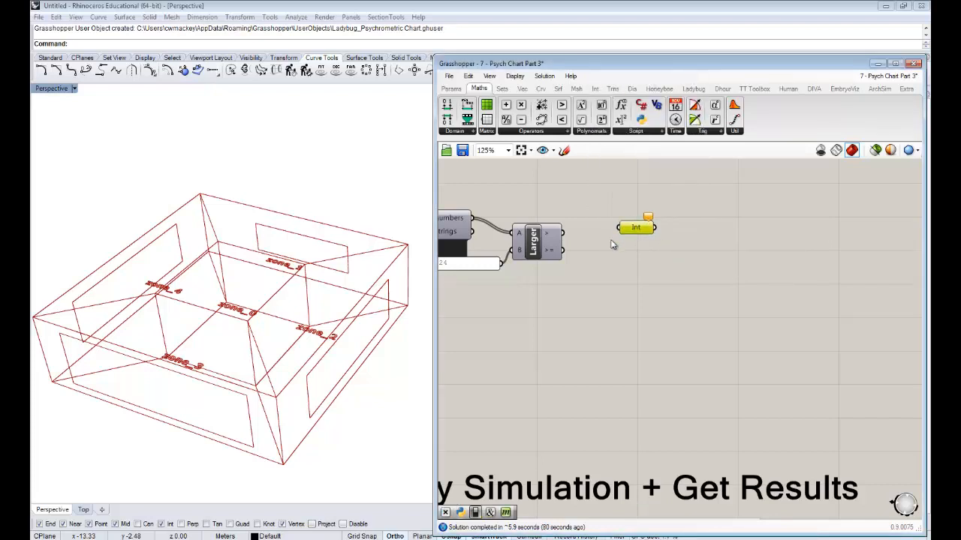
drag(636, 228, 608, 243)
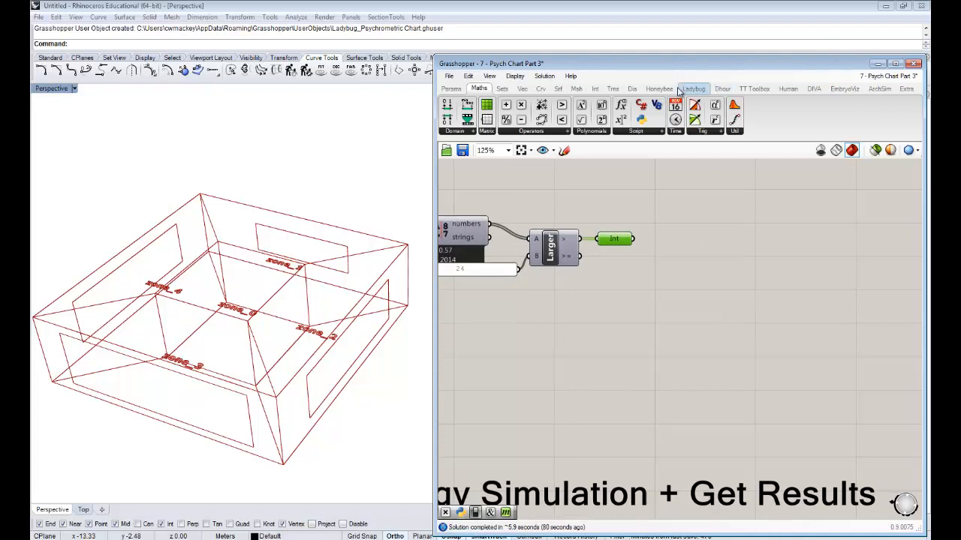
click(658, 89)
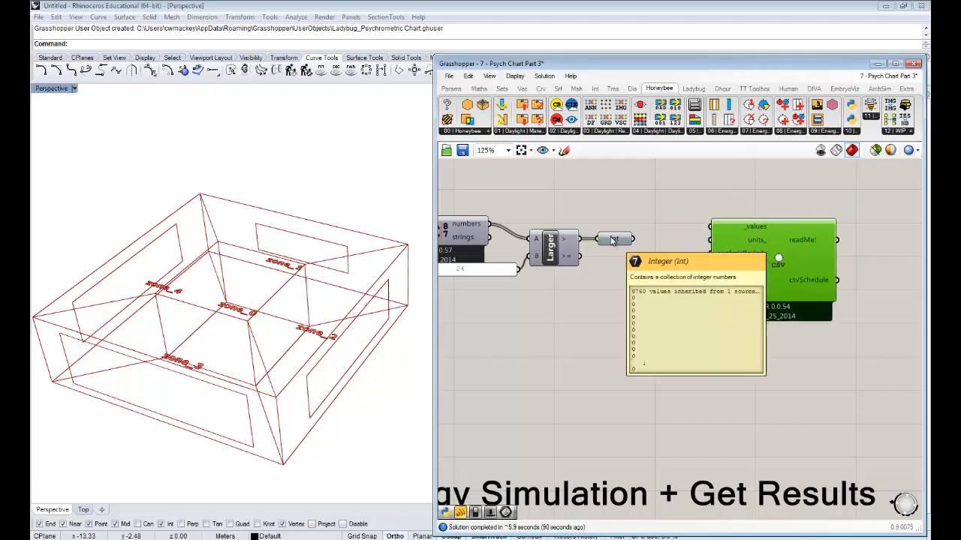
mouse_move(614, 239)
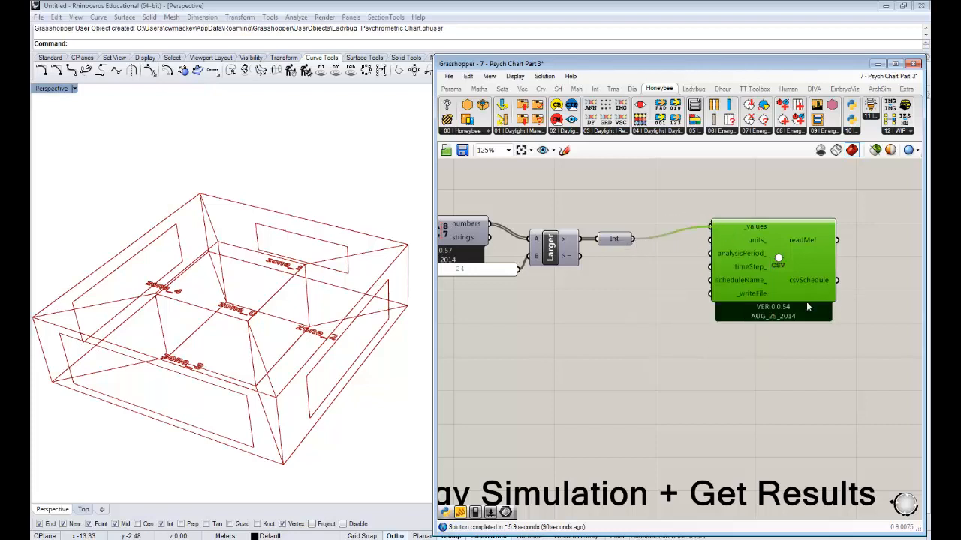
double_click(661, 307)
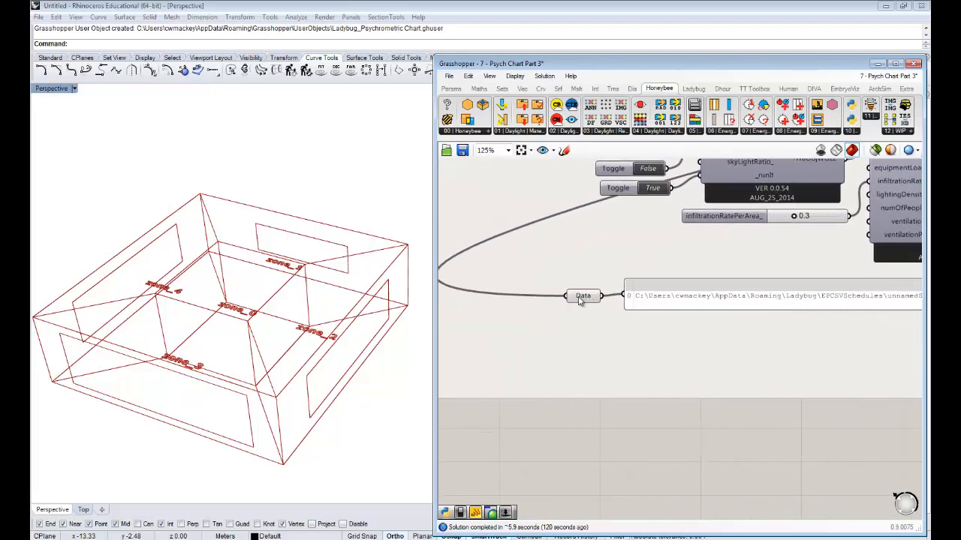
Internalise the generated schedule CSV file path inside the Data parameter.
right_click(583, 296)
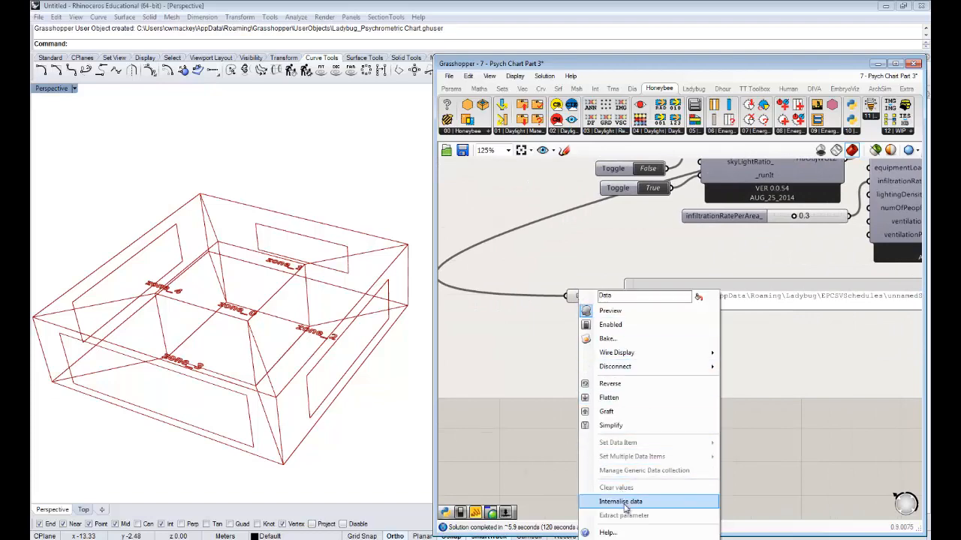
click(627, 501)
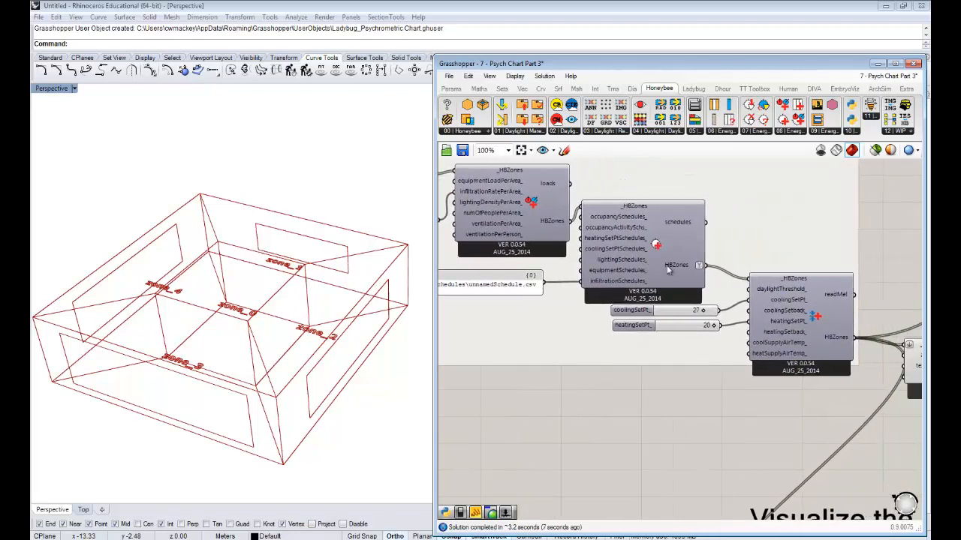
mouse_move(697, 345)
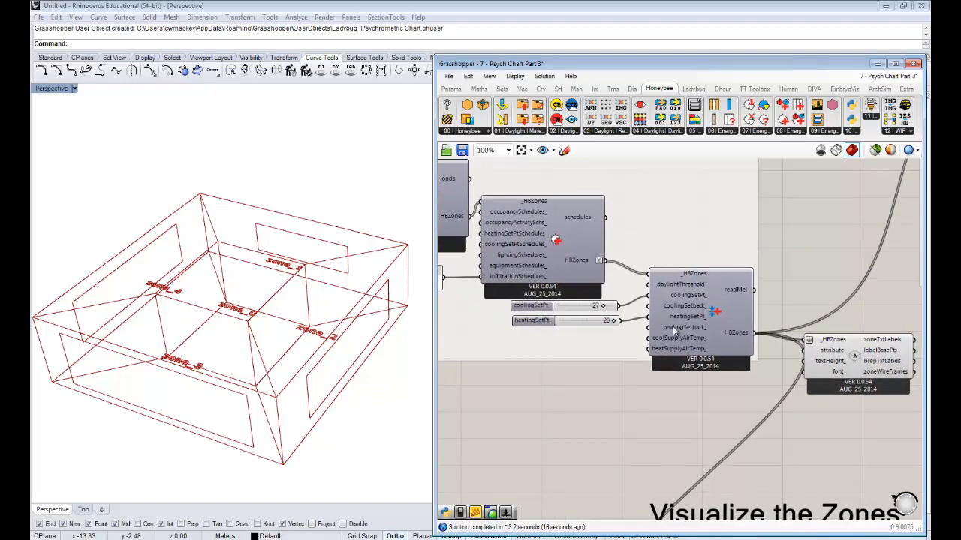
mouse_move(689, 316)
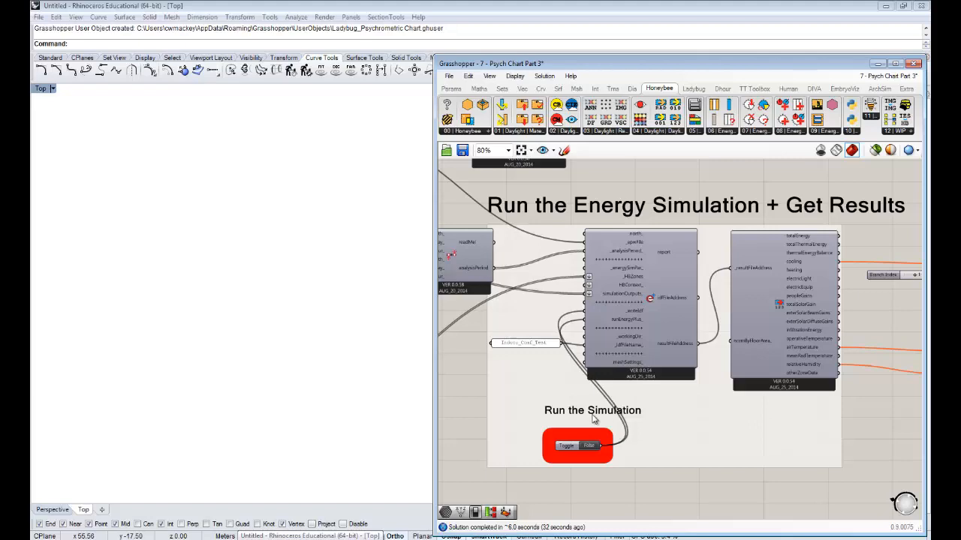
scroll(down, 3)
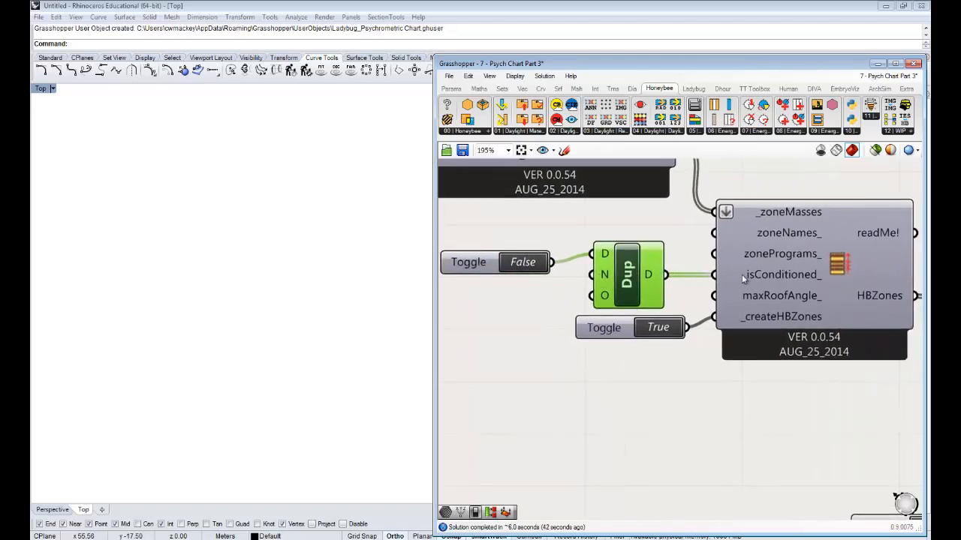
mouse_move(757, 276)
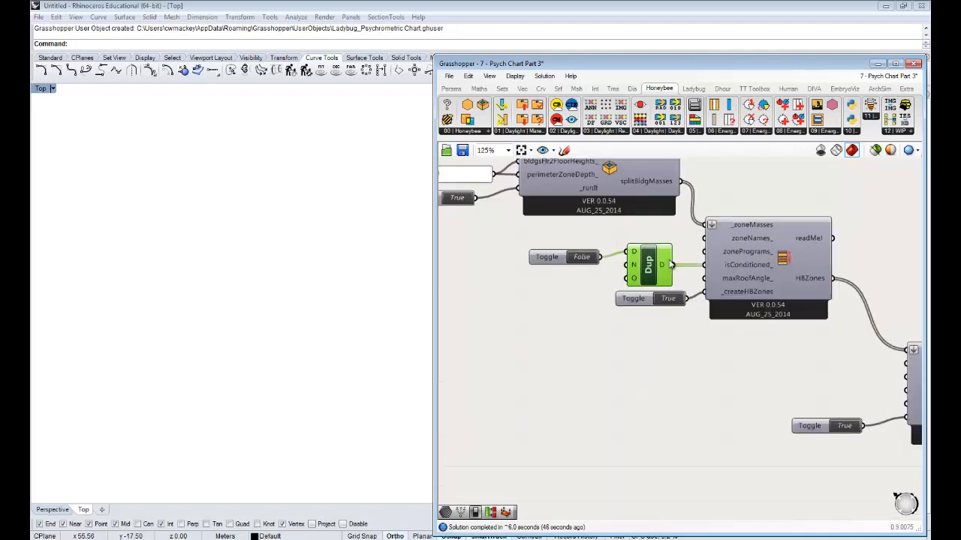
mouse_move(669, 264)
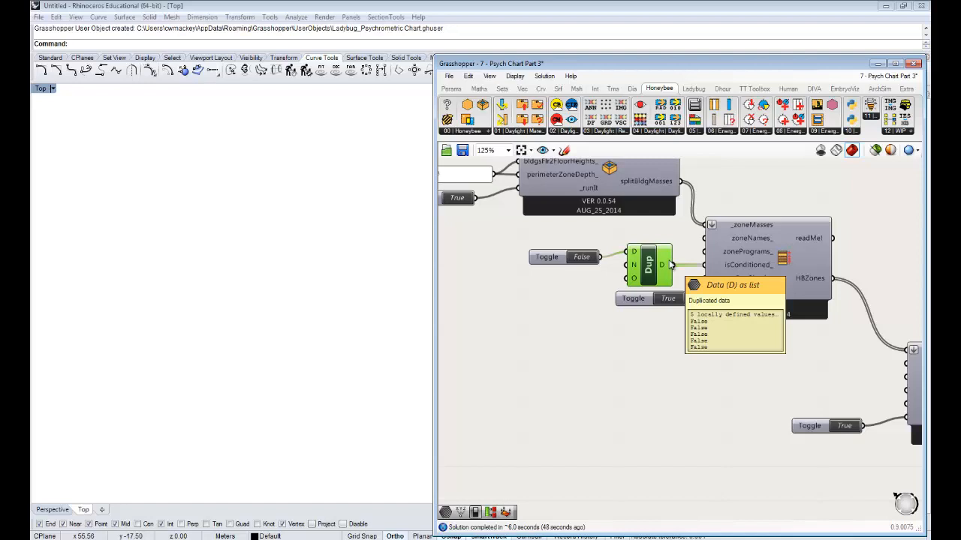
mouse_move(759, 227)
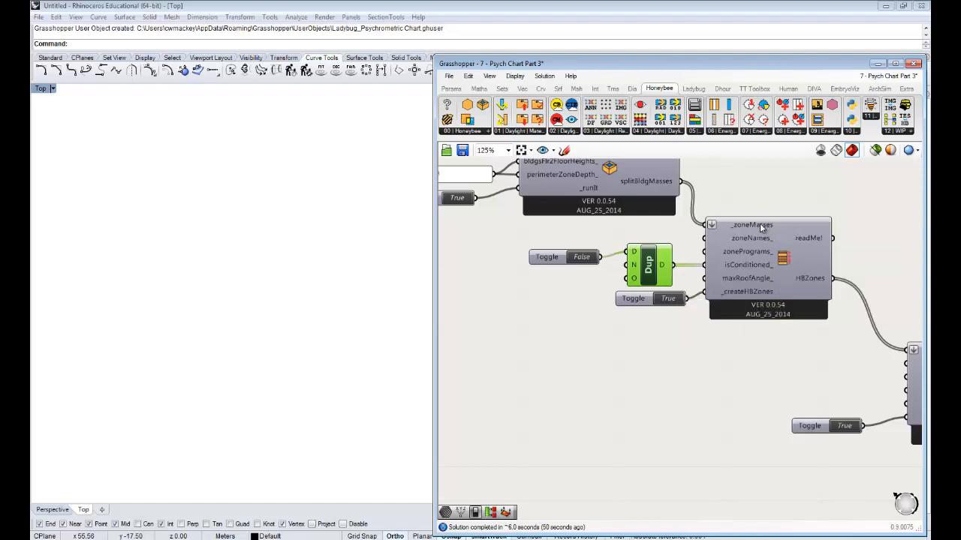
mouse_move(751, 226)
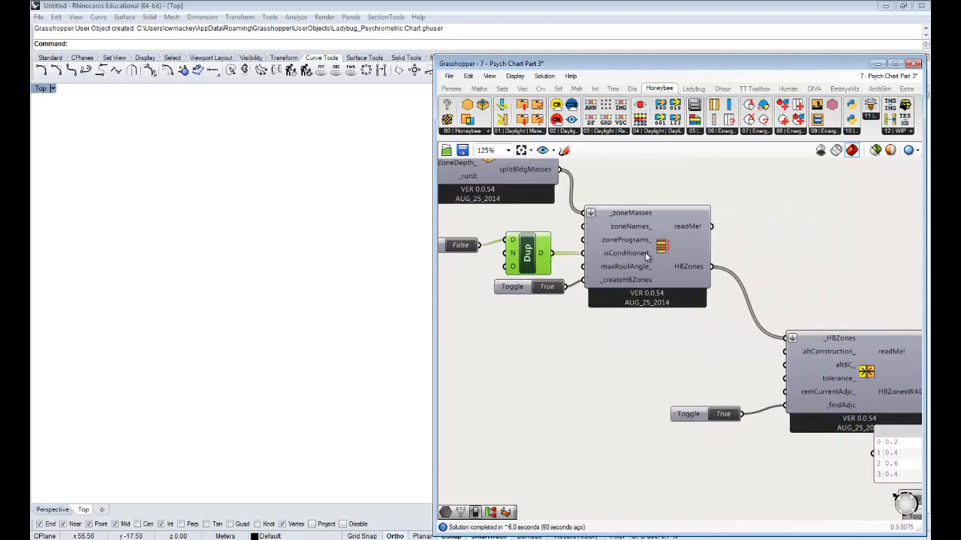
scroll(down, 3)
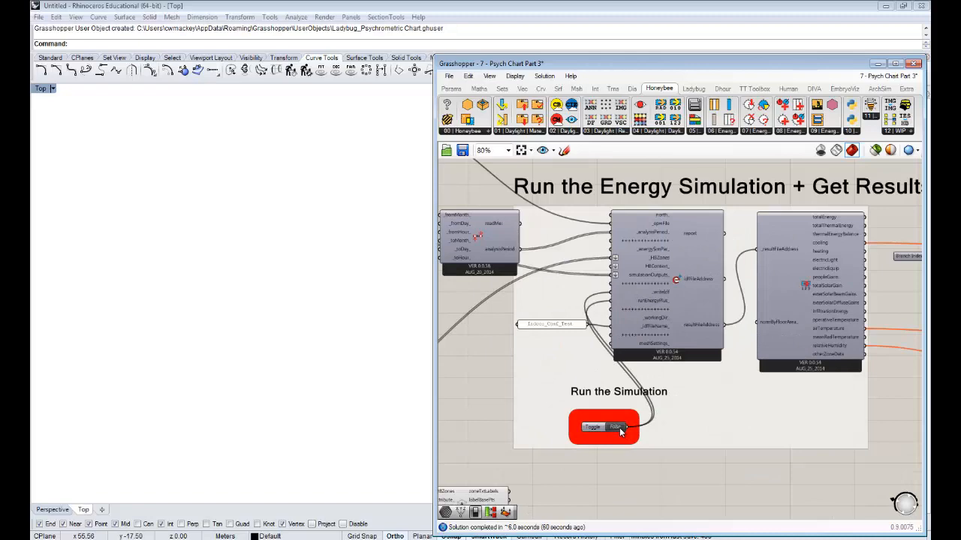
Toggle Run the Simulation to True so the indoor psychrometric chart redraws in Rhino.
click(616, 426)
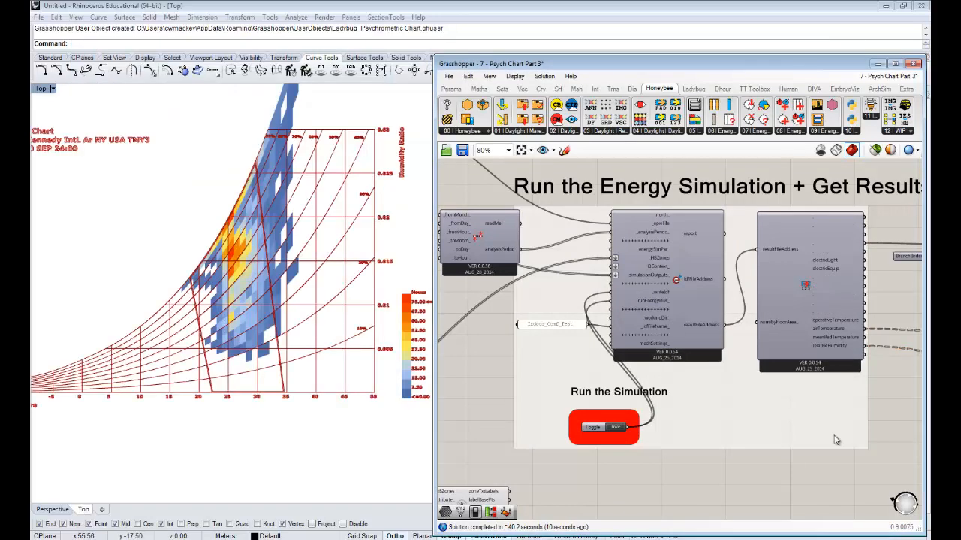
mouse_move(835, 440)
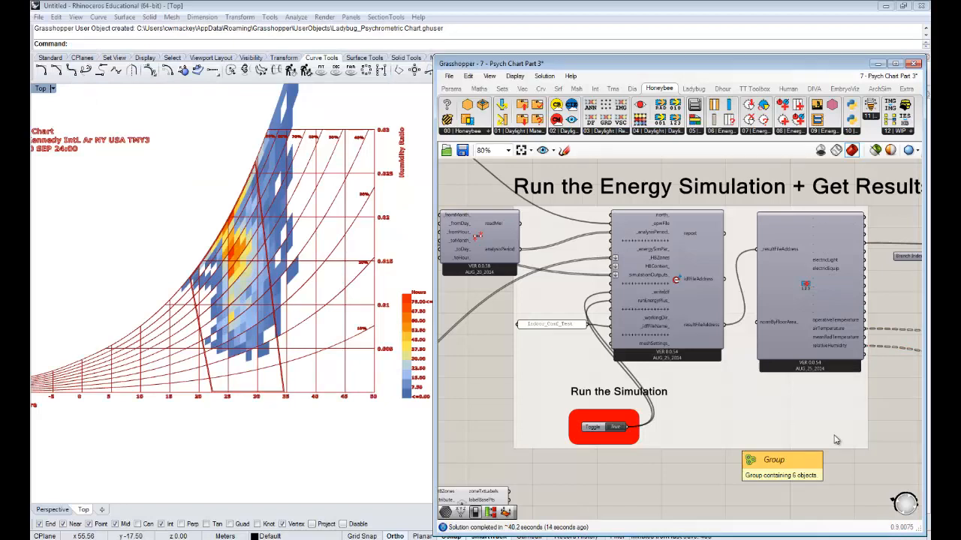
mouse_move(853, 434)
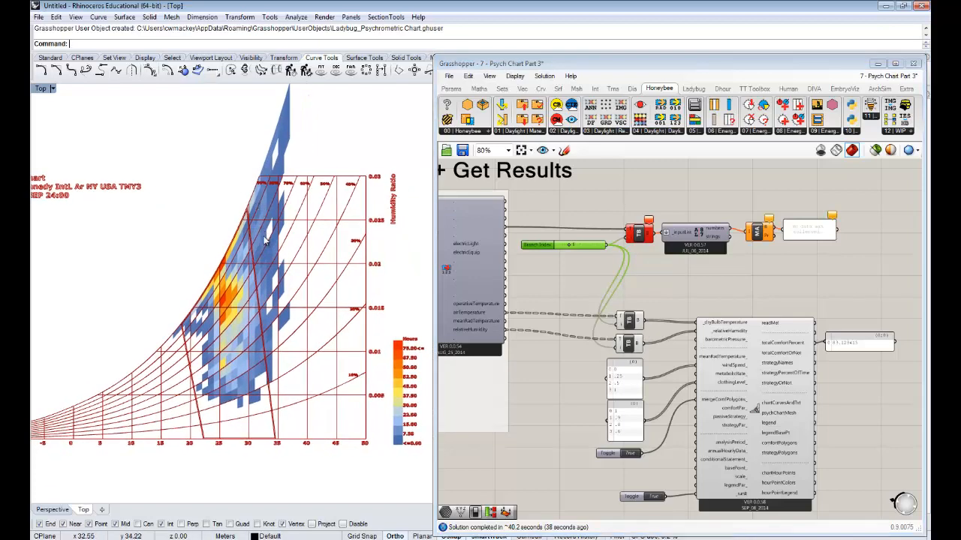
mouse_move(244, 248)
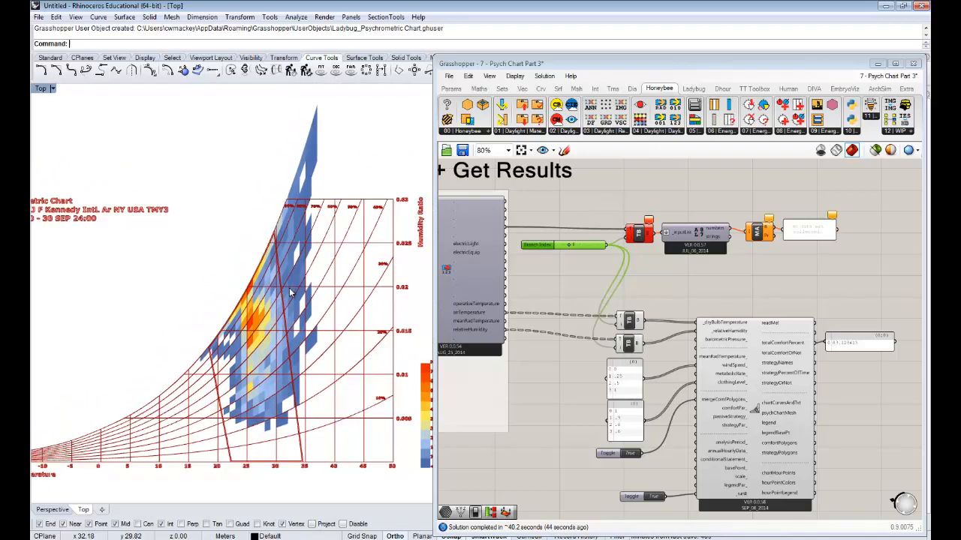
mouse_move(298, 282)
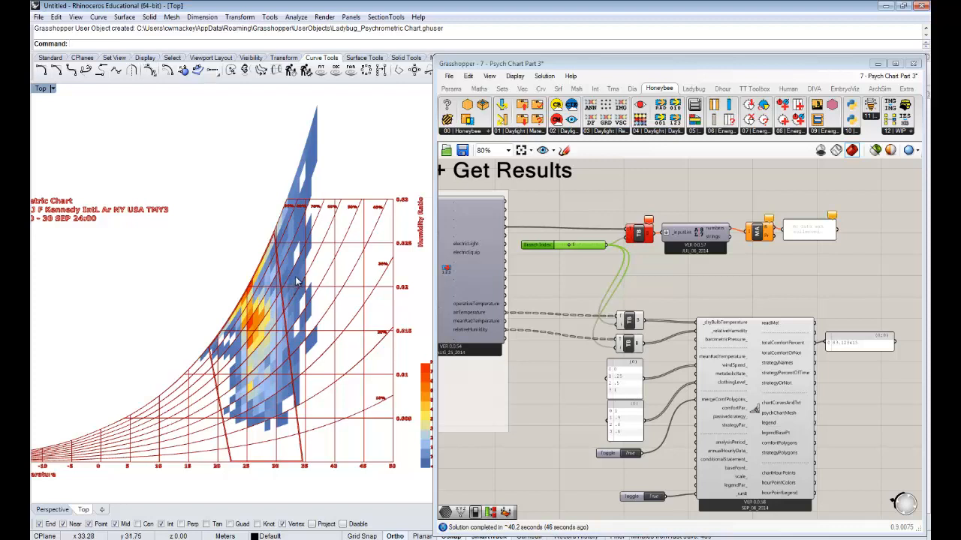
mouse_move(301, 186)
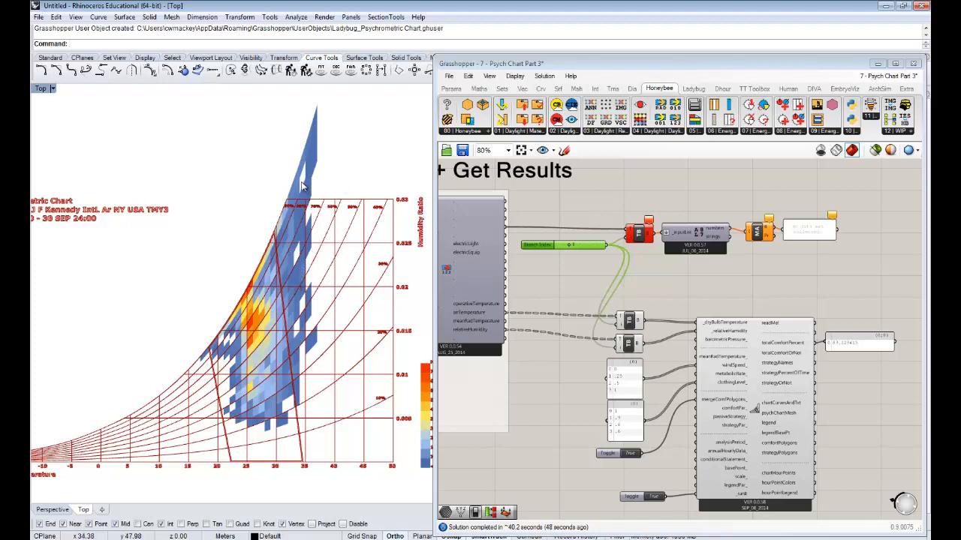
mouse_move(318, 261)
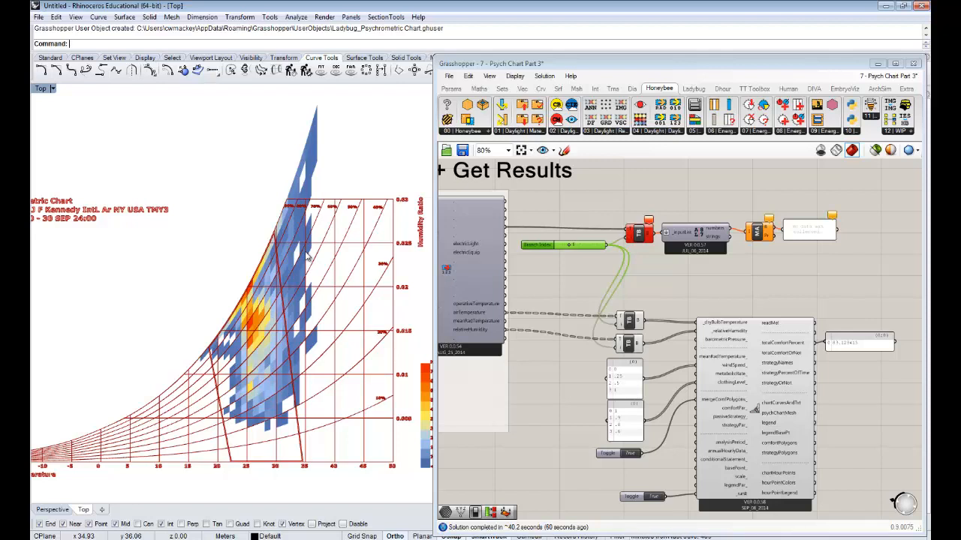
mouse_move(288, 273)
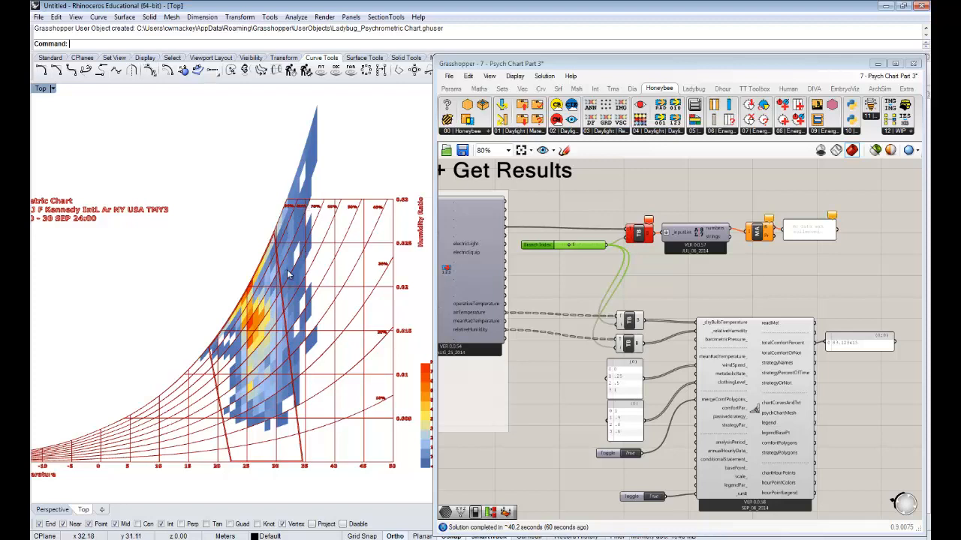
mouse_move(288, 308)
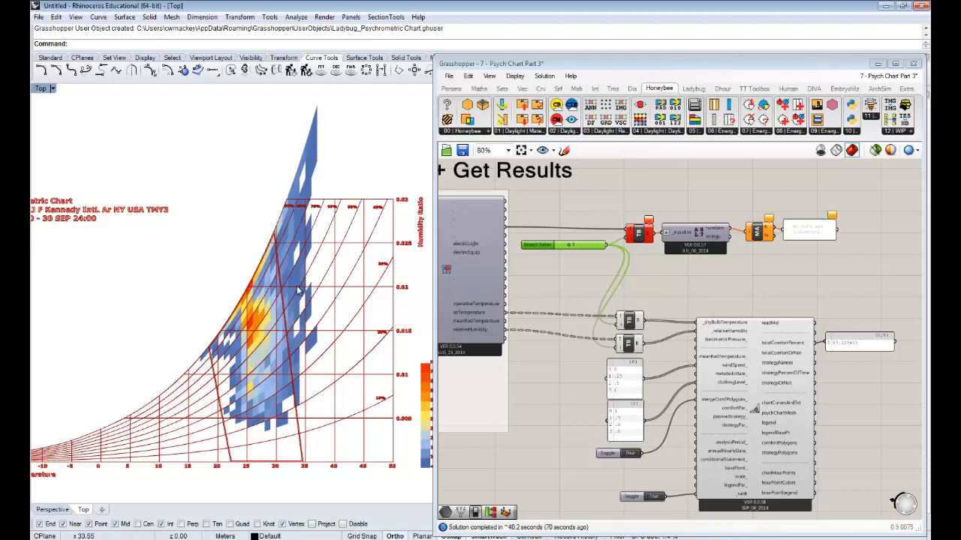
mouse_move(300, 274)
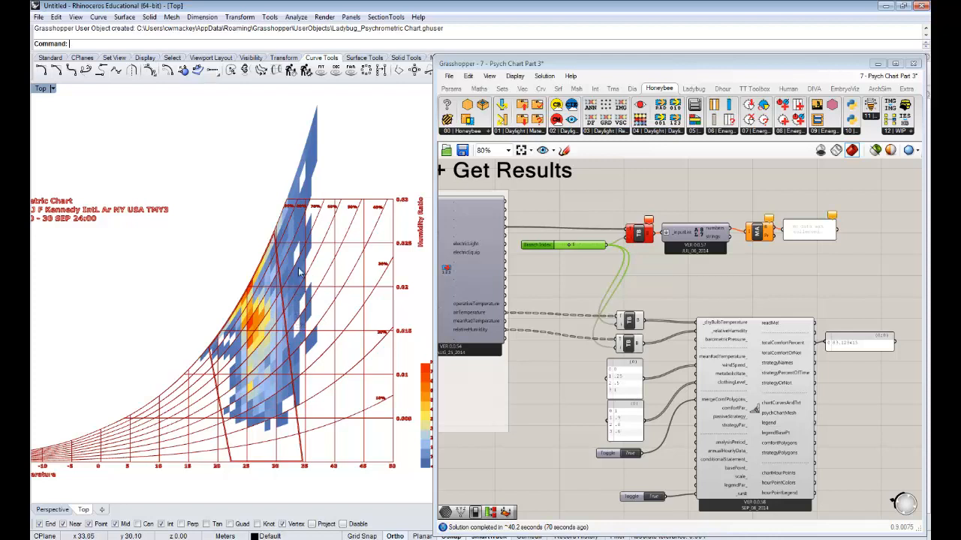
mouse_move(306, 293)
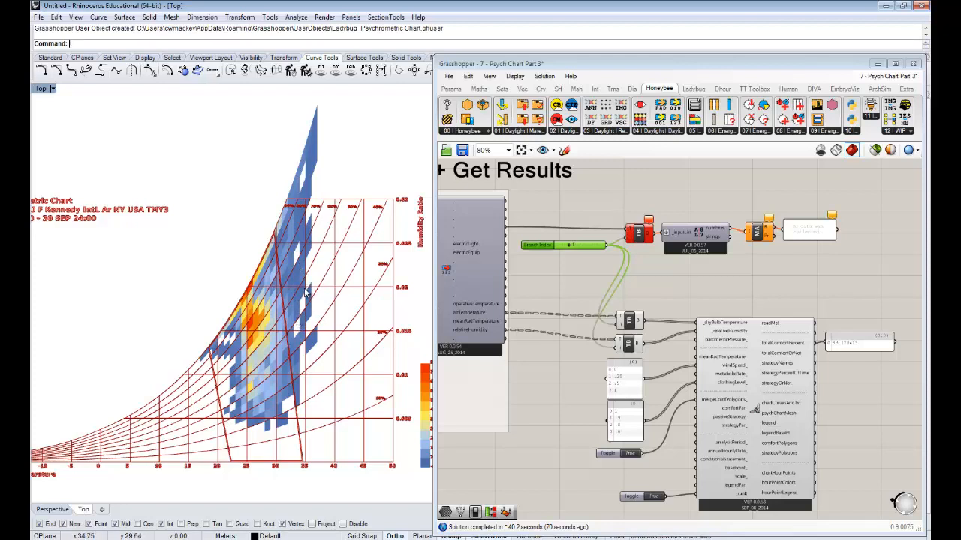